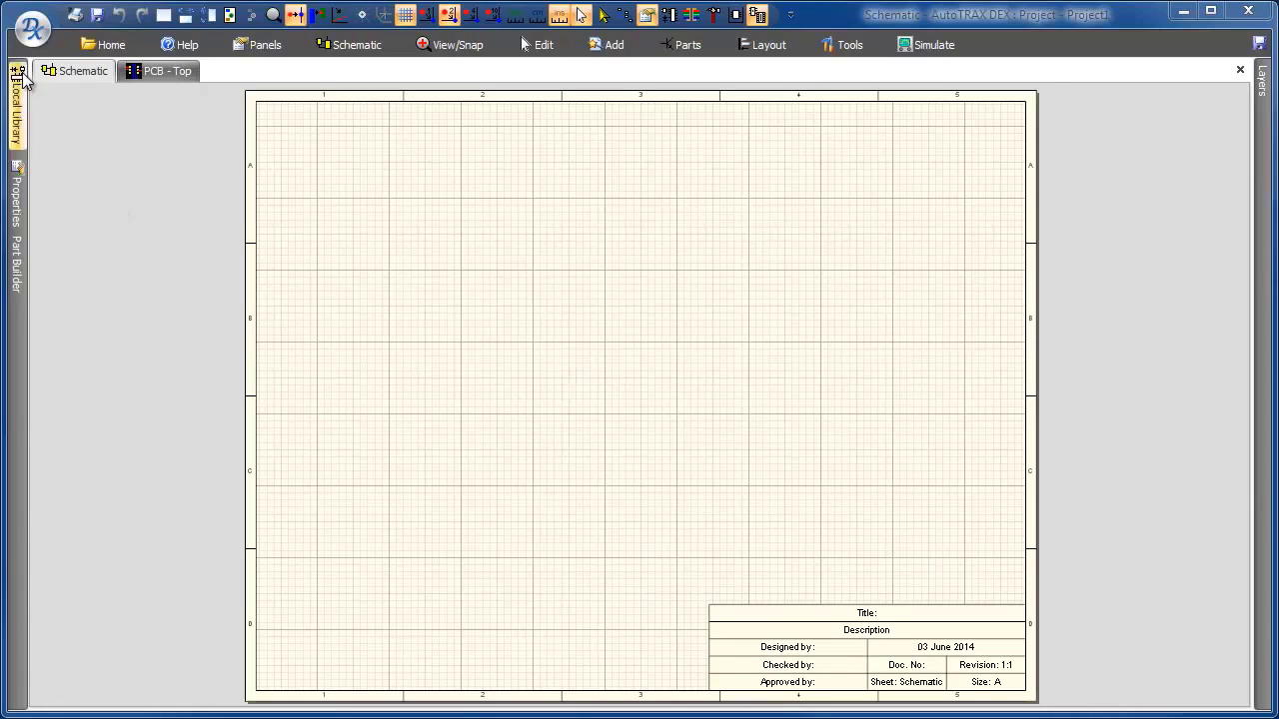
Create a new part document, Part1, from the application menu.
left_click(32, 28)
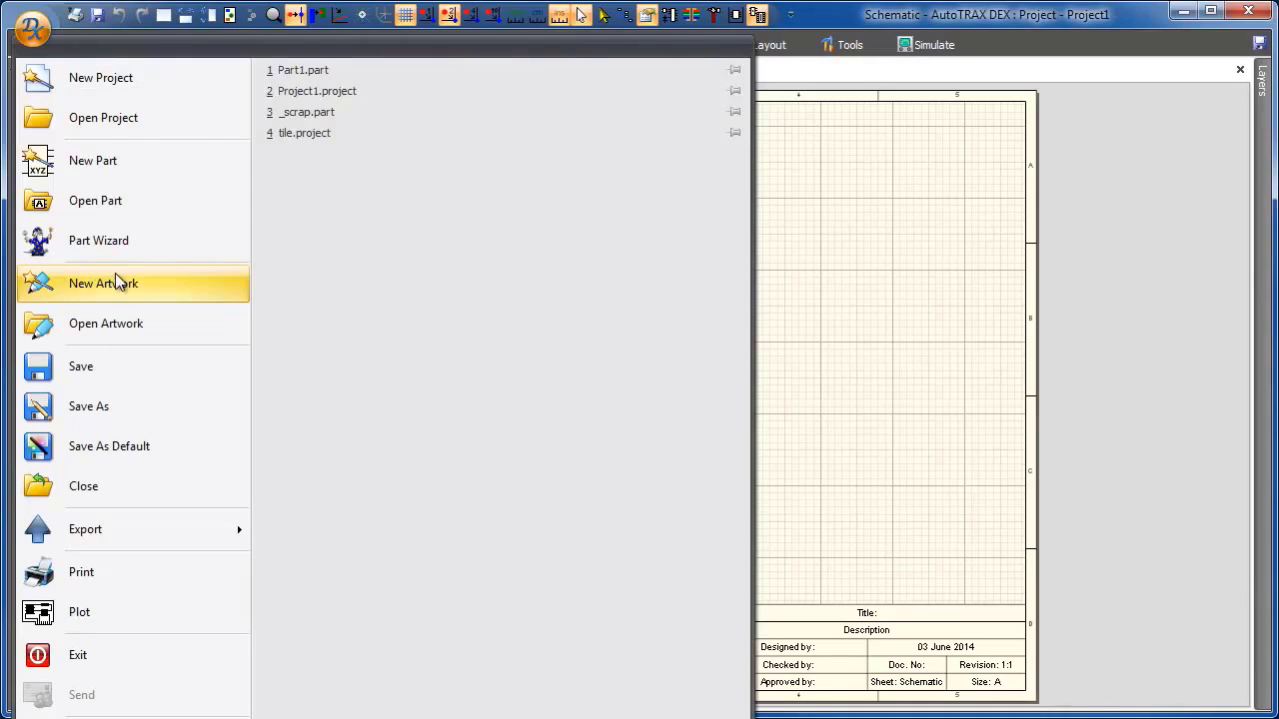
mouse_move(30, 40)
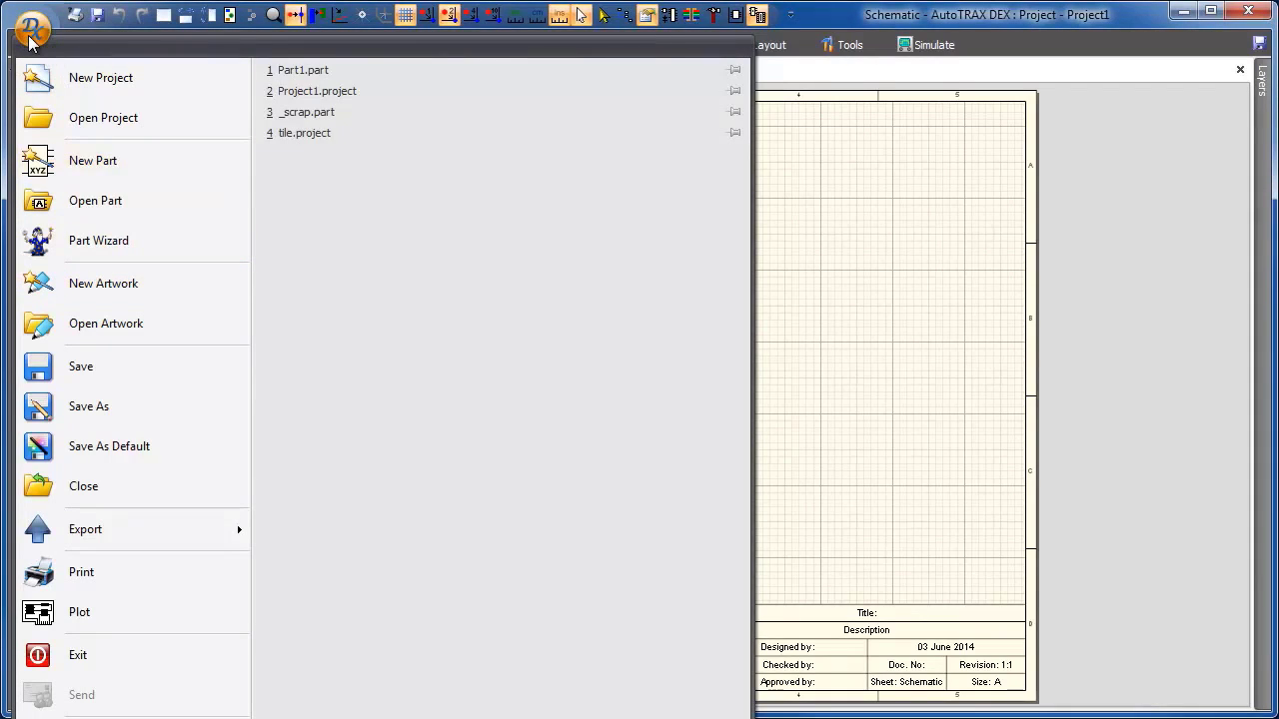
mouse_move(106, 323)
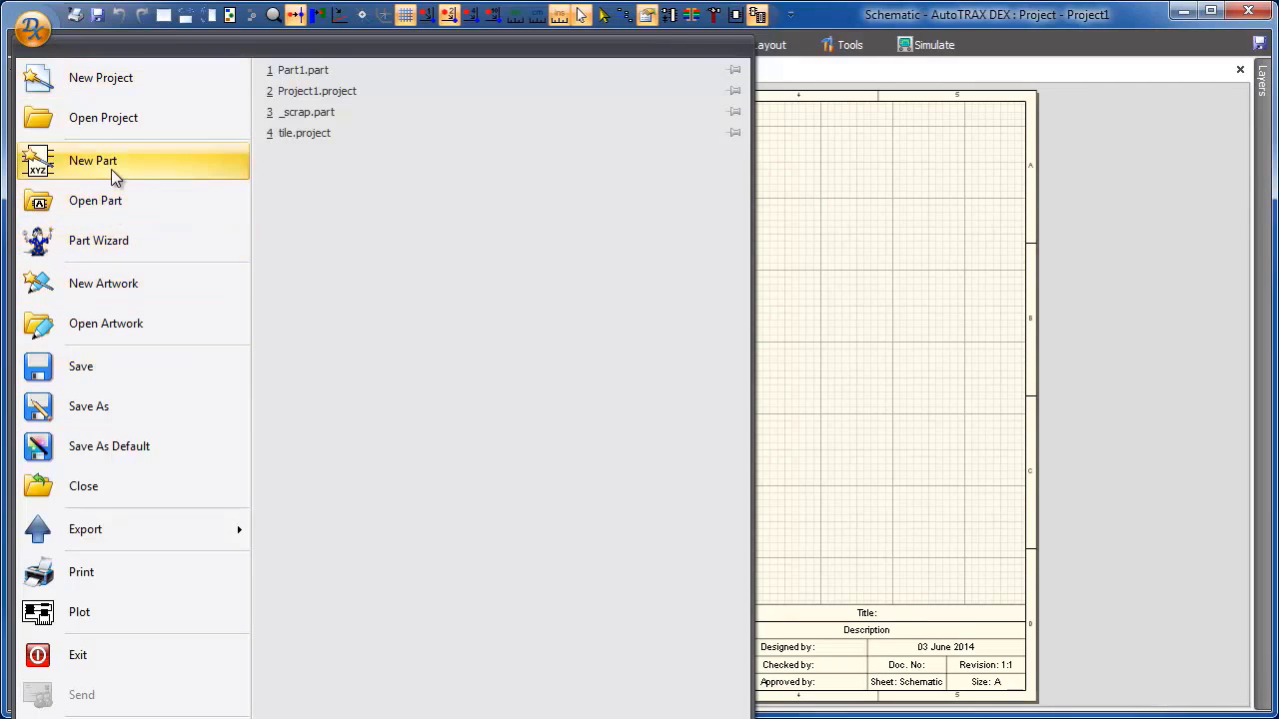
left_click(91, 160)
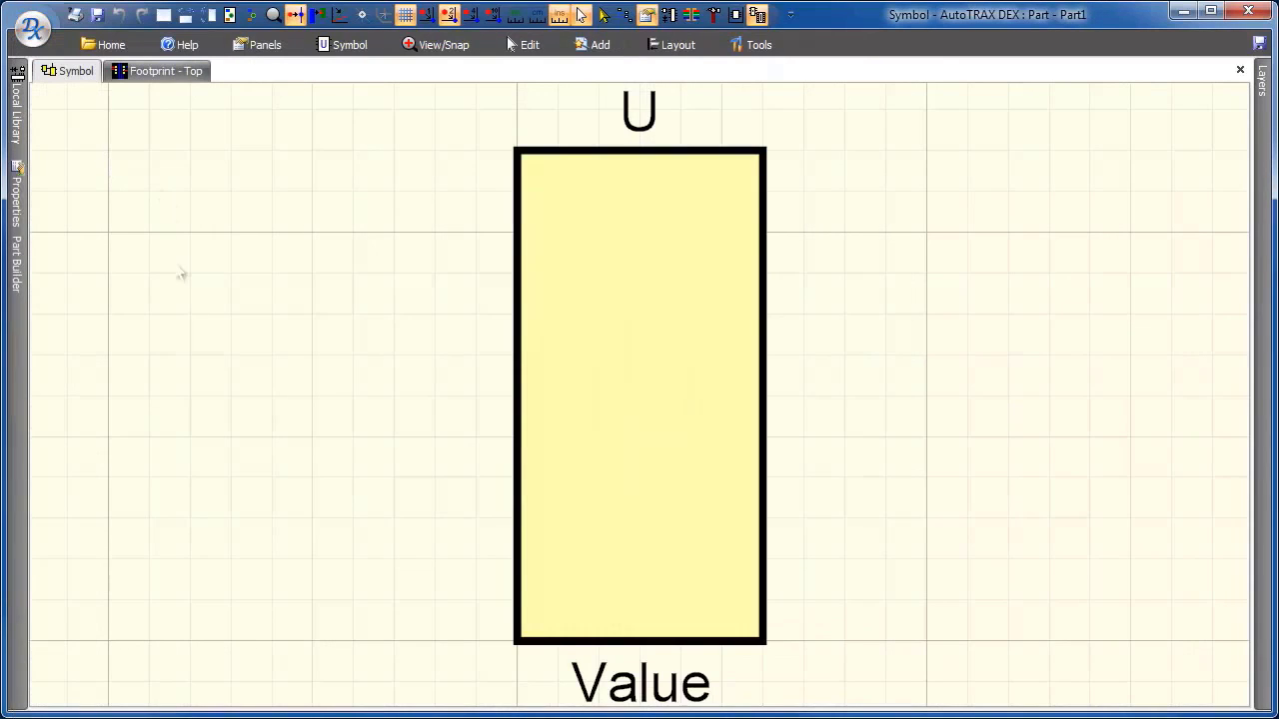
Build the top footprint in Part Builder as an SOIC package with Total Pads set to 8.
left_click(166, 71)
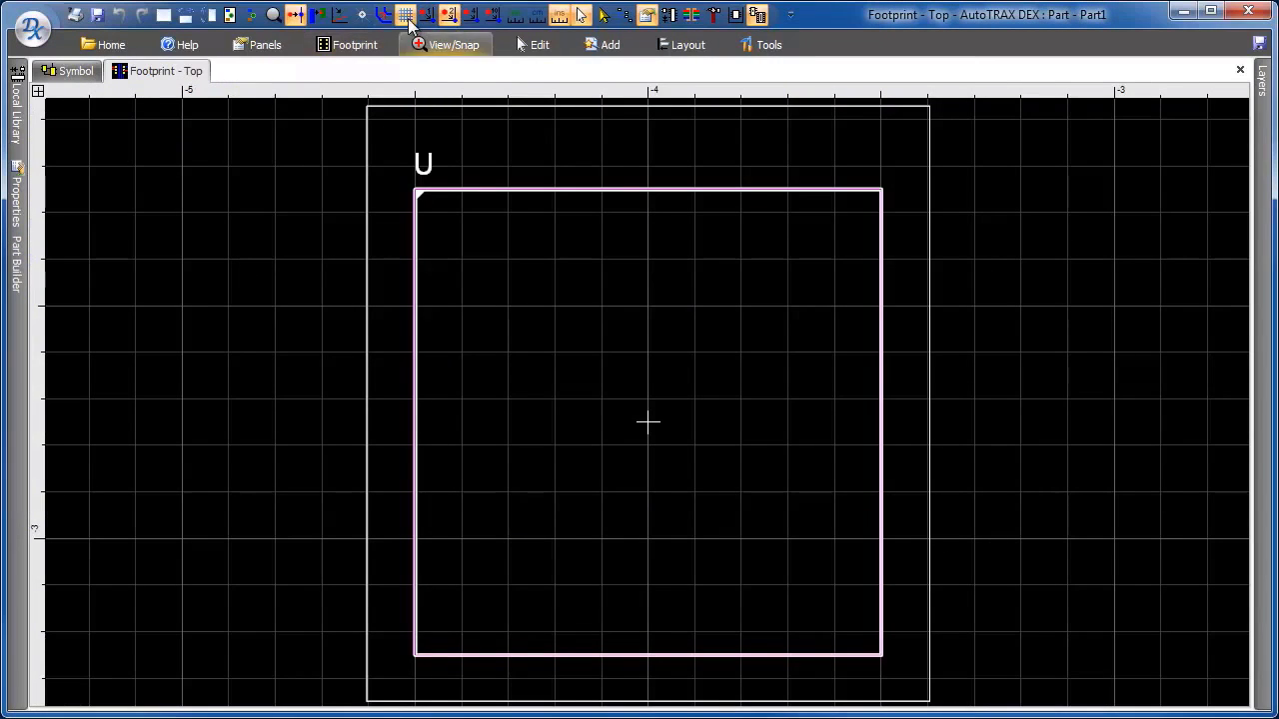
left_click(15, 210)
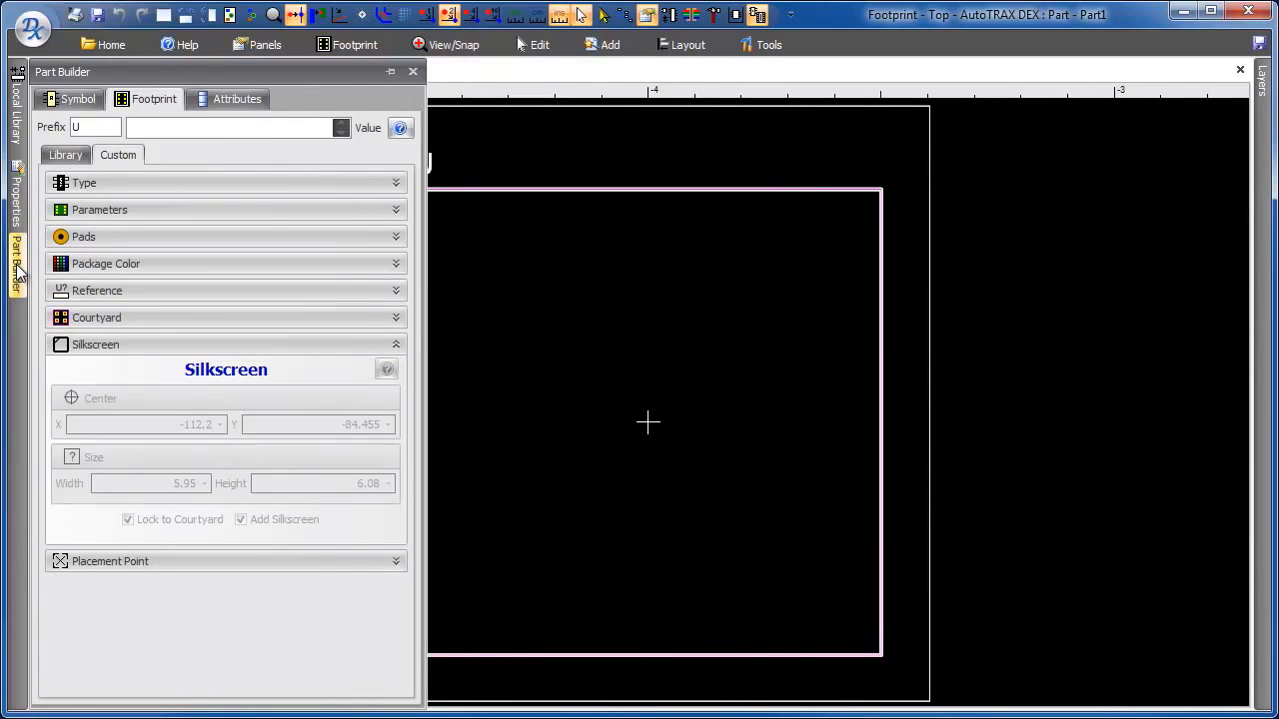
mouse_move(400, 265)
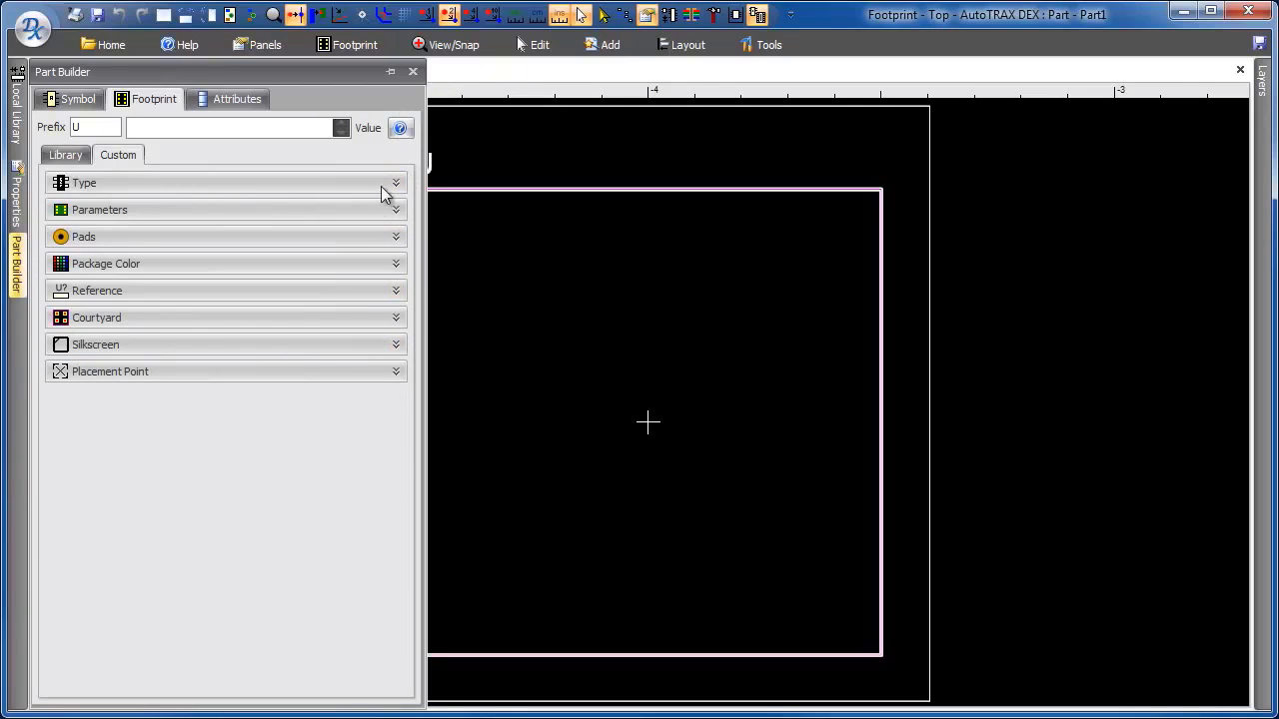
left_click(84, 182)
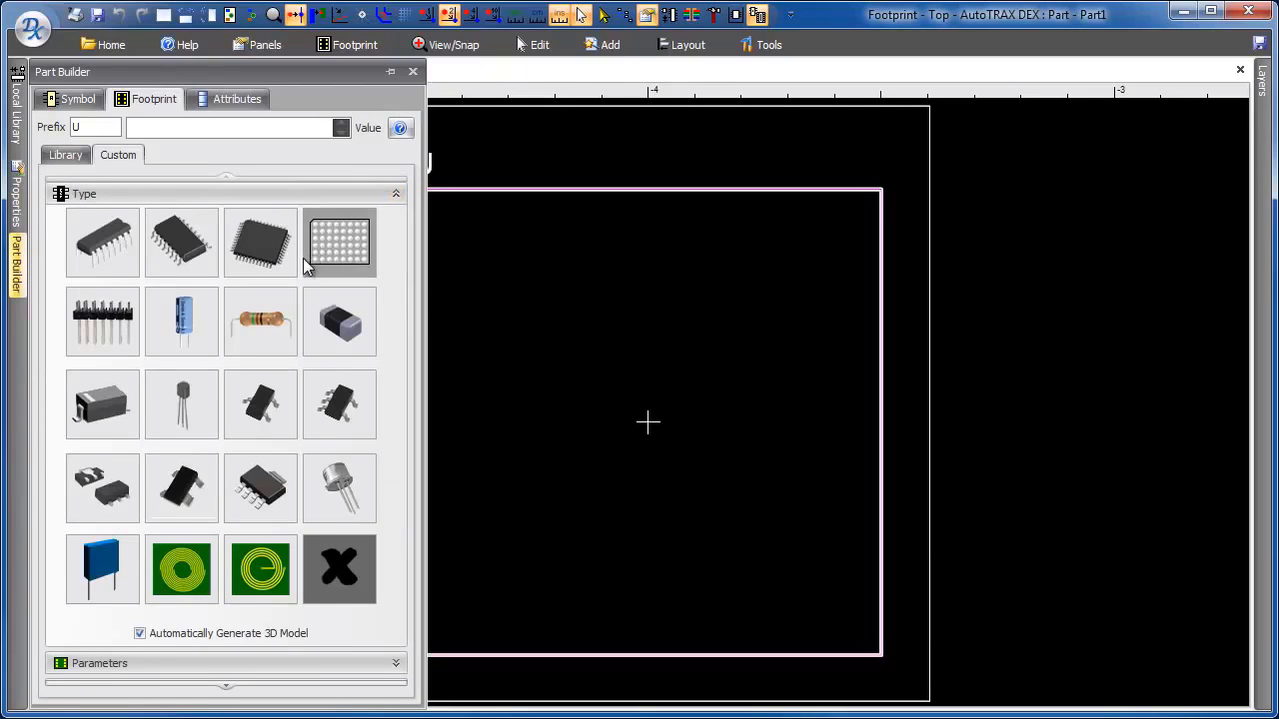
left_click(181, 243)
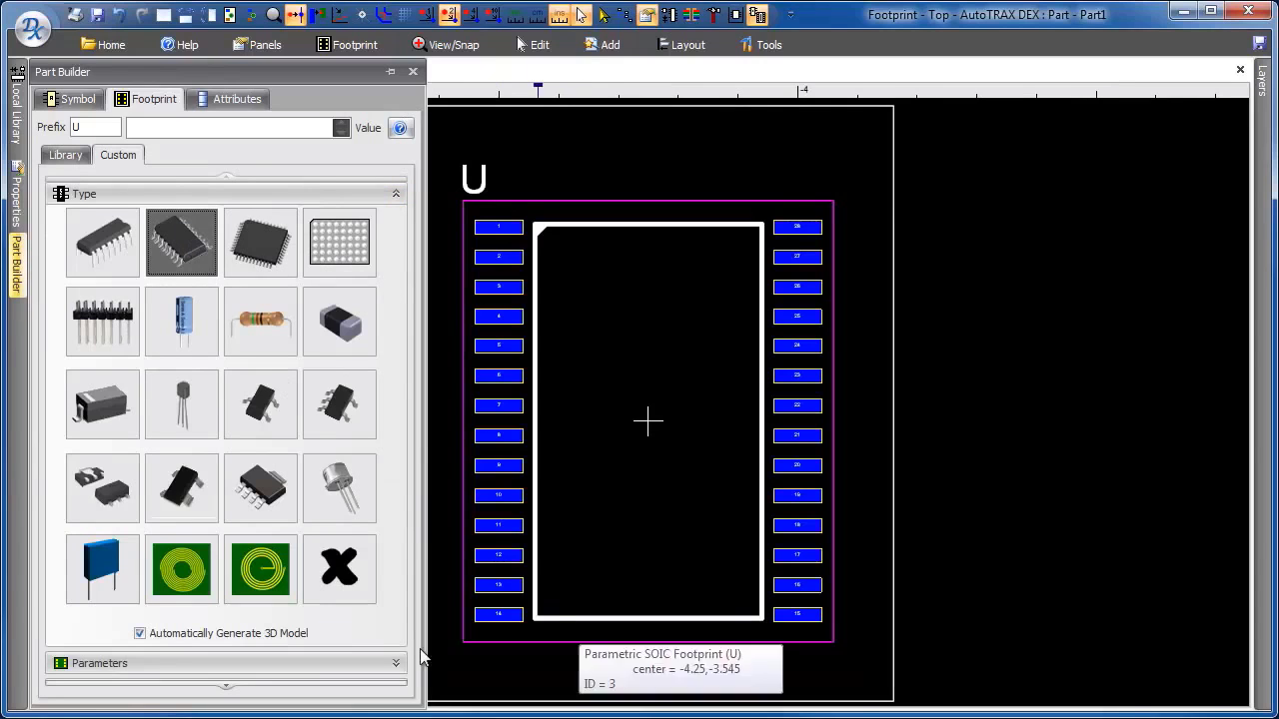
left_click(395, 194)
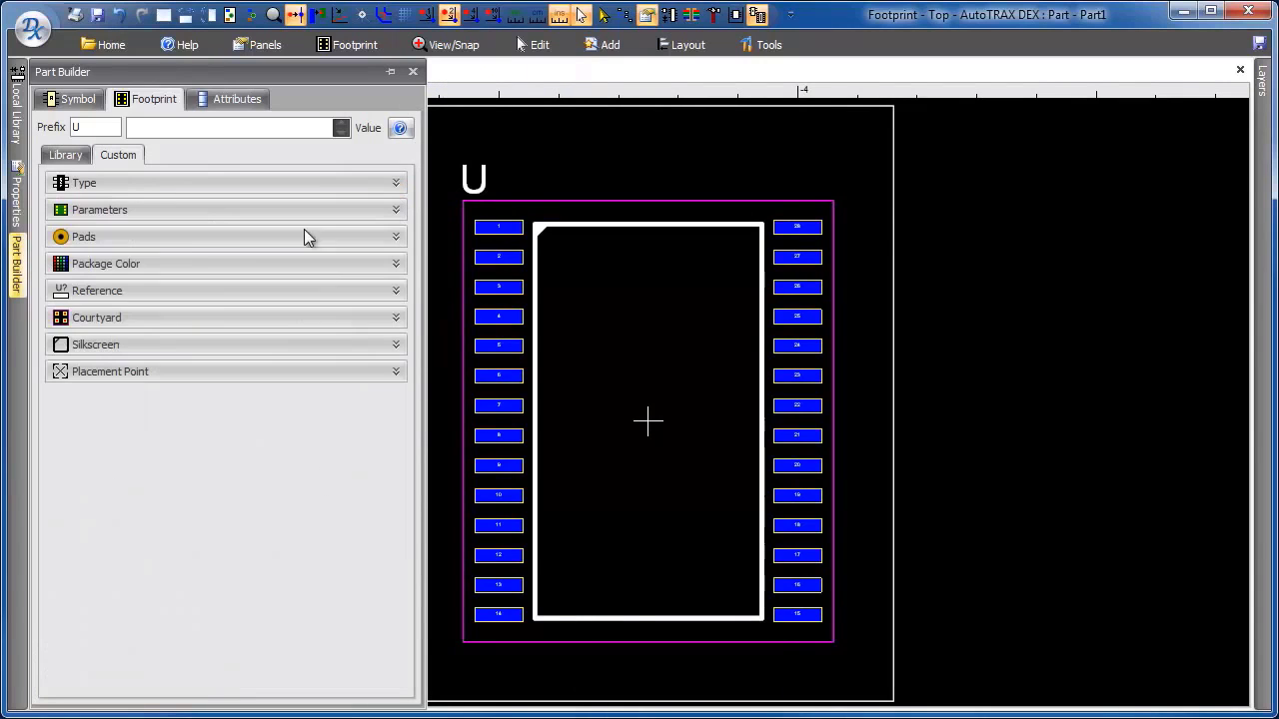
mouse_move(418, 251)
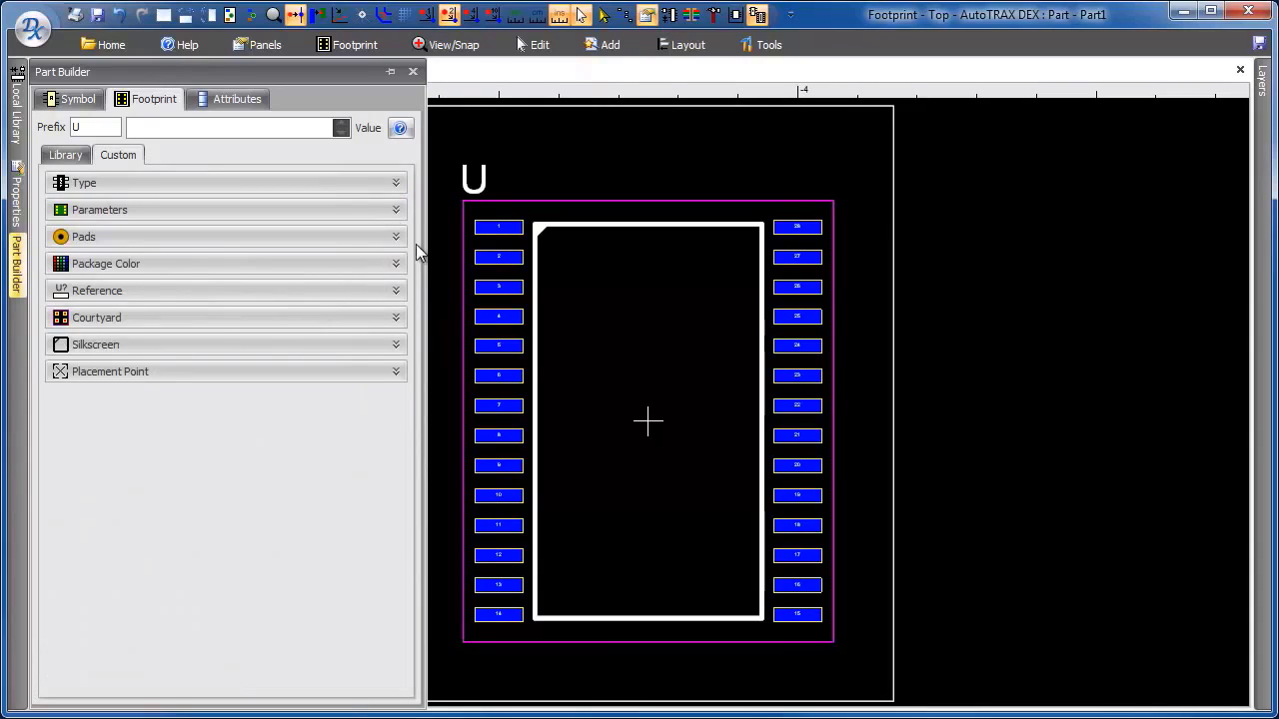
left_click(84, 183)
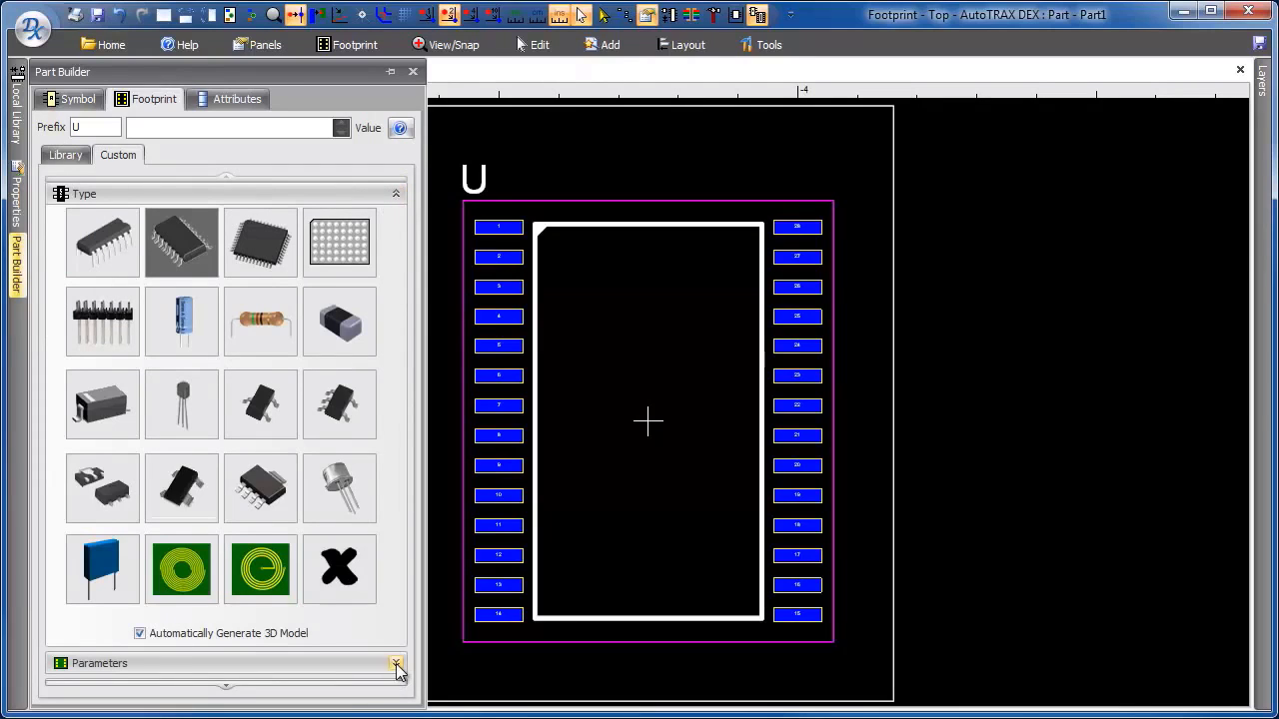
left_click(396, 664)
type("8")
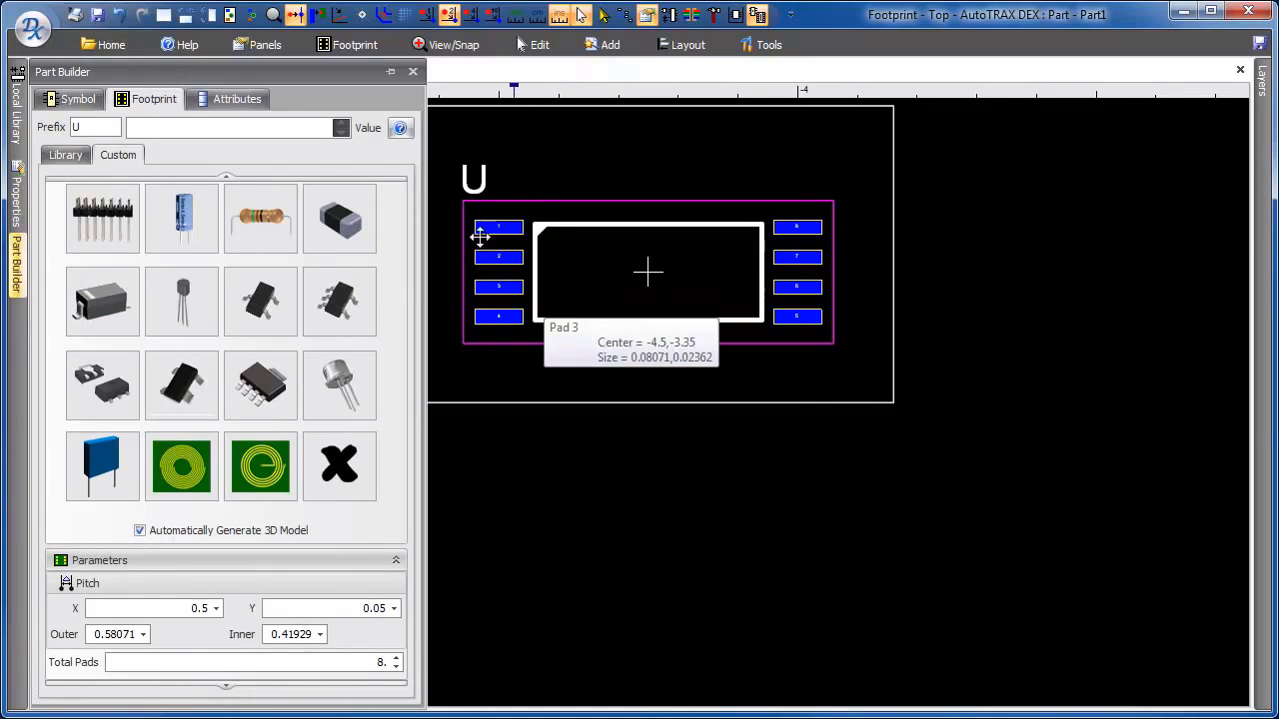
mouse_move(460, 377)
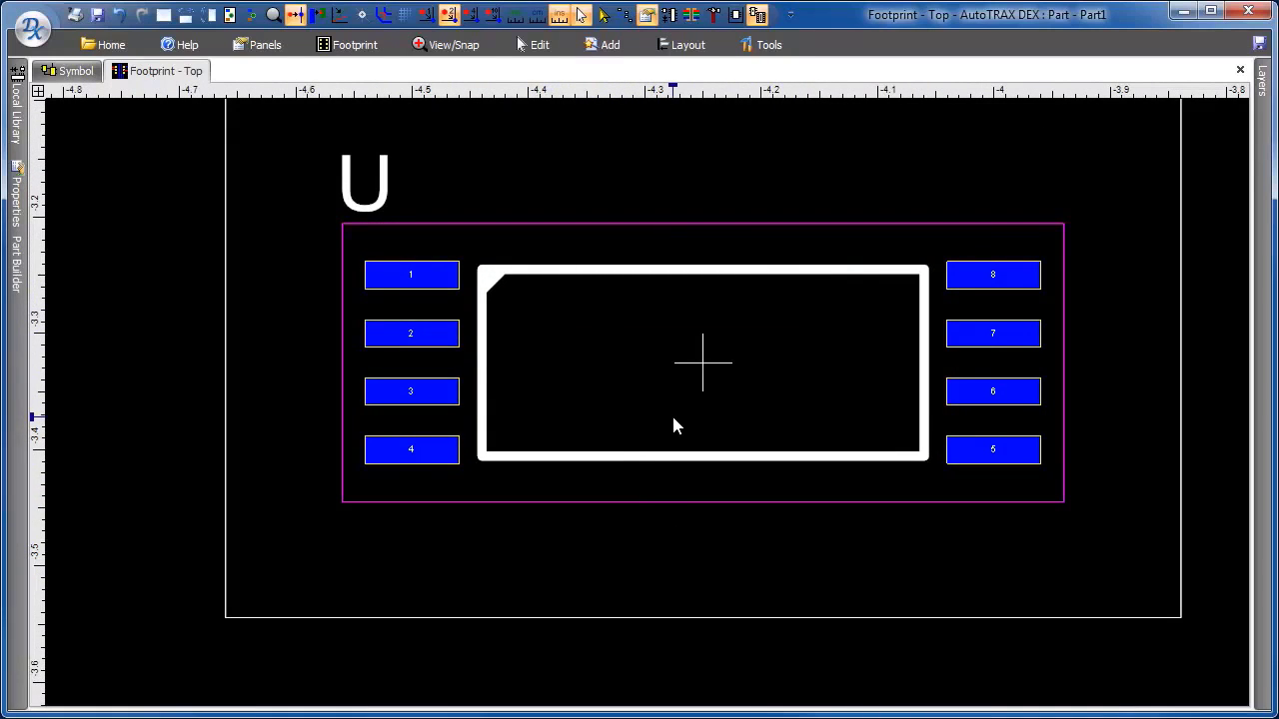
mouse_move(700, 418)
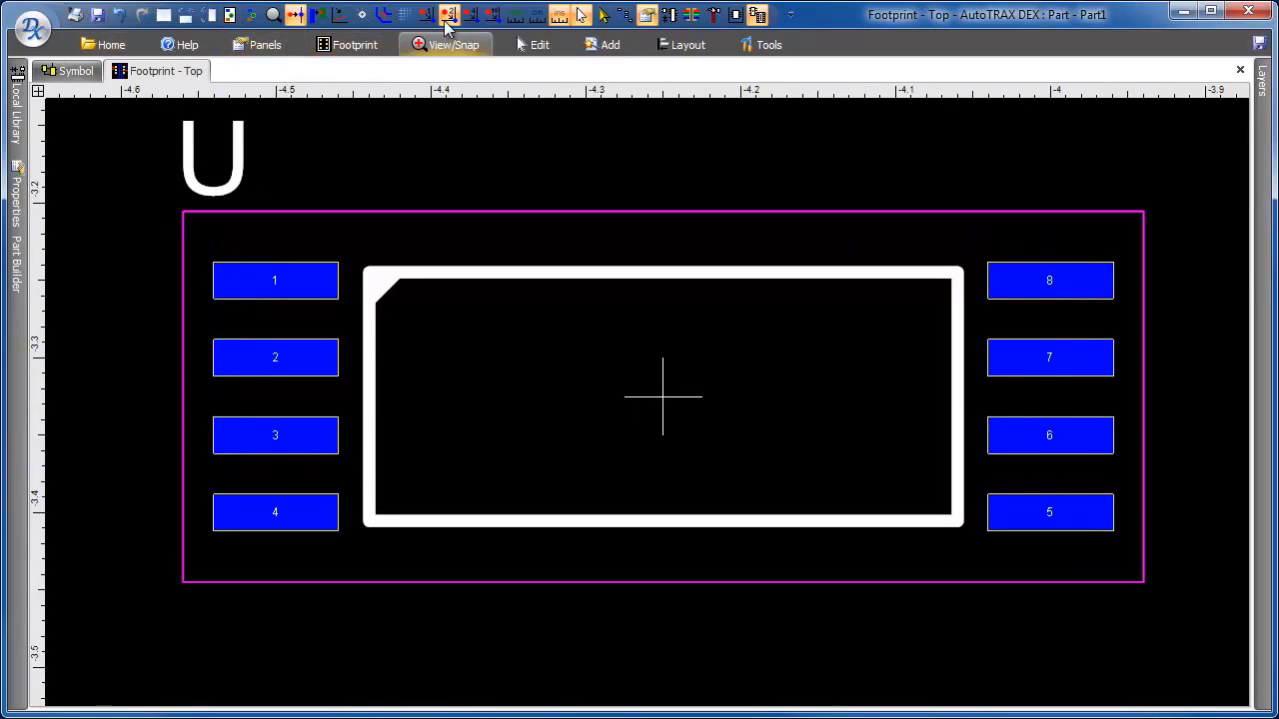
mouse_move(330, 82)
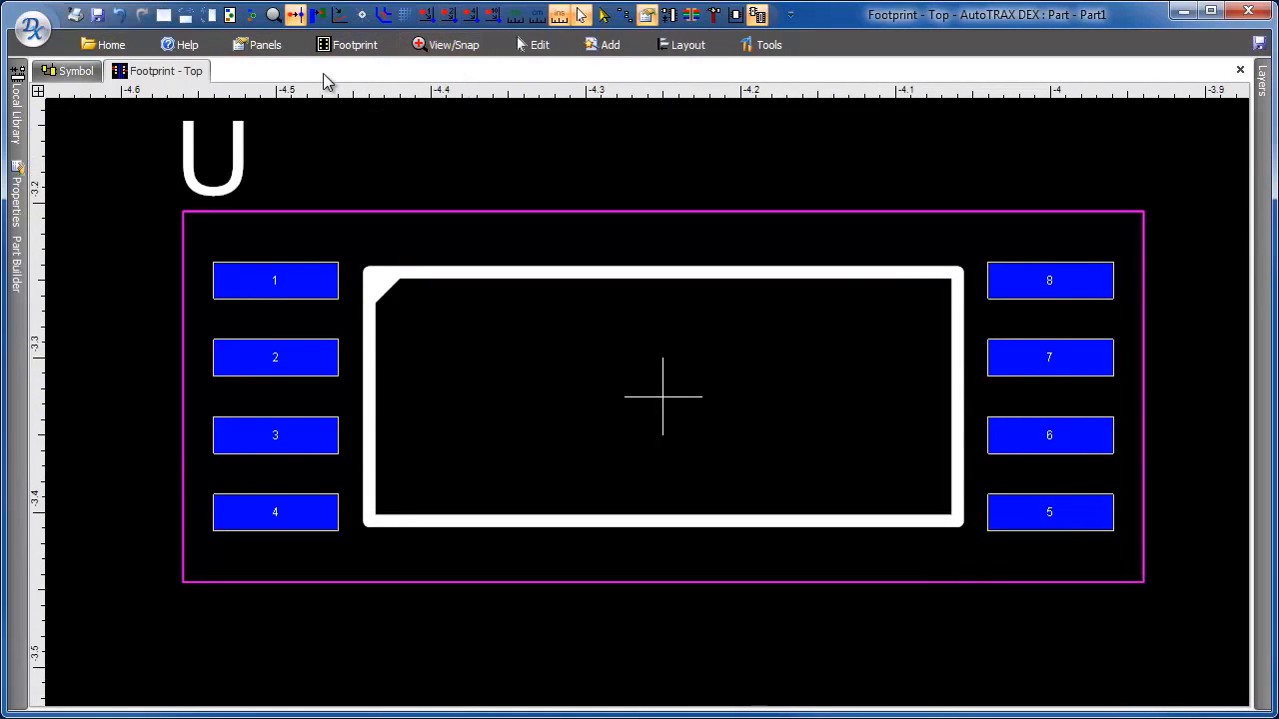
mouse_move(461, 87)
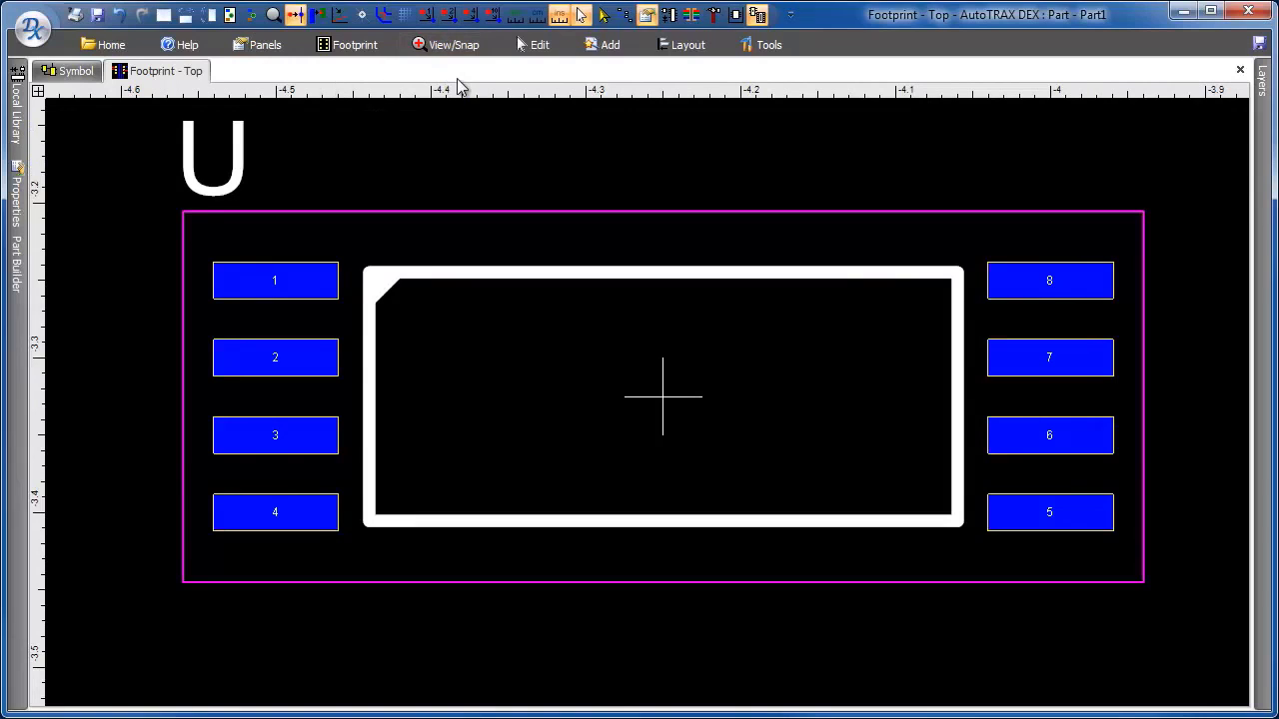
mouse_move(318, 14)
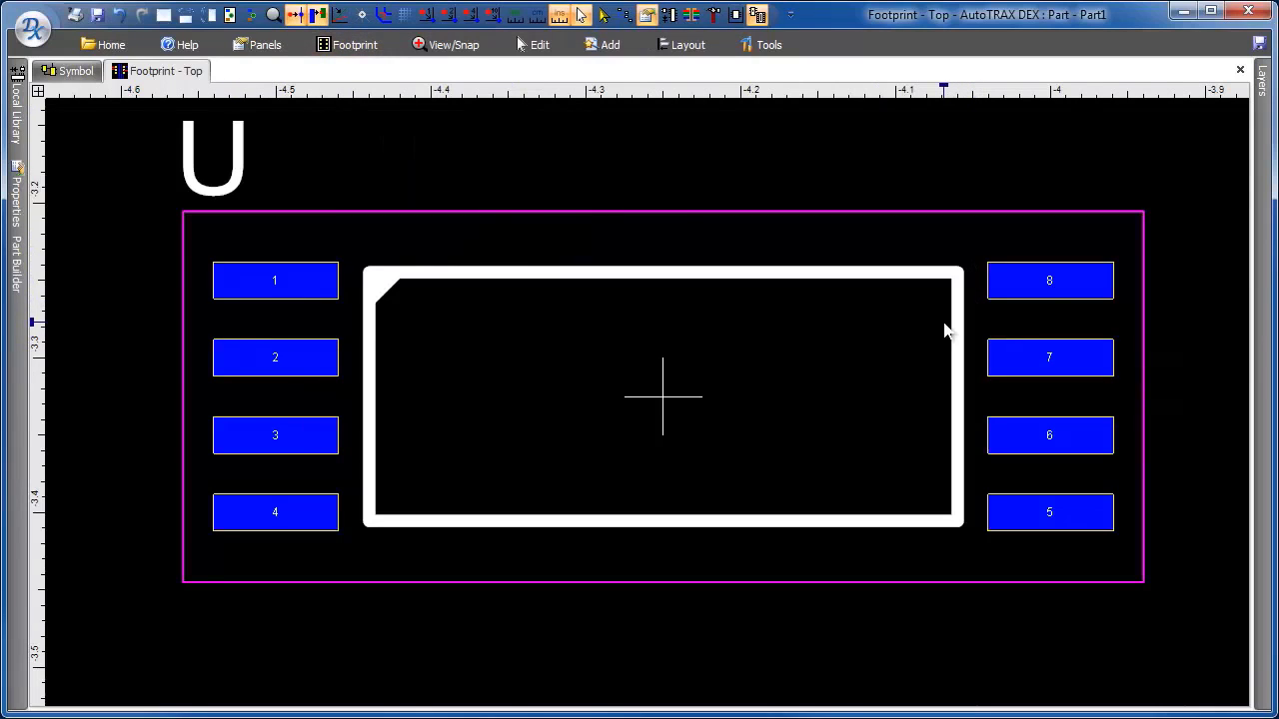
mouse_move(789, 92)
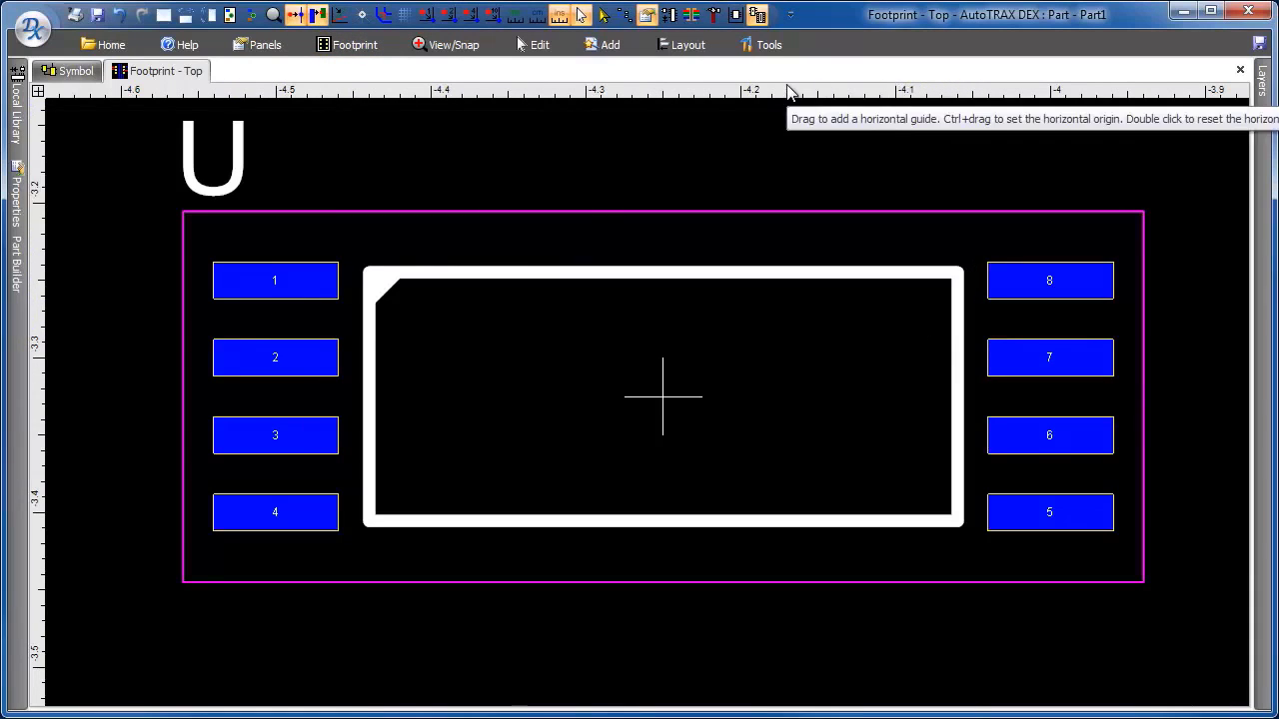
mouse_move(390, 95)
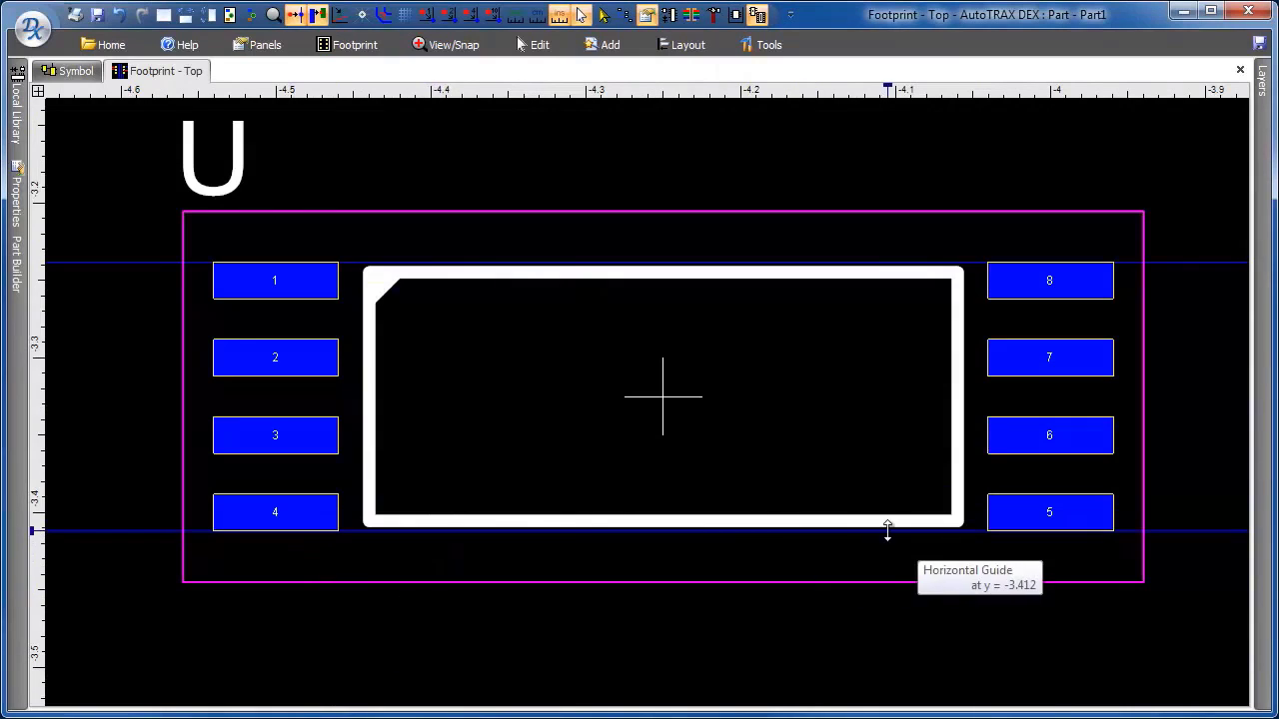
mouse_move(704, 579)
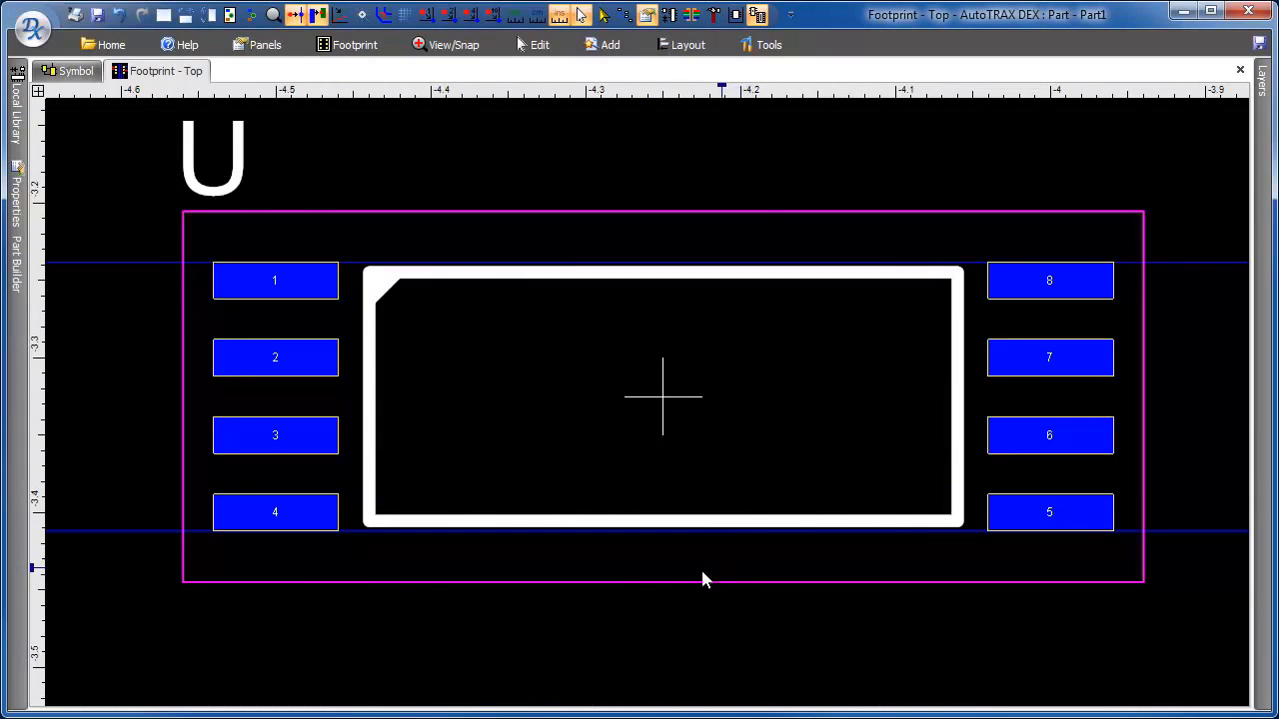
mouse_move(894, 332)
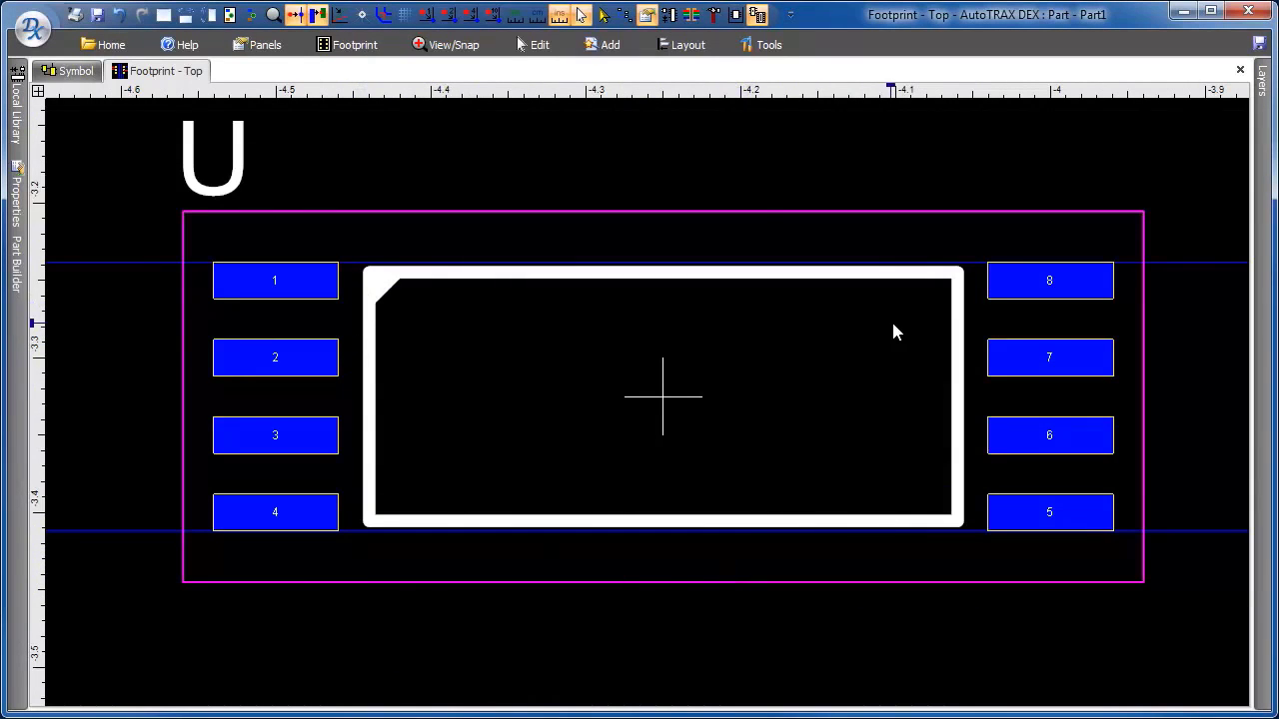
mouse_move(42, 276)
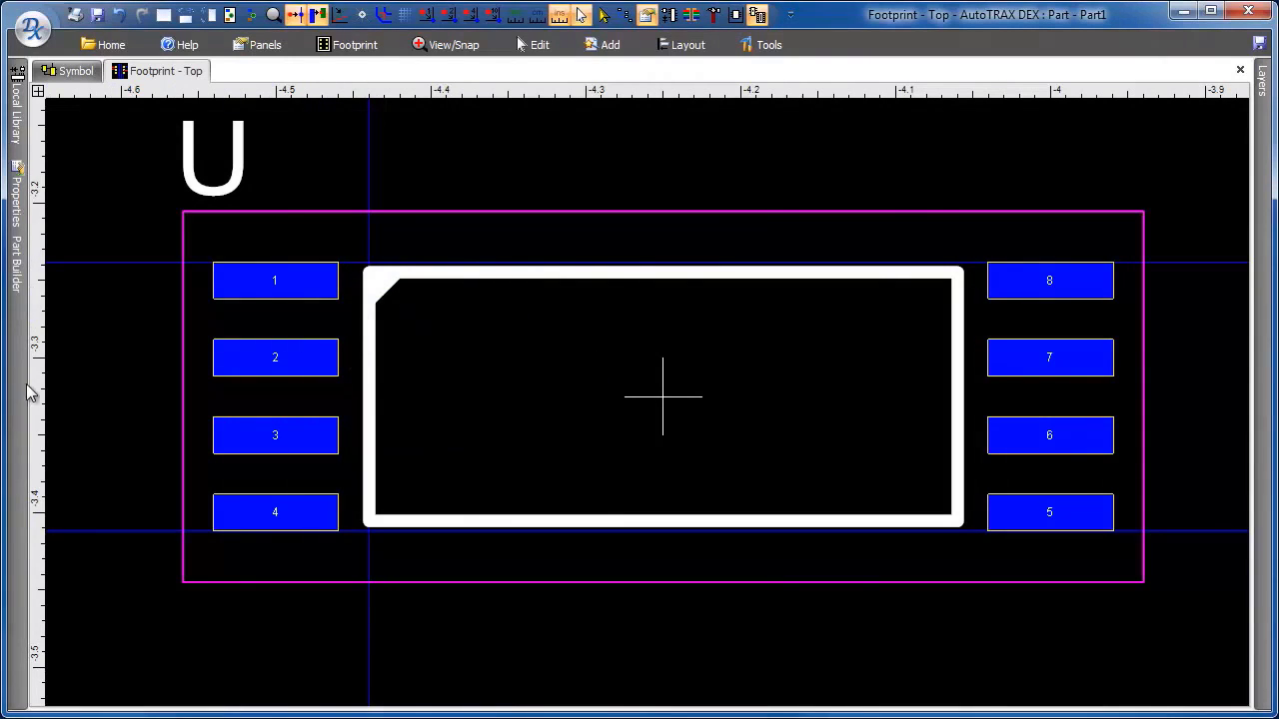
mouse_move(18, 383)
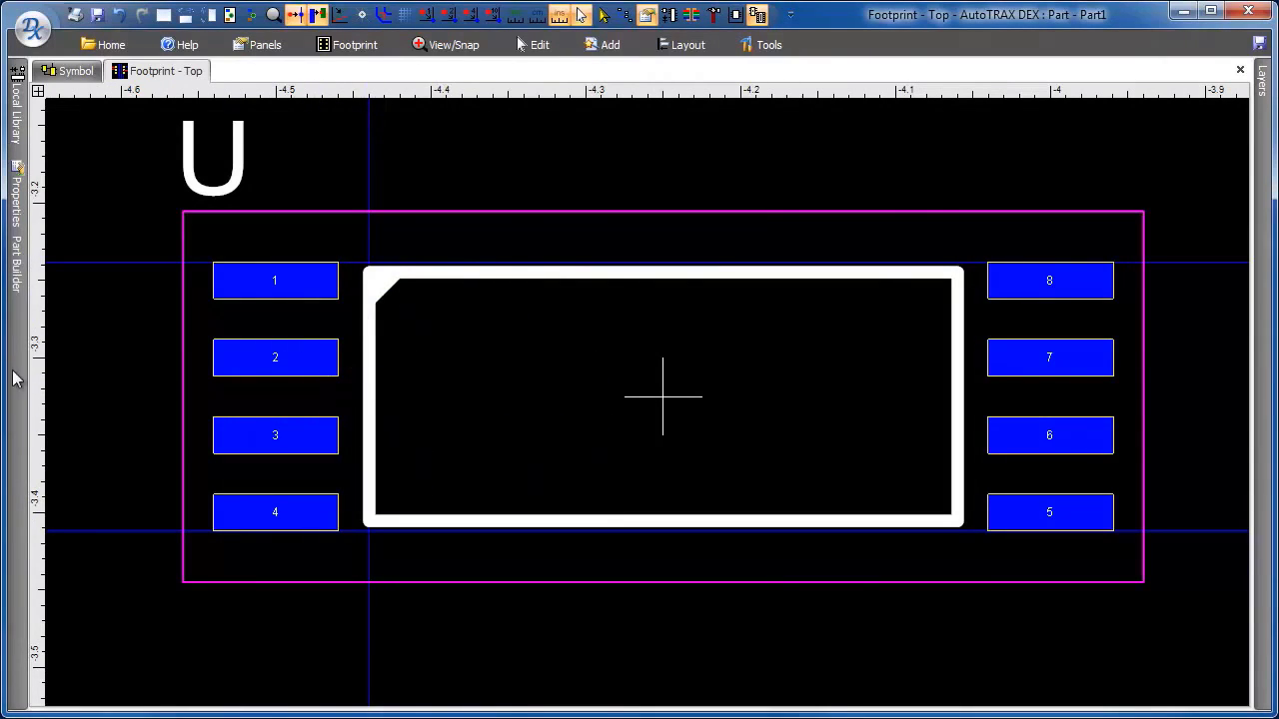
mouse_move(78, 336)
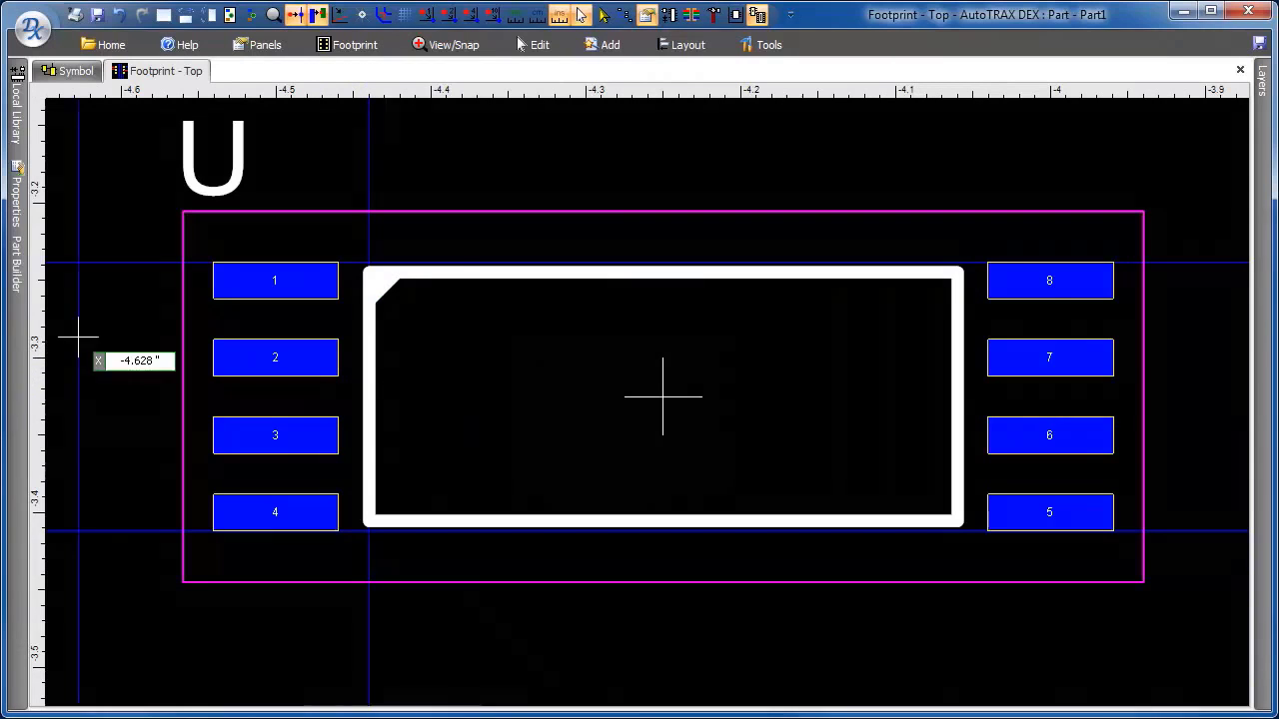
mouse_move(955, 290)
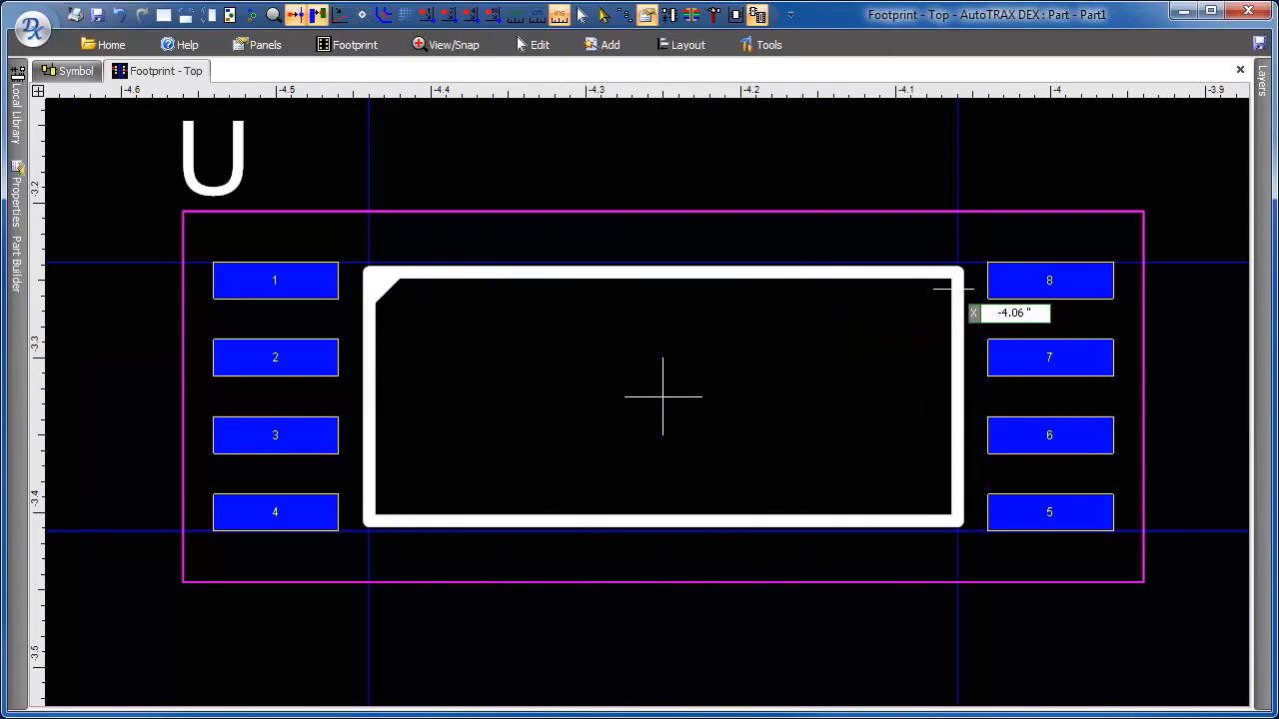
mouse_move(546, 508)
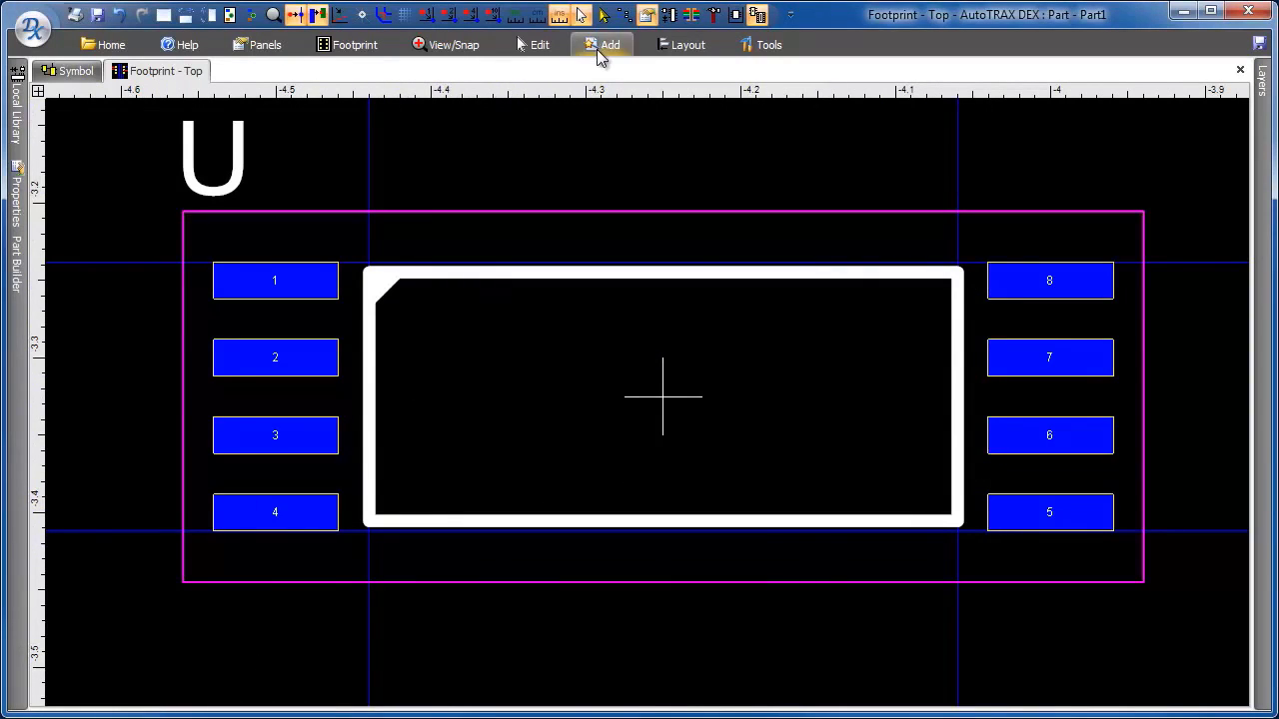
Place a rectangular pad 9 at the centre of the footprint.
left_click(610, 44)
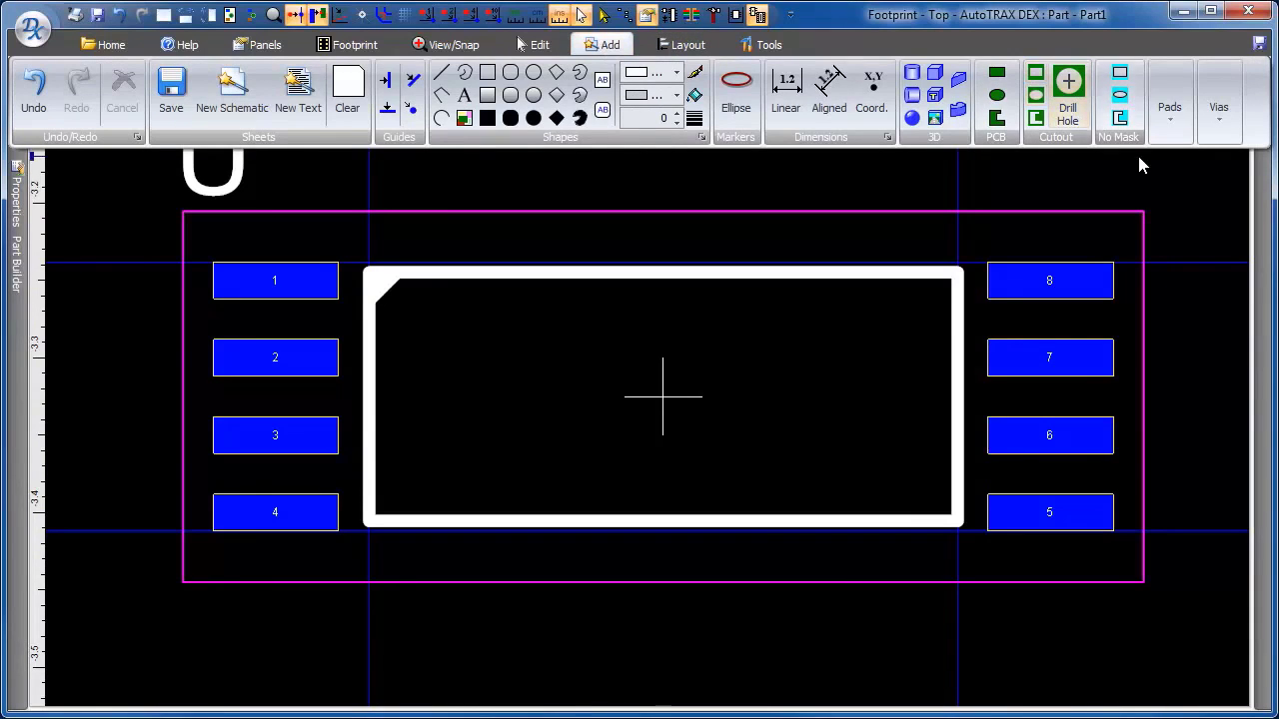
left_click(1169, 94)
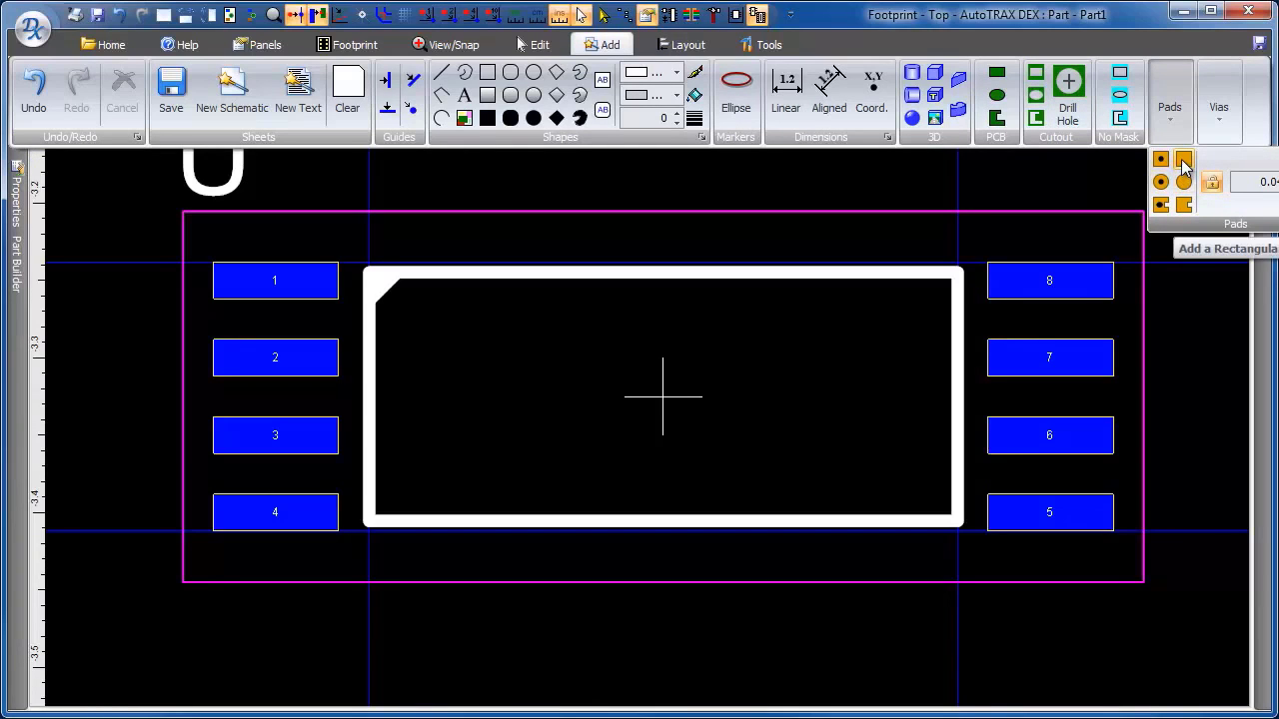
left_click(1183, 159)
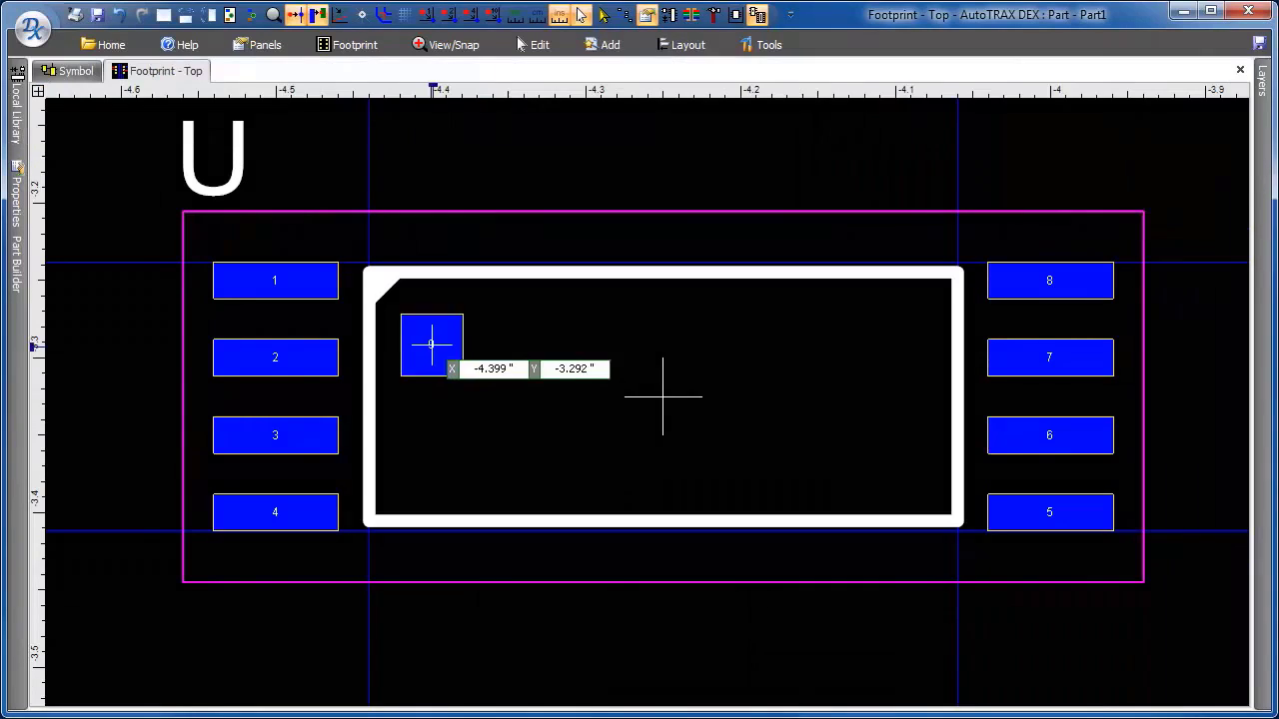
left_click_drag(432, 345, 662, 398)
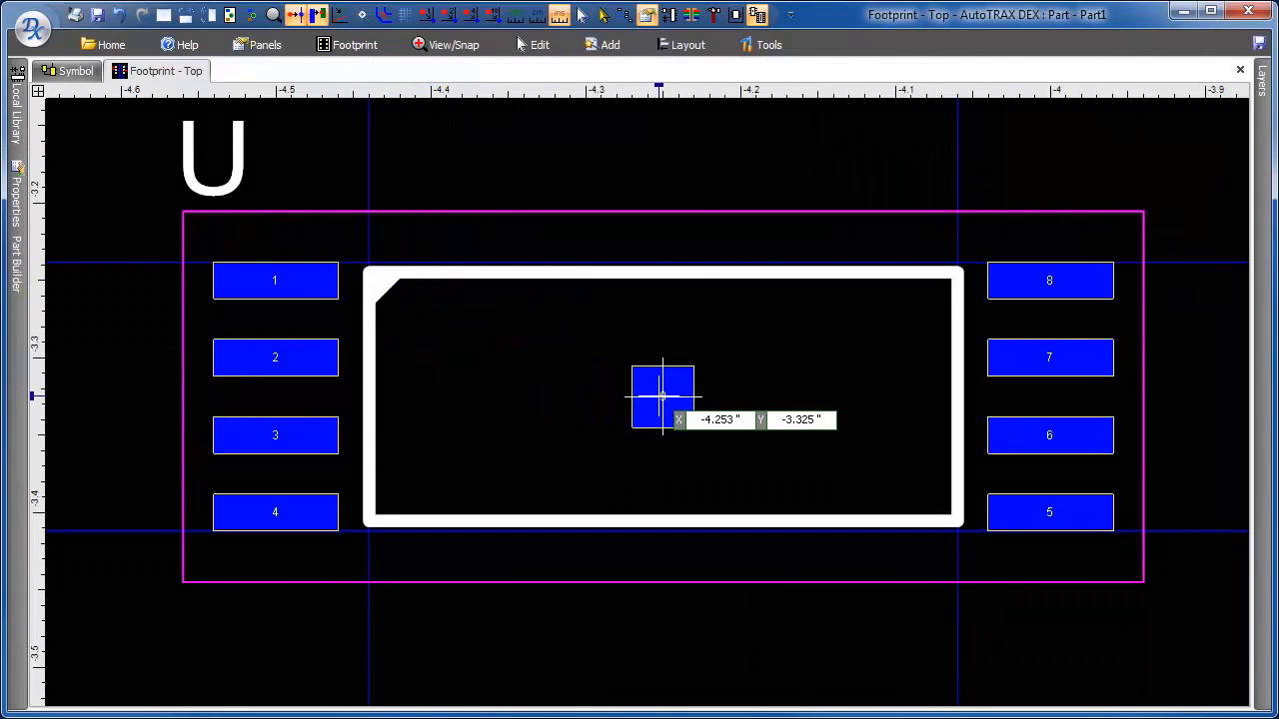
left_click(662, 396)
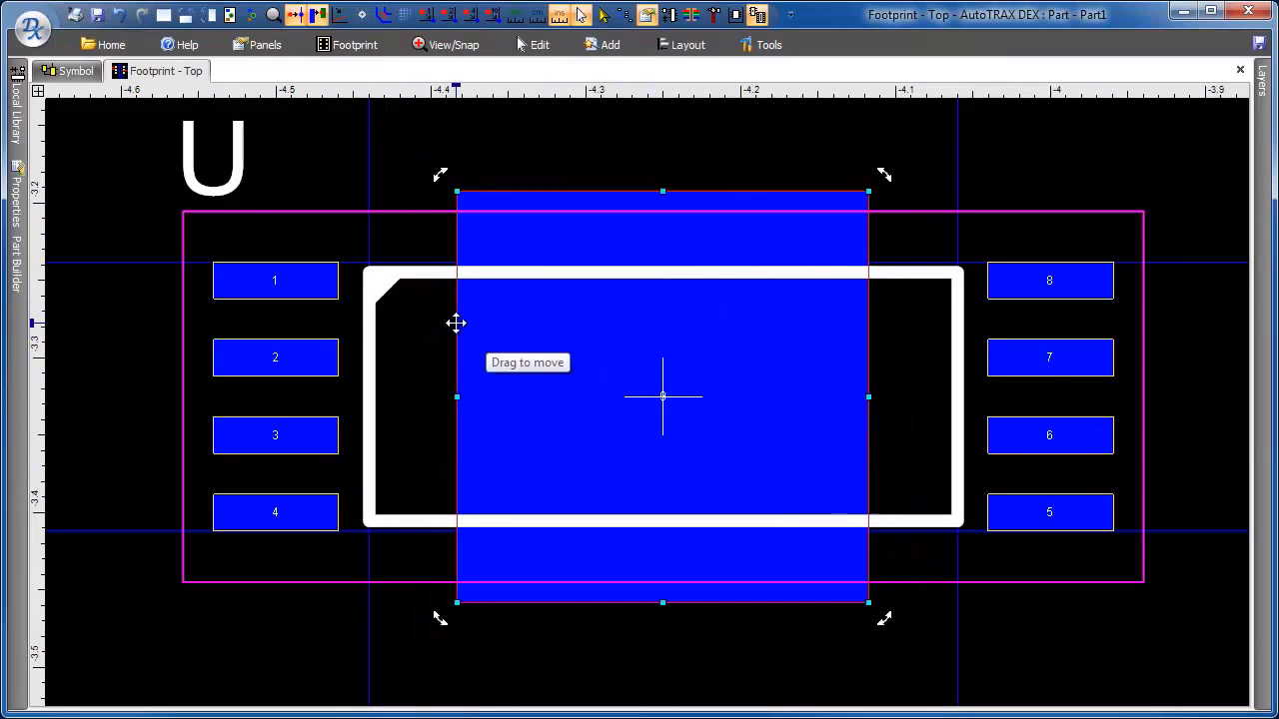
mouse_move(583, 398)
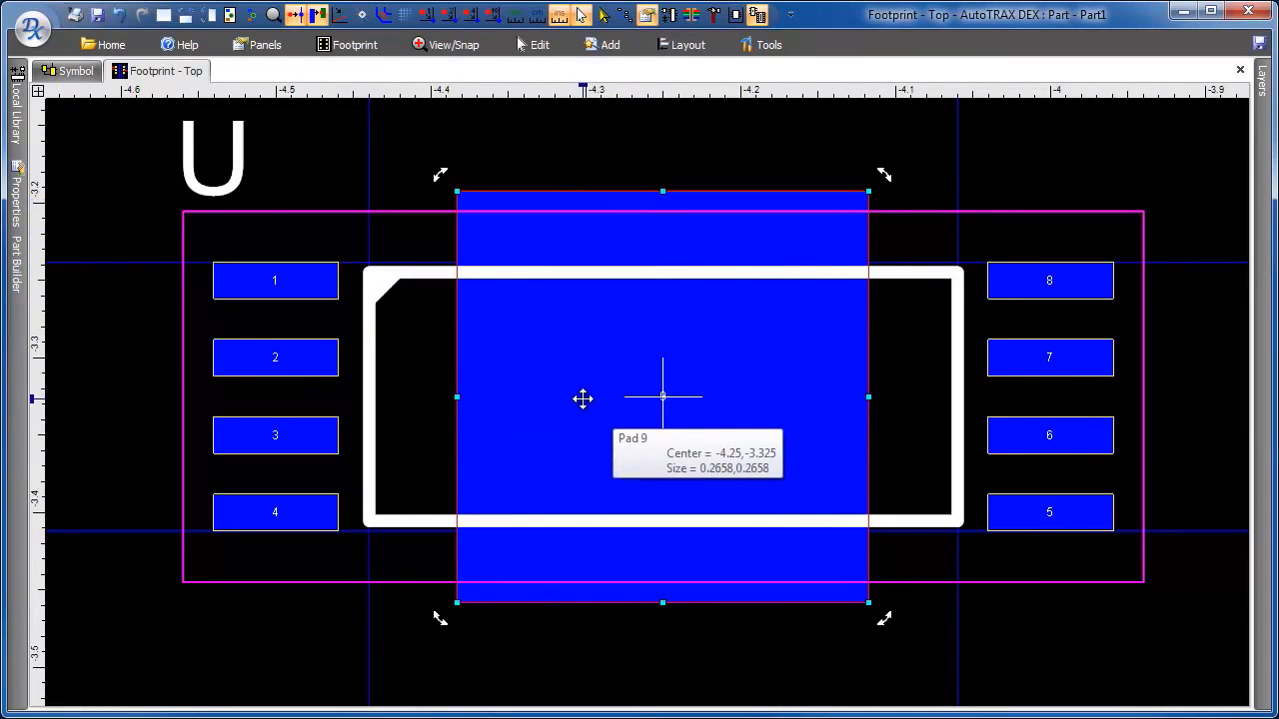
mouse_move(662, 397)
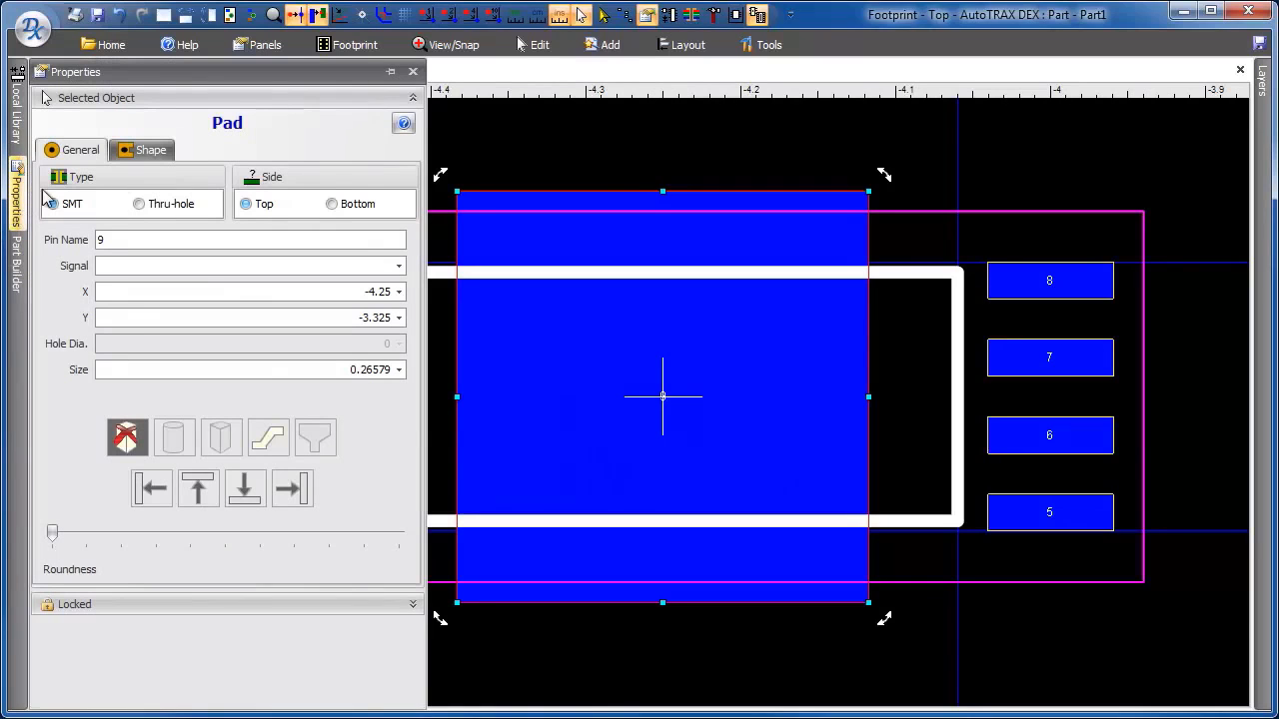
mouse_move(208, 189)
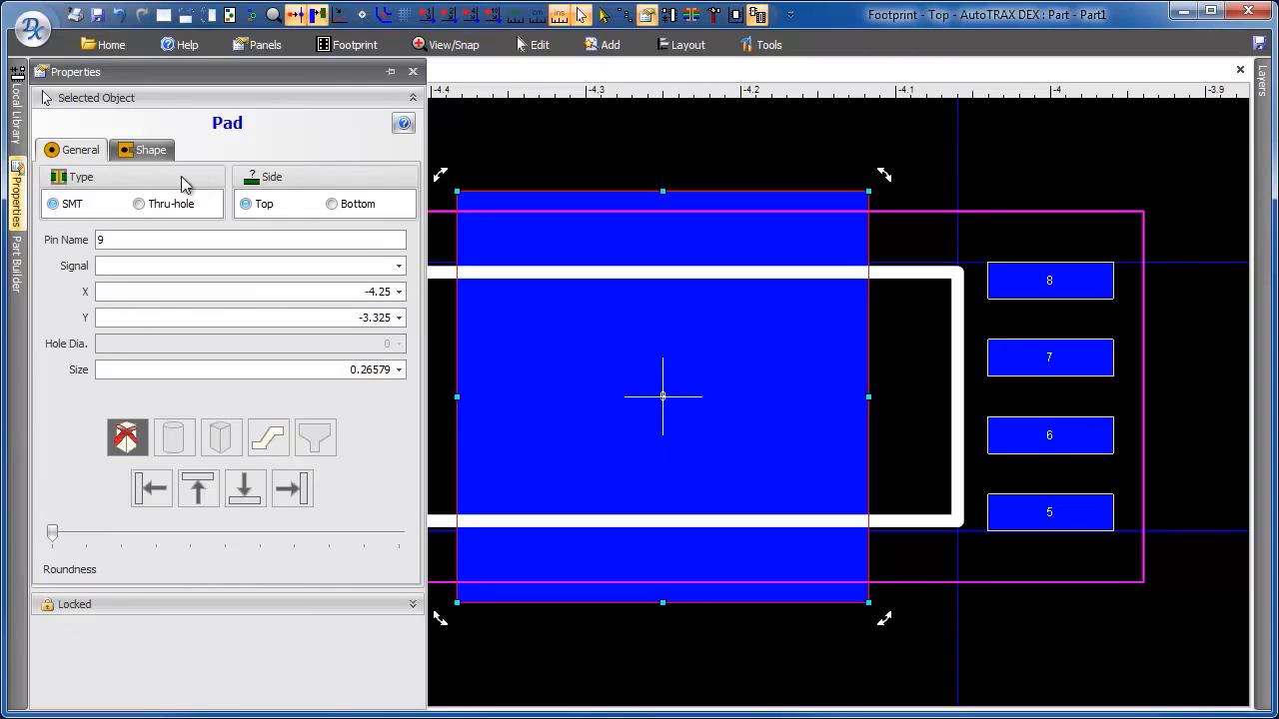
Unlock pad 9's width from its height so it can stretch to the body outline.
left_click(150, 150)
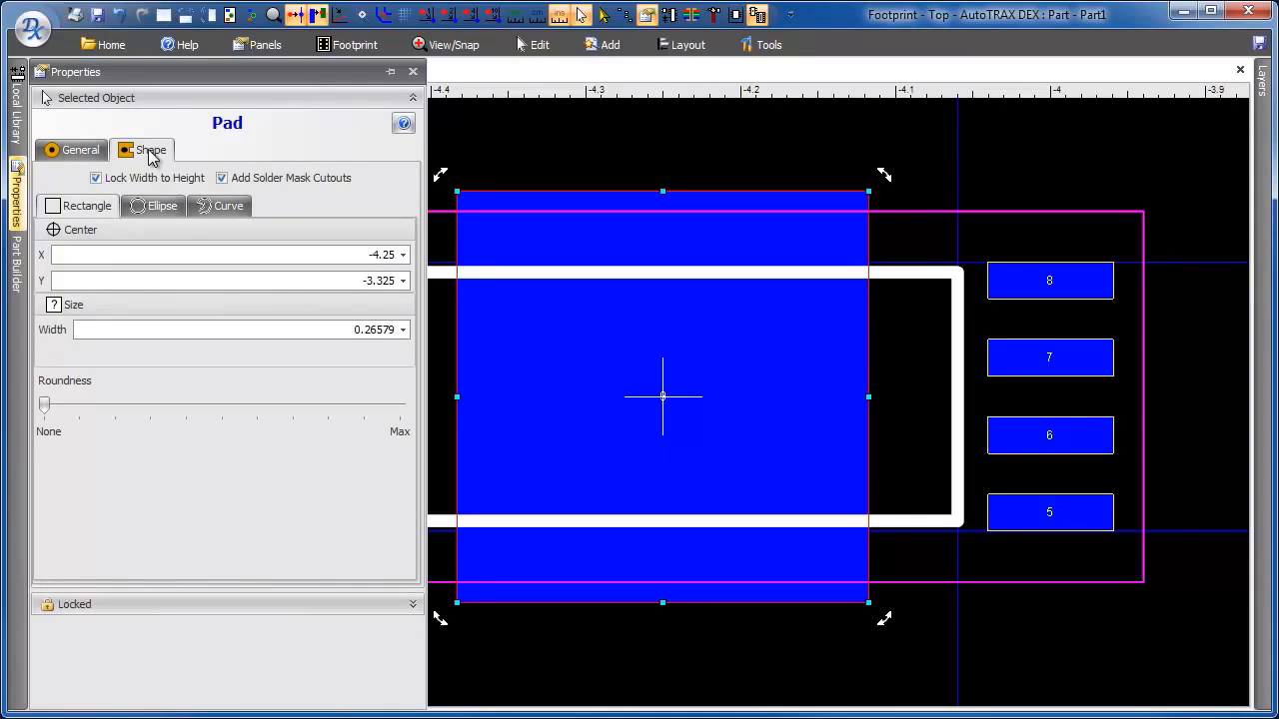
left_click(96, 177)
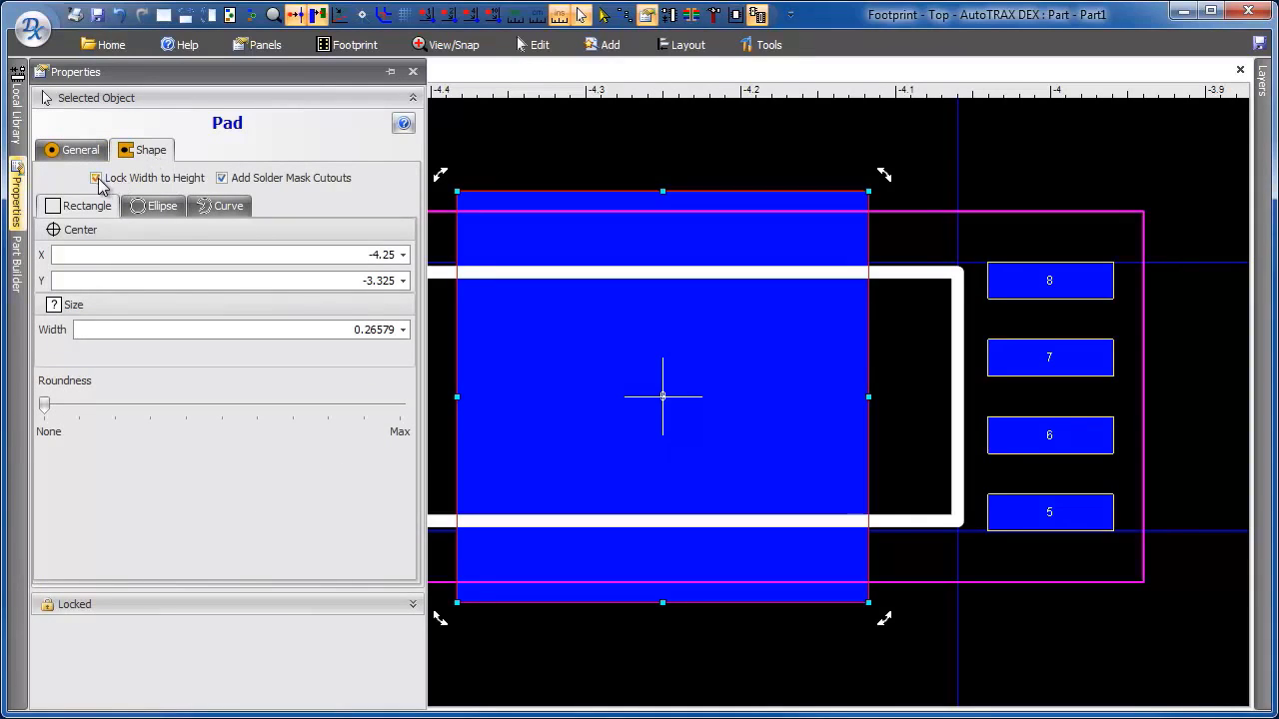
left_click(96, 178)
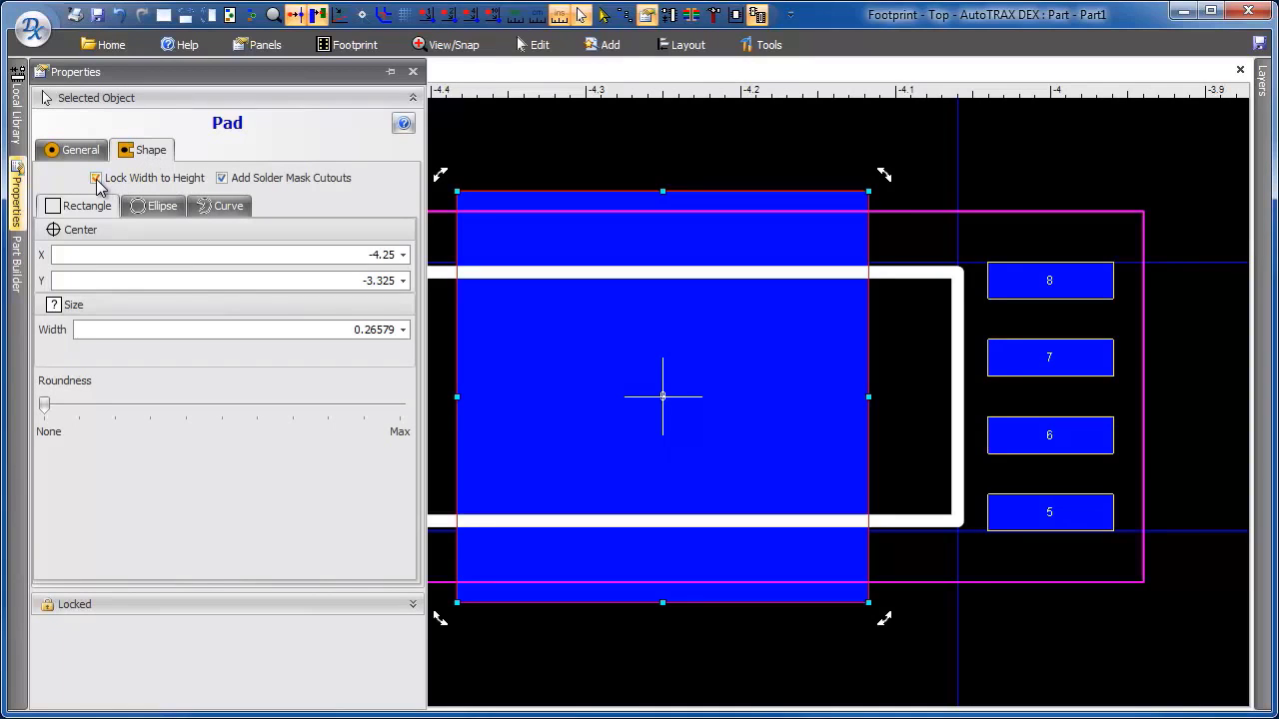
left_click(96, 177)
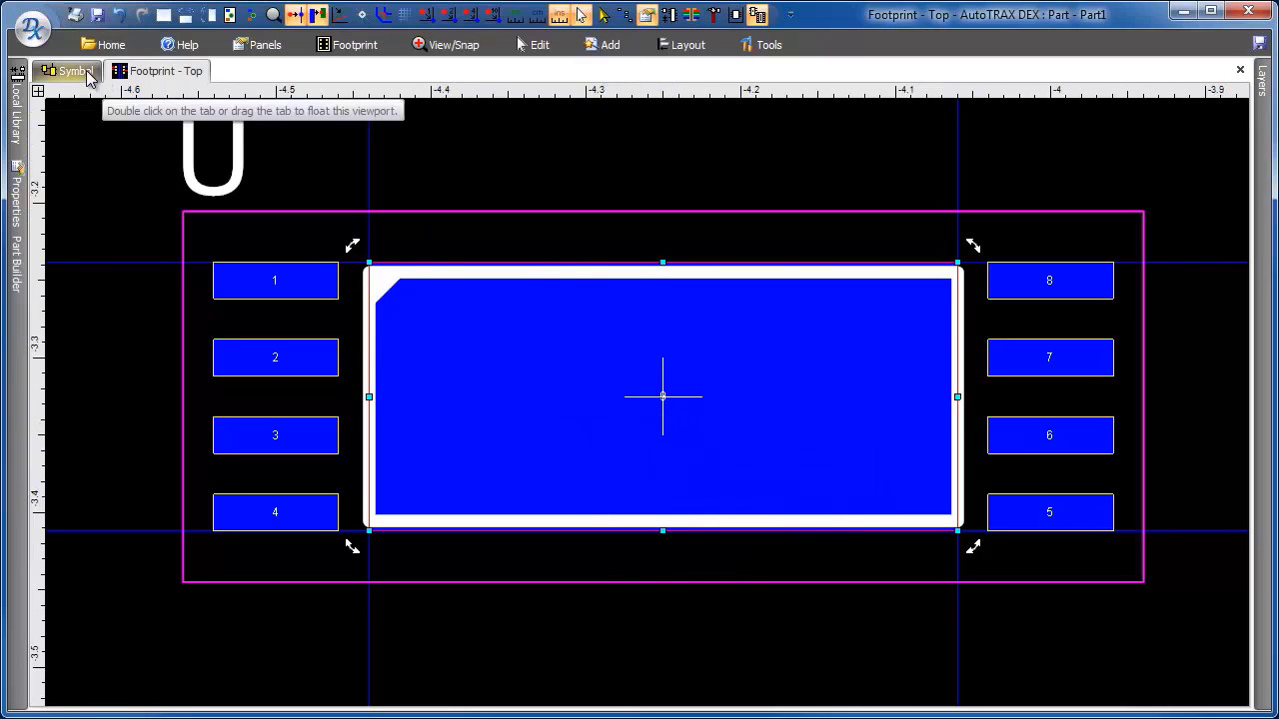
left_click(67, 71)
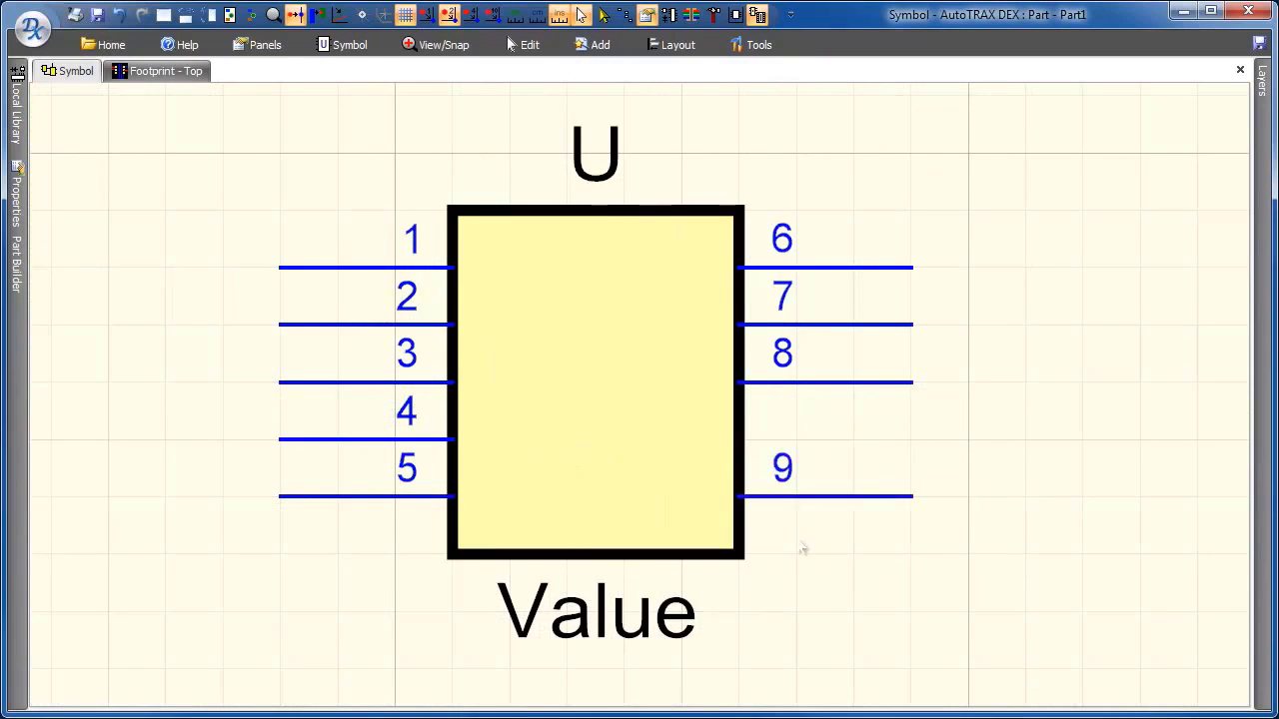
mouse_move(784, 384)
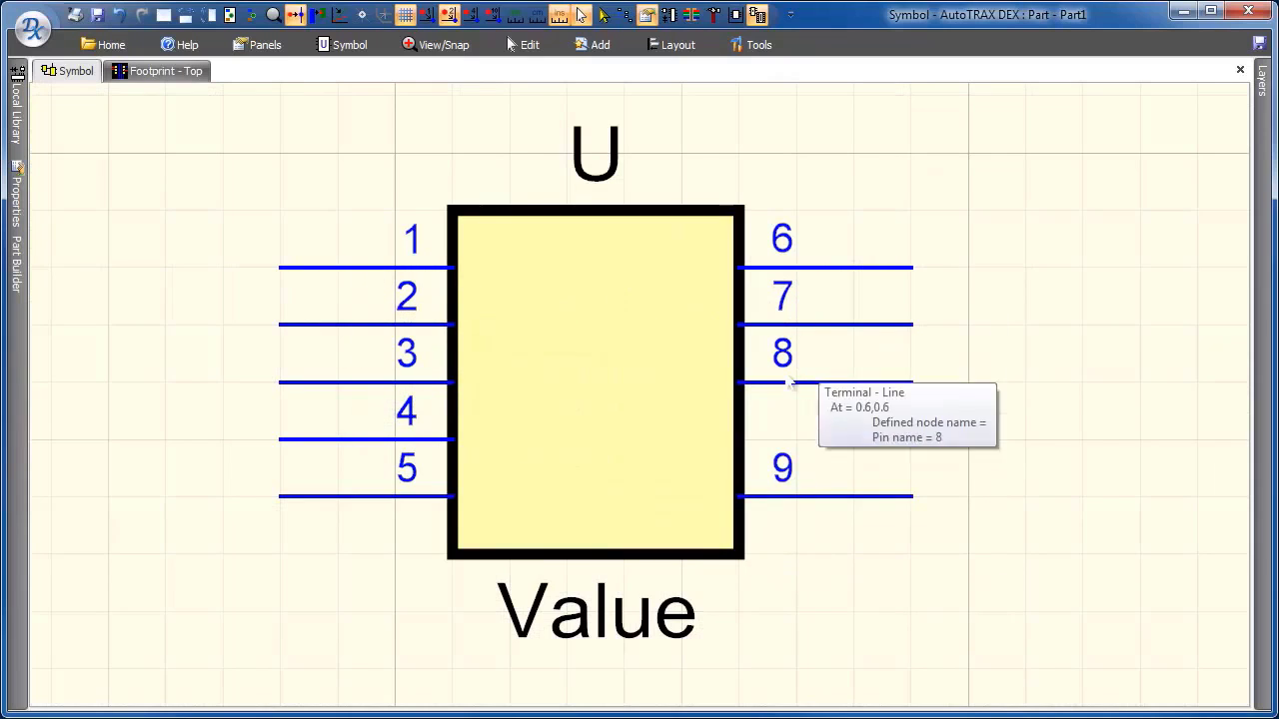
mouse_move(780, 375)
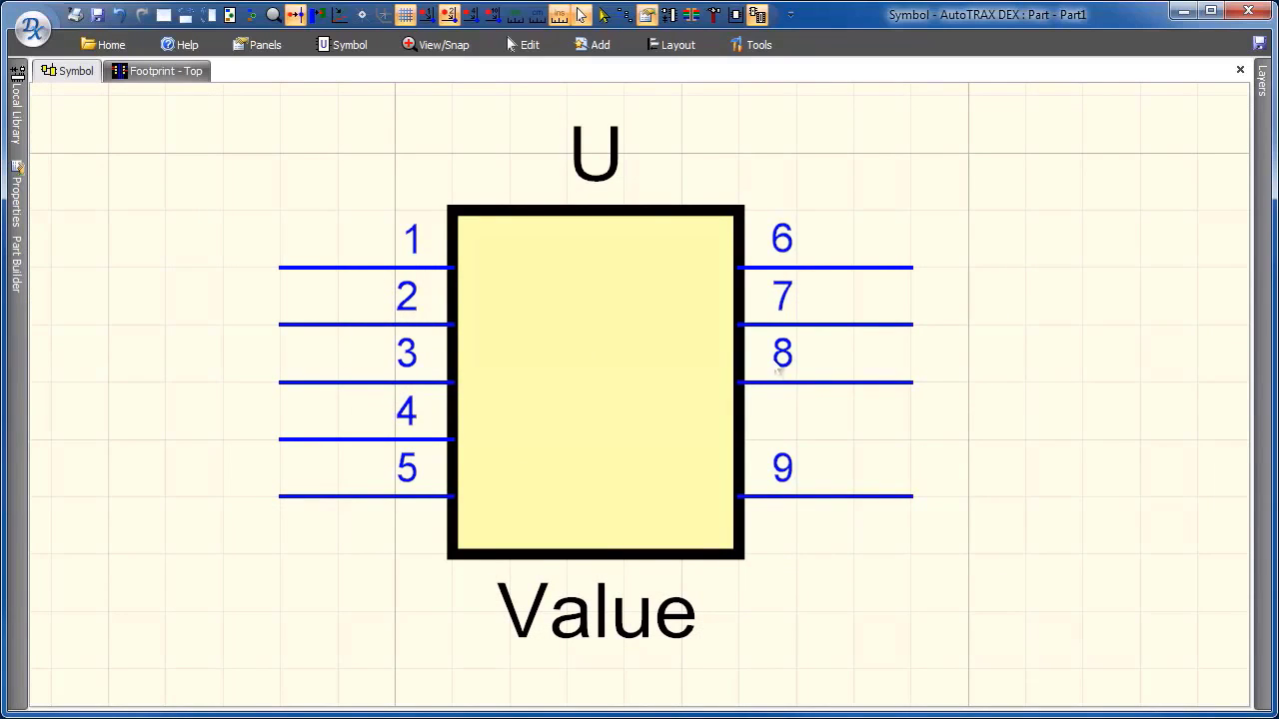
left_click(166, 71)
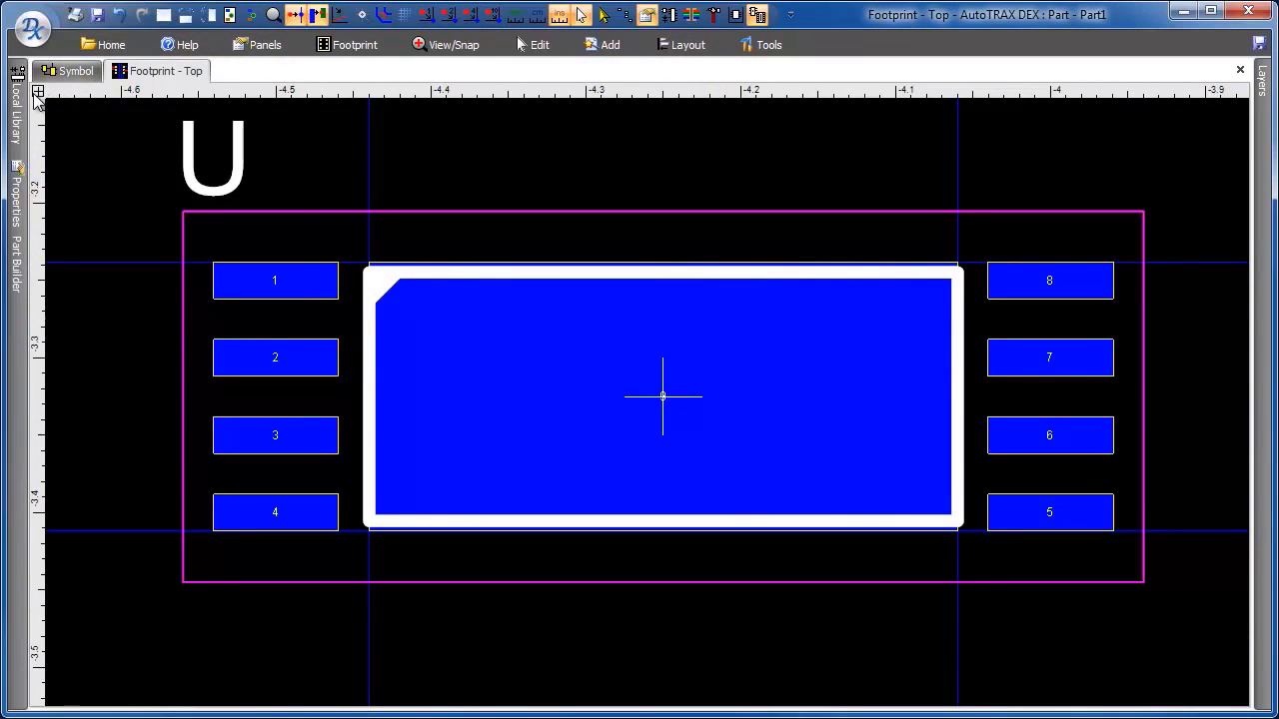
Select the chamfered silkscreen outline and open its properties to enlarge it around all nine pads.
left_click(110, 44)
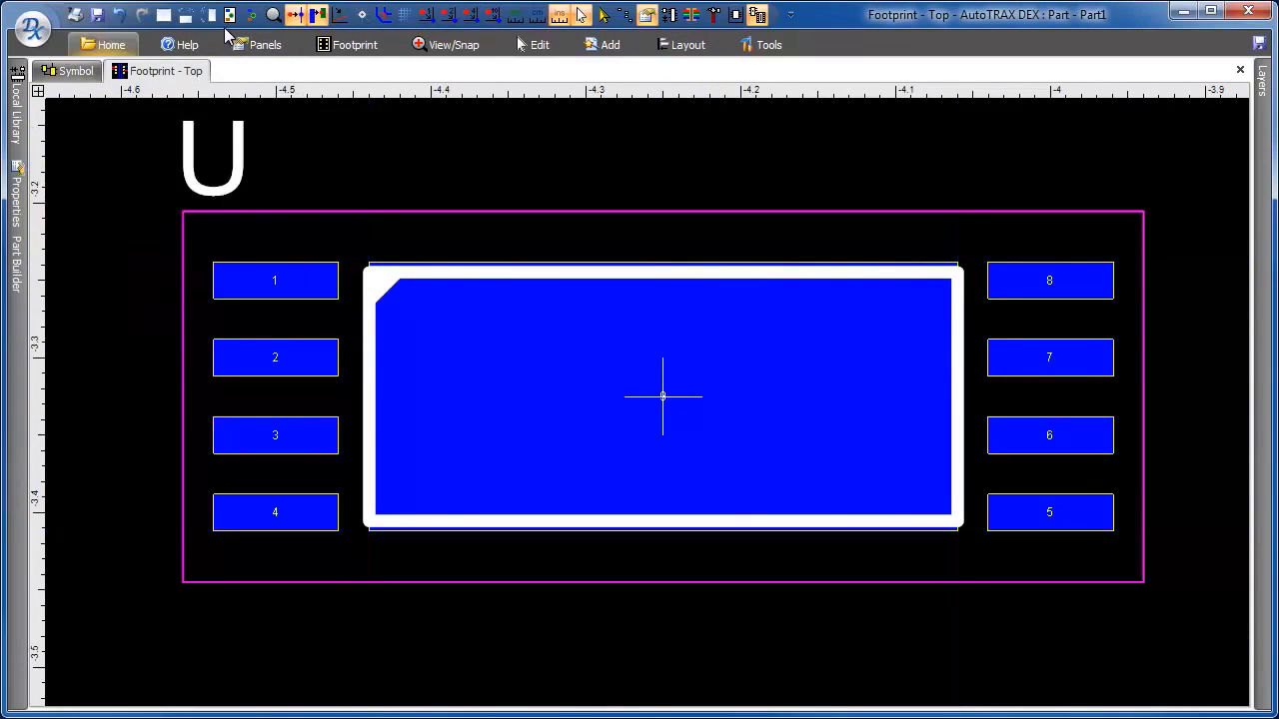
mouse_move(364, 289)
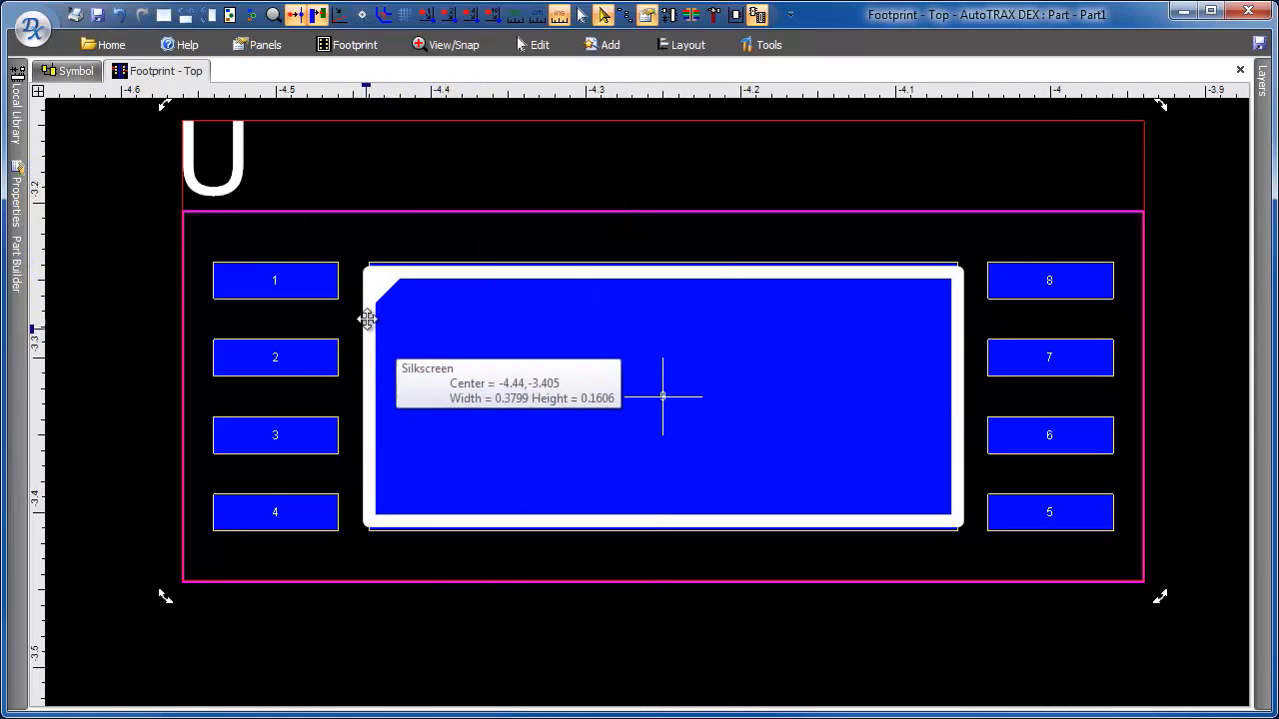
mouse_move(380, 288)
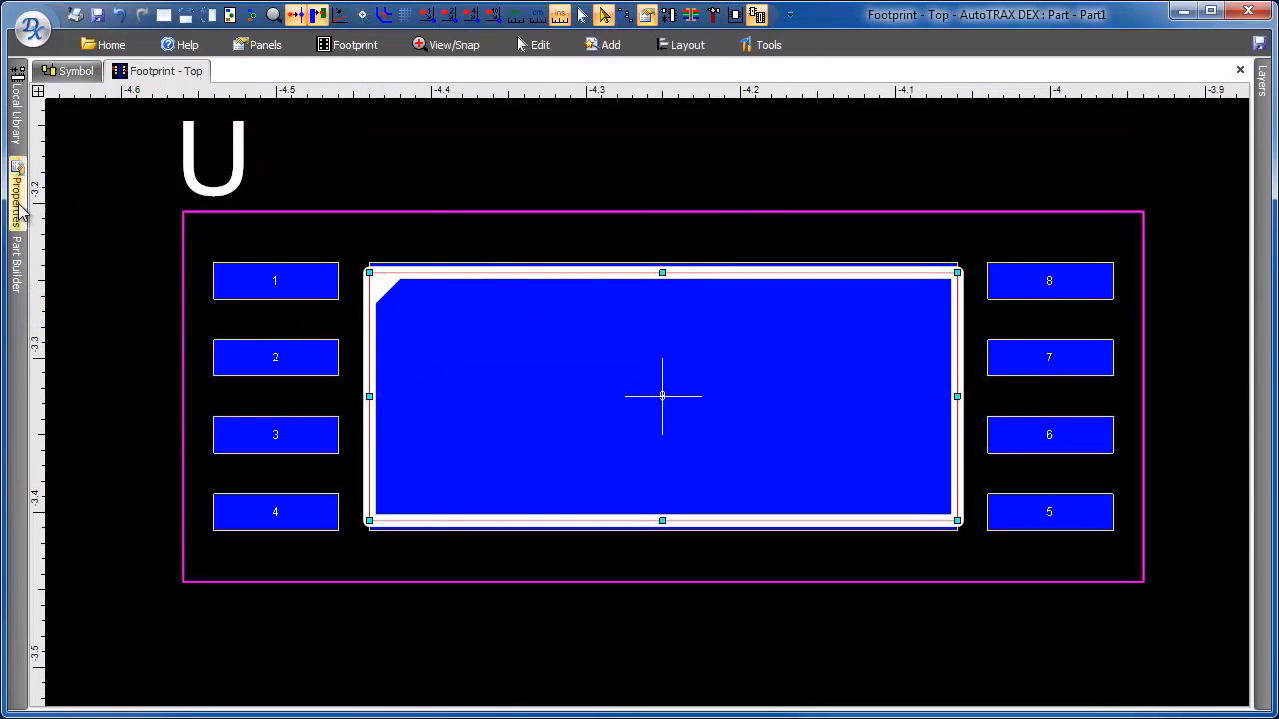
left_click(16, 195)
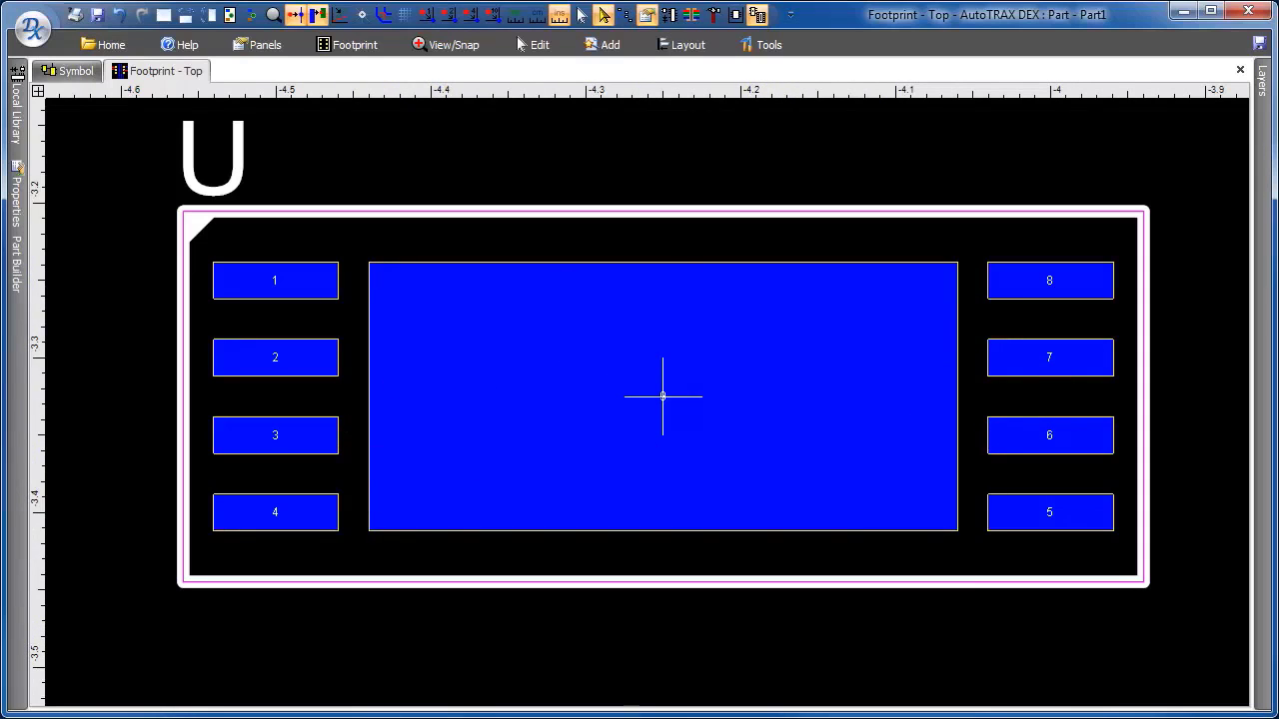
mouse_move(556, 335)
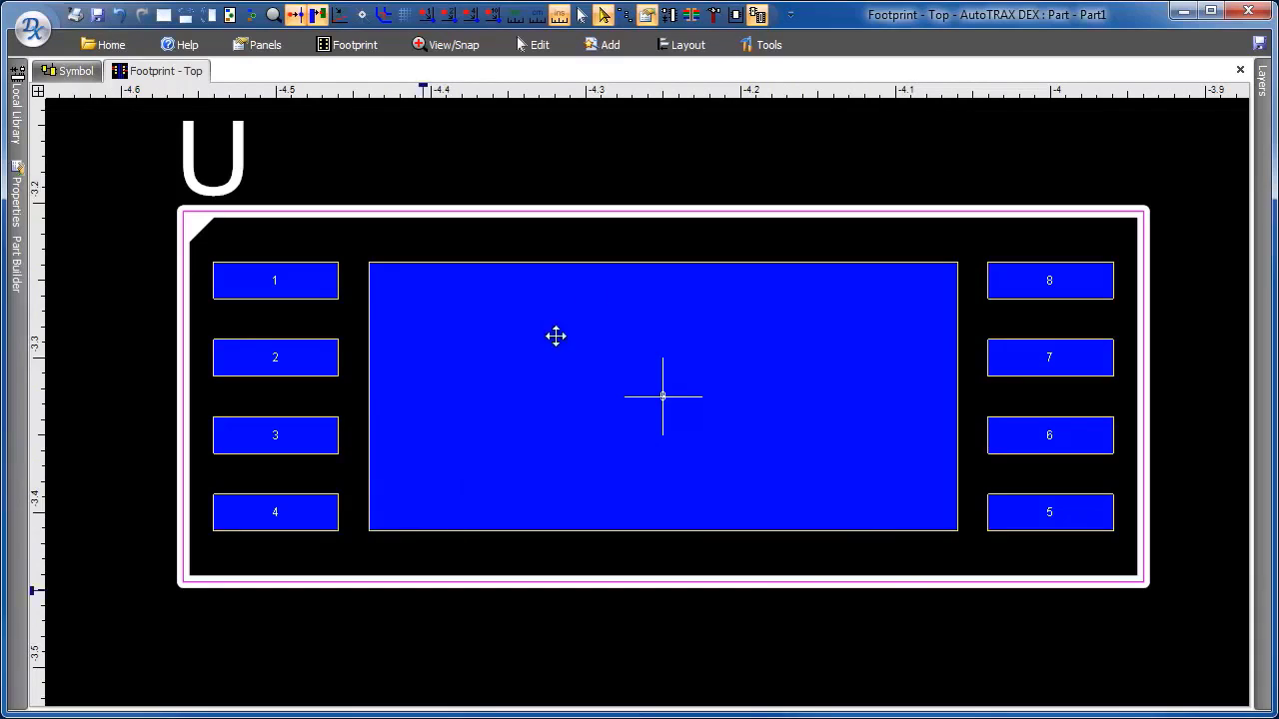
mouse_move(1143, 333)
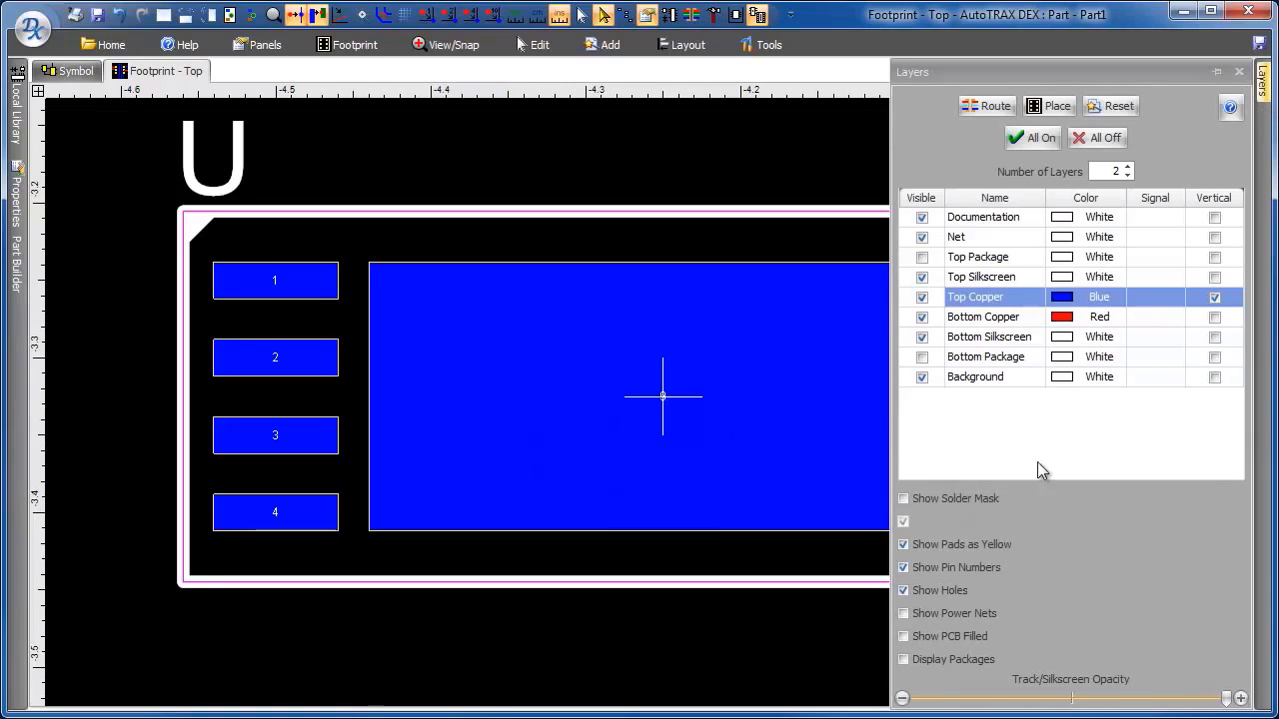
Turn off Show Solder Mask in the Layers panel, leaving bare copper pads.
left_click(903, 498)
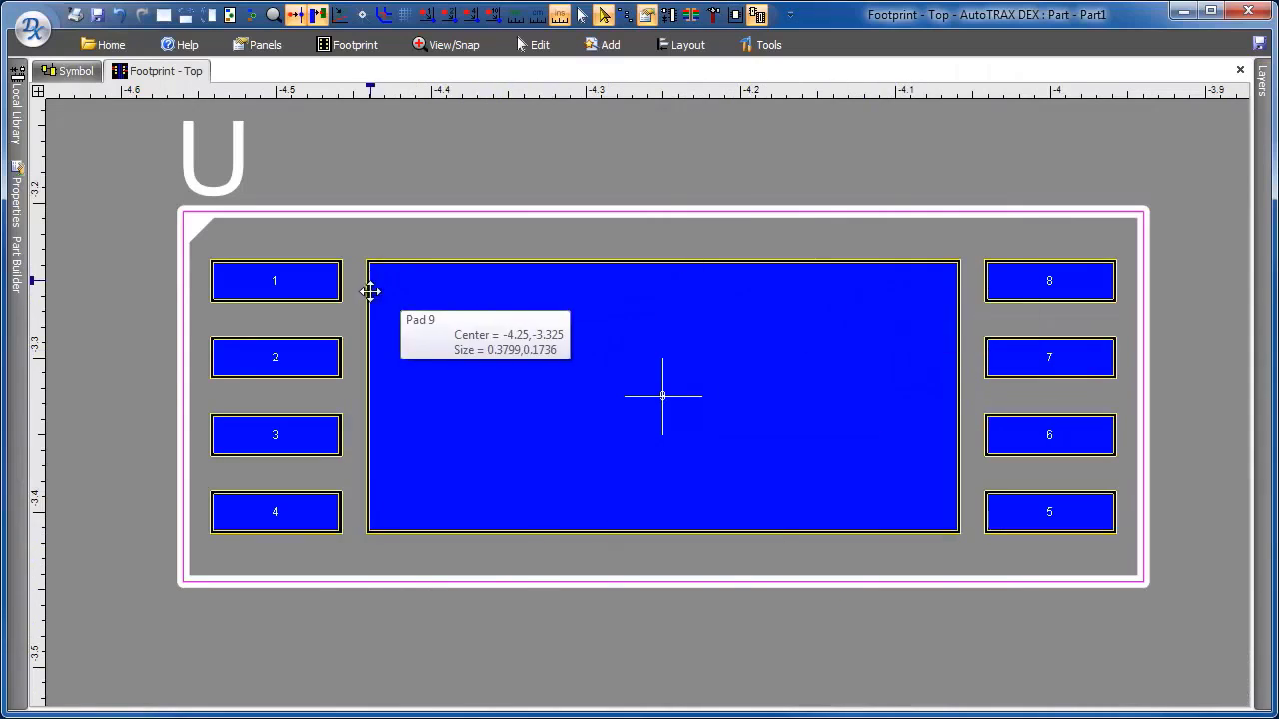
mouse_move(1255, 110)
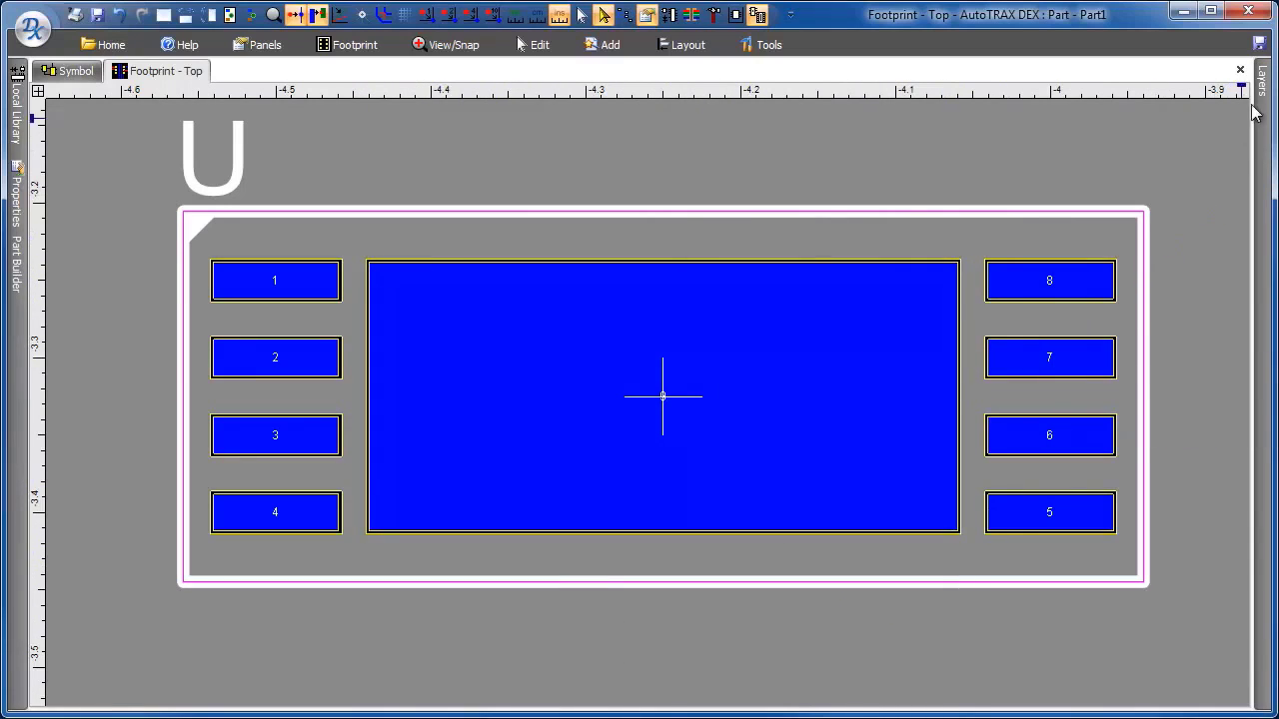
left_click(1263, 80)
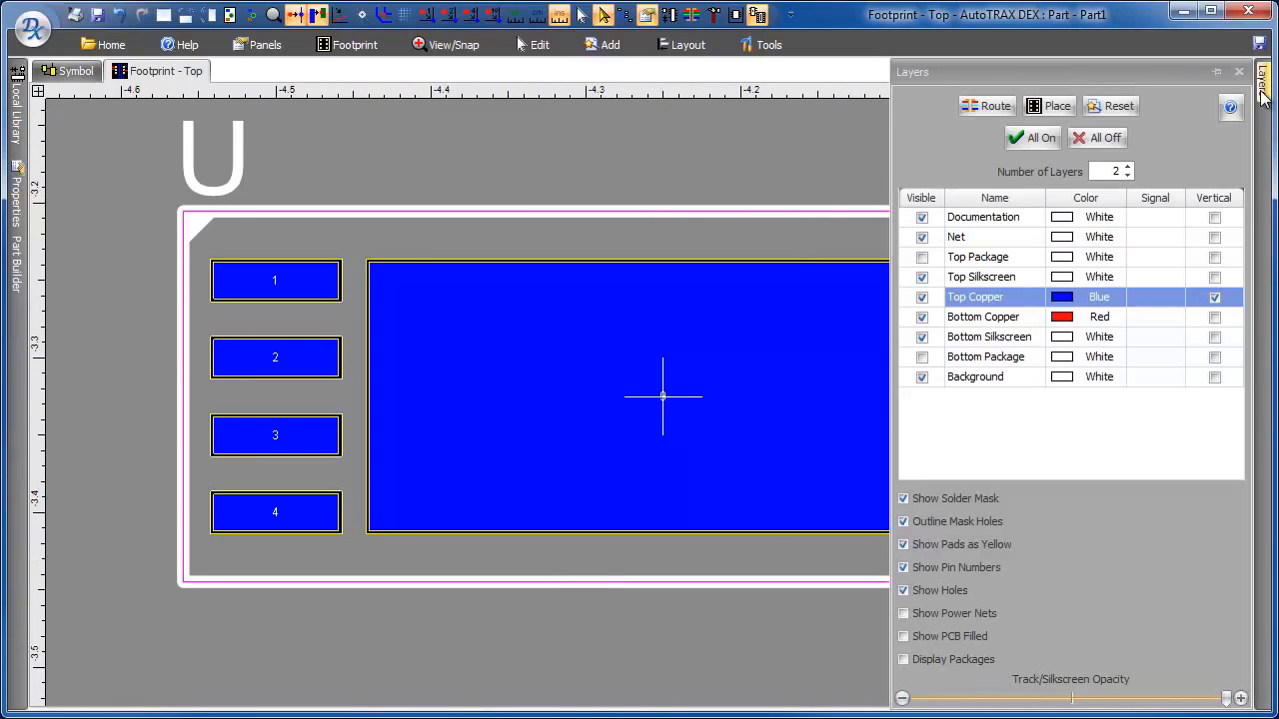
left_click(1239, 71)
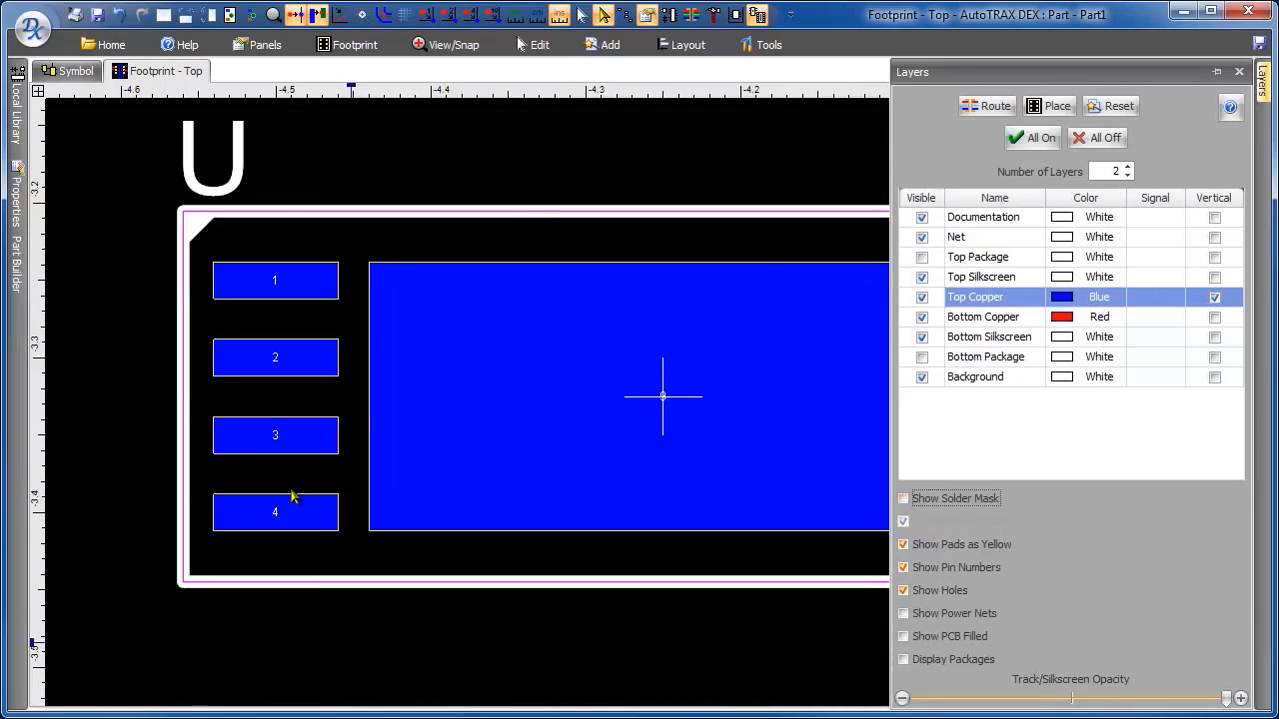
left_click(1239, 71)
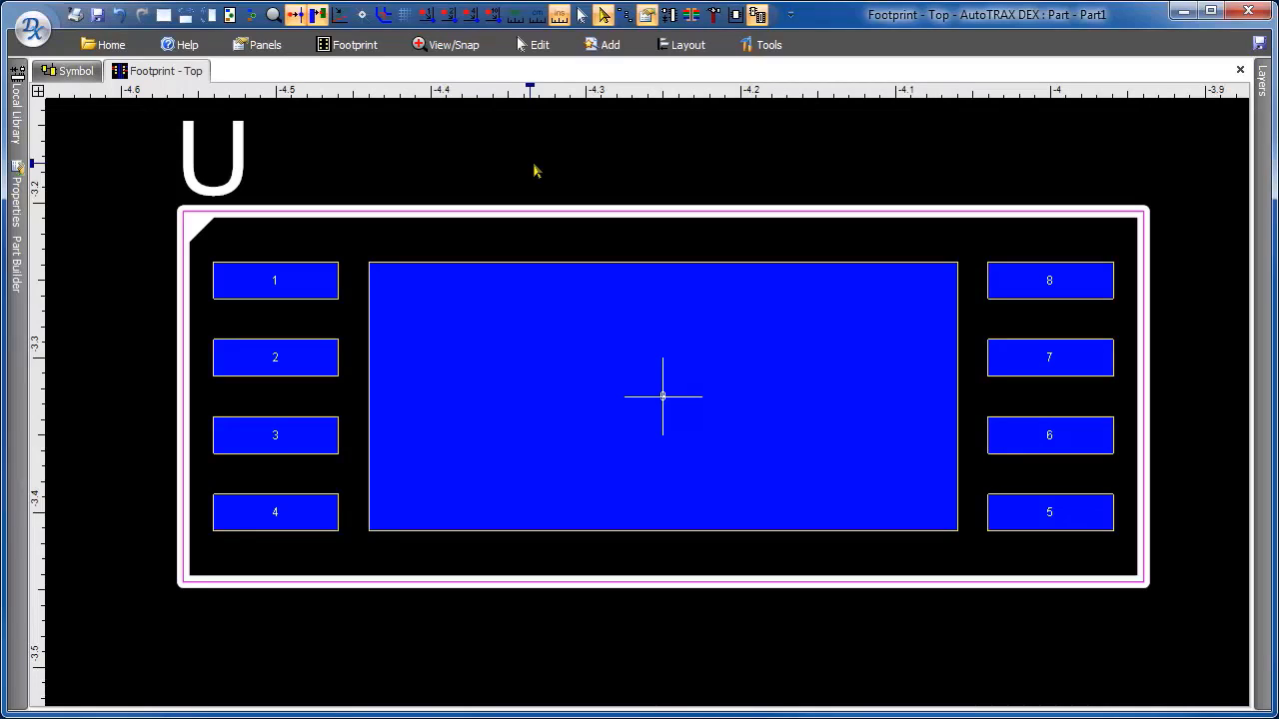
mouse_move(362, 374)
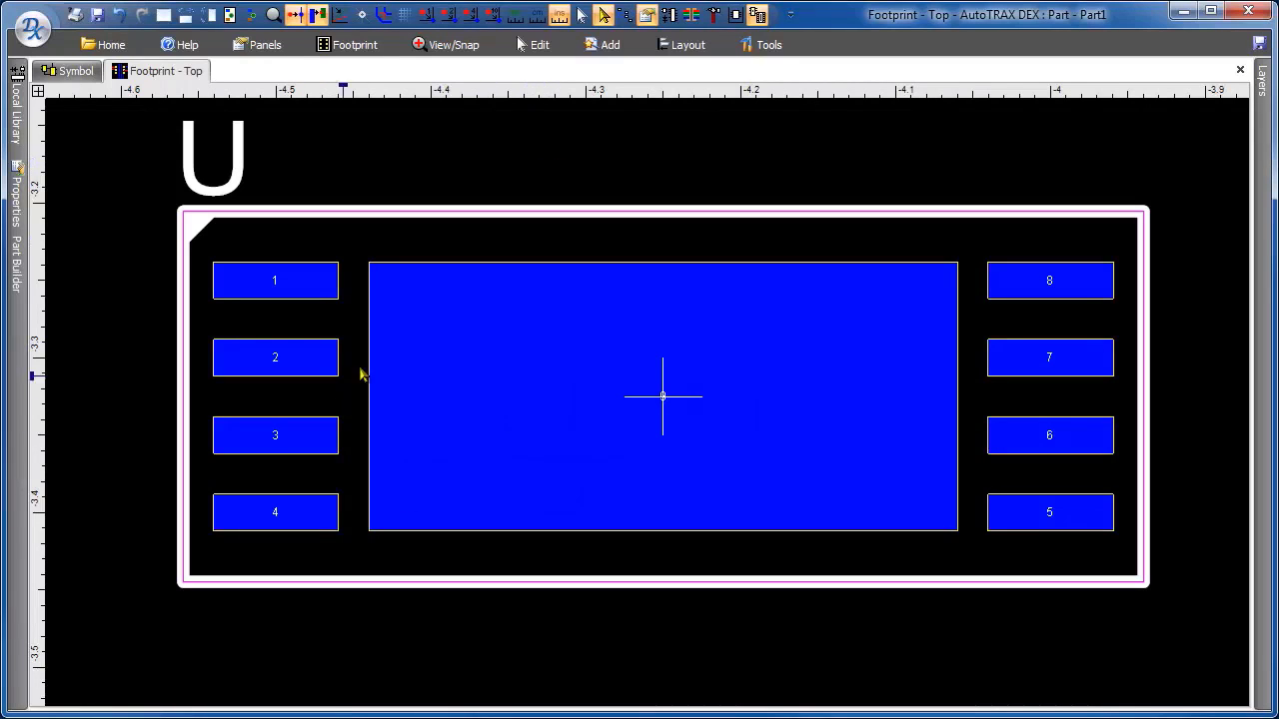
Give central pad 9 a width of 0.37992 and height of 0.17362.
left_click(663, 395)
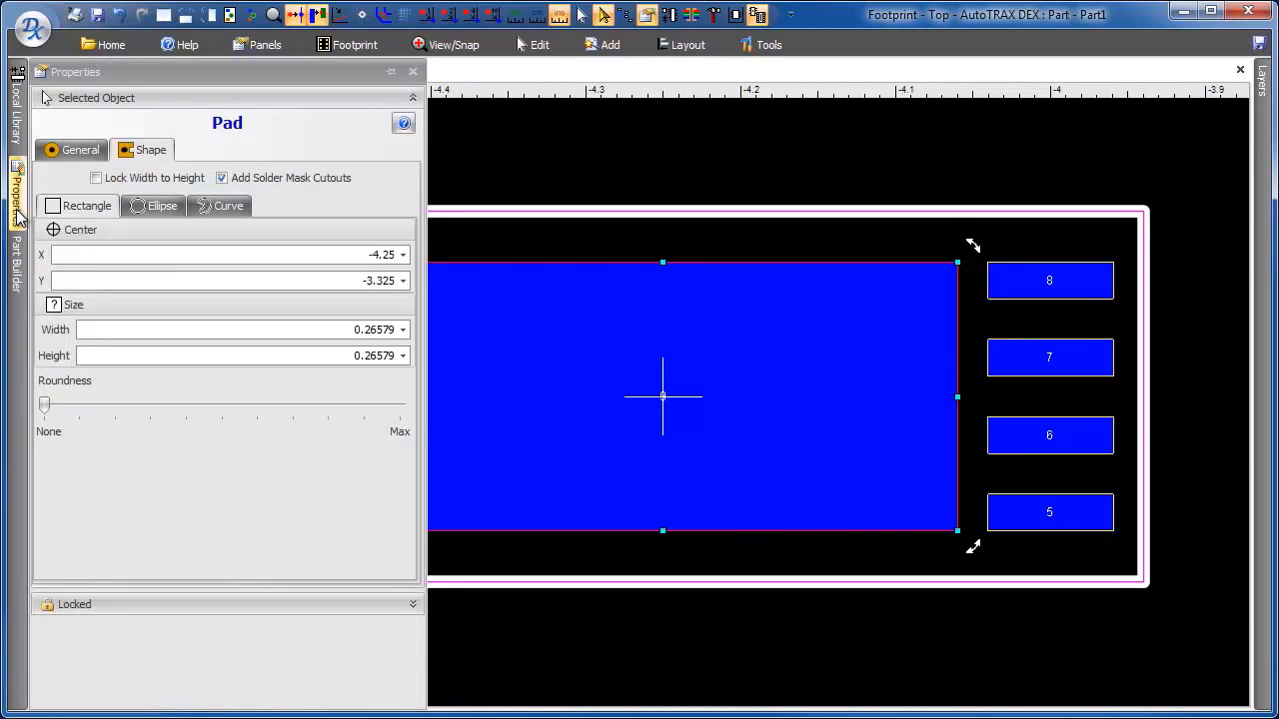
left_click(80, 149)
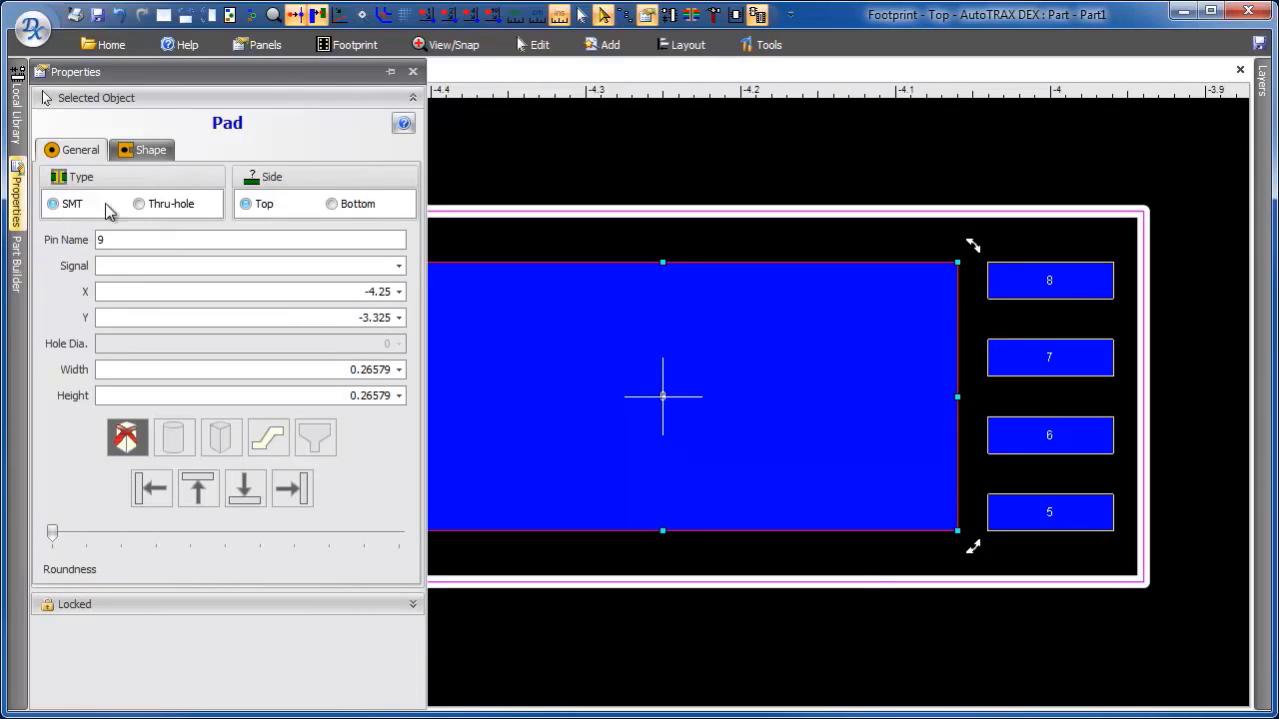
left_click(139, 203)
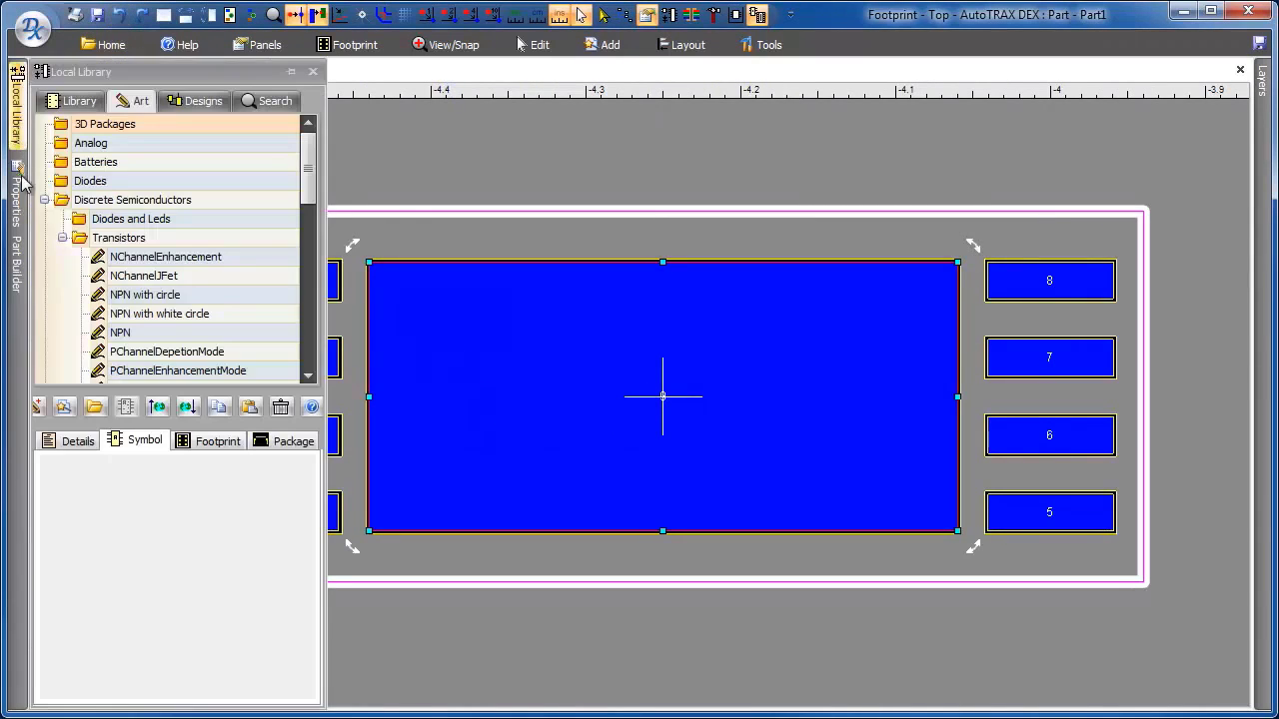
left_click(15, 195)
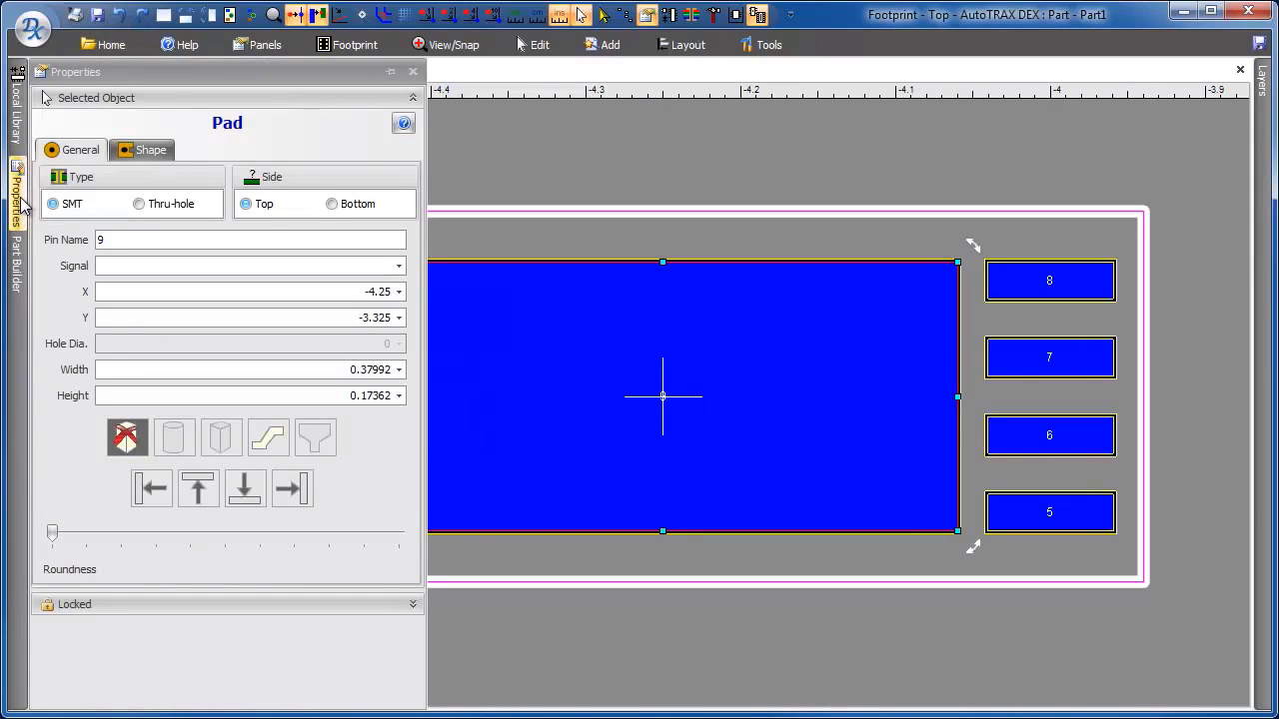
left_click(151, 150)
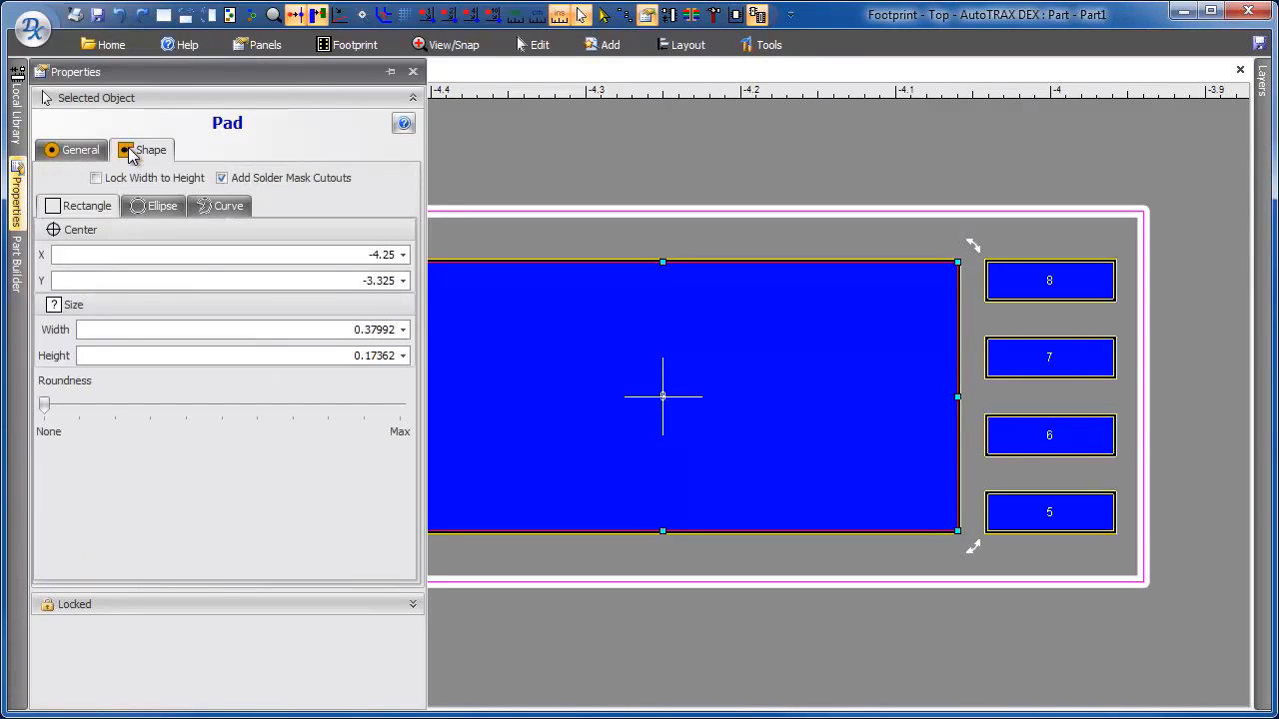
left_click(80, 150)
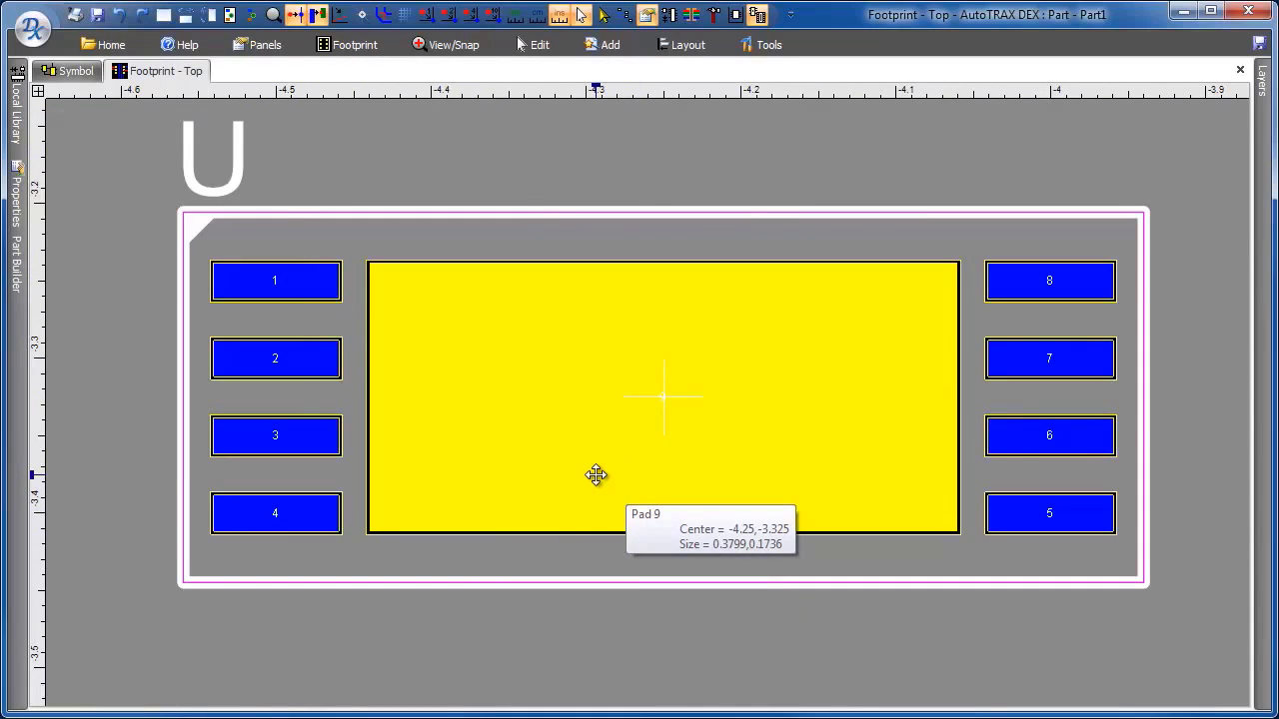
View the SOIC footprint in 3D, then return to the top footprint drawing.
right_click(597, 476)
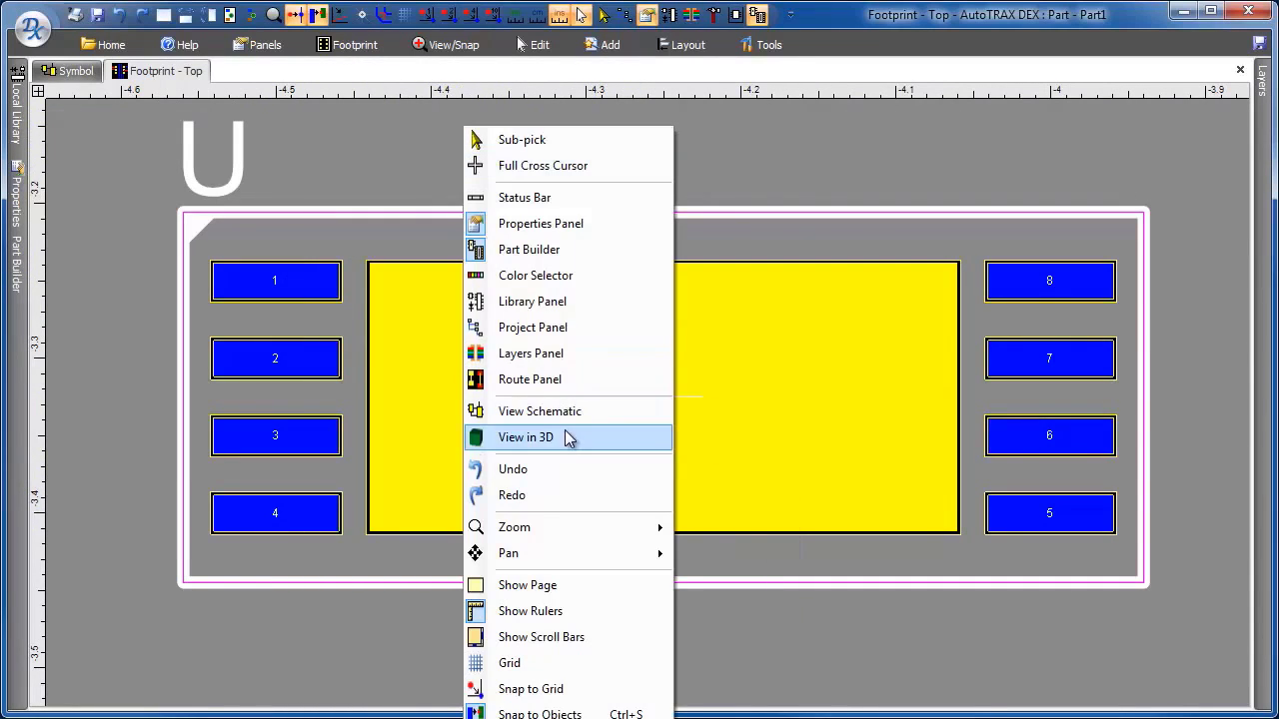
left_click(525, 437)
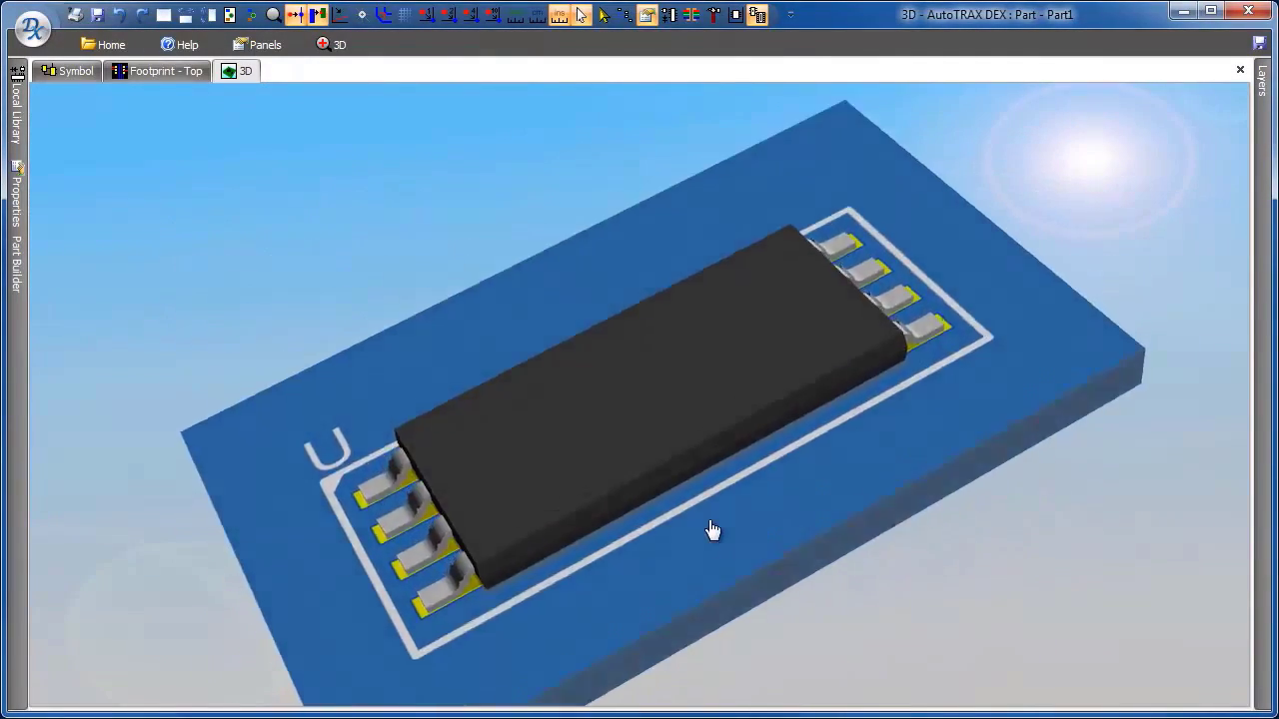
left_click(165, 71)
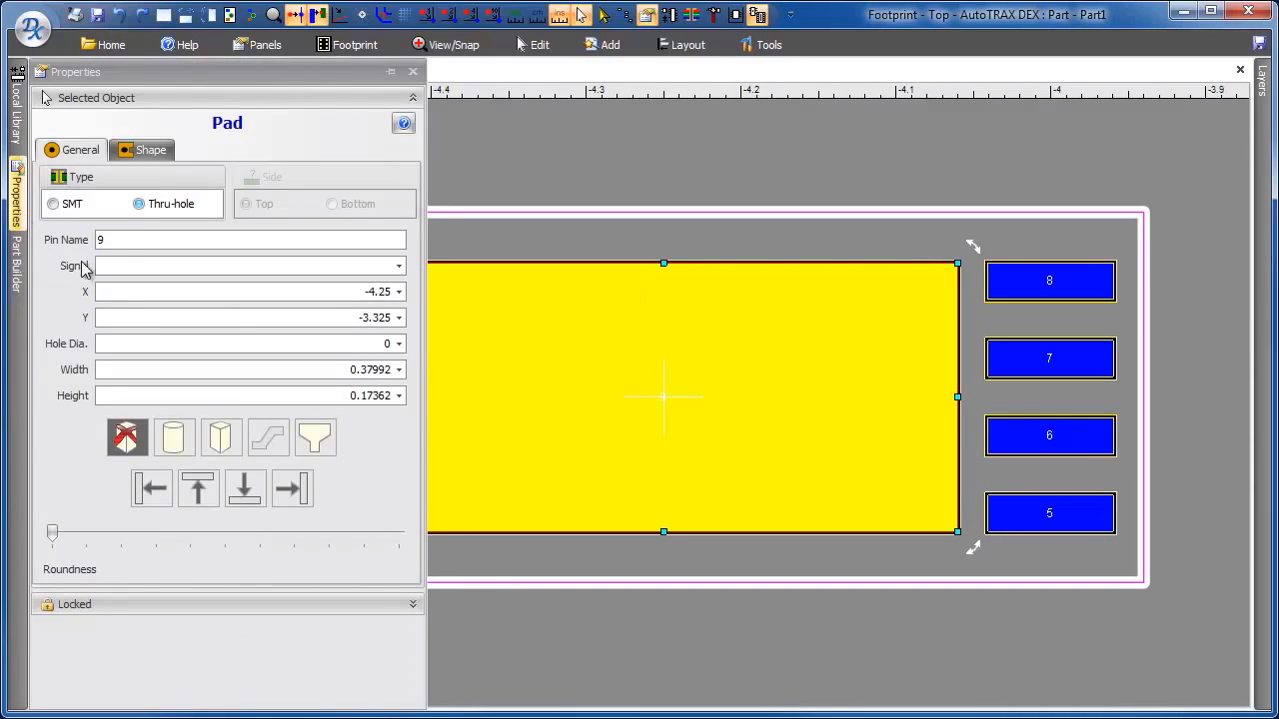
mouse_move(329, 425)
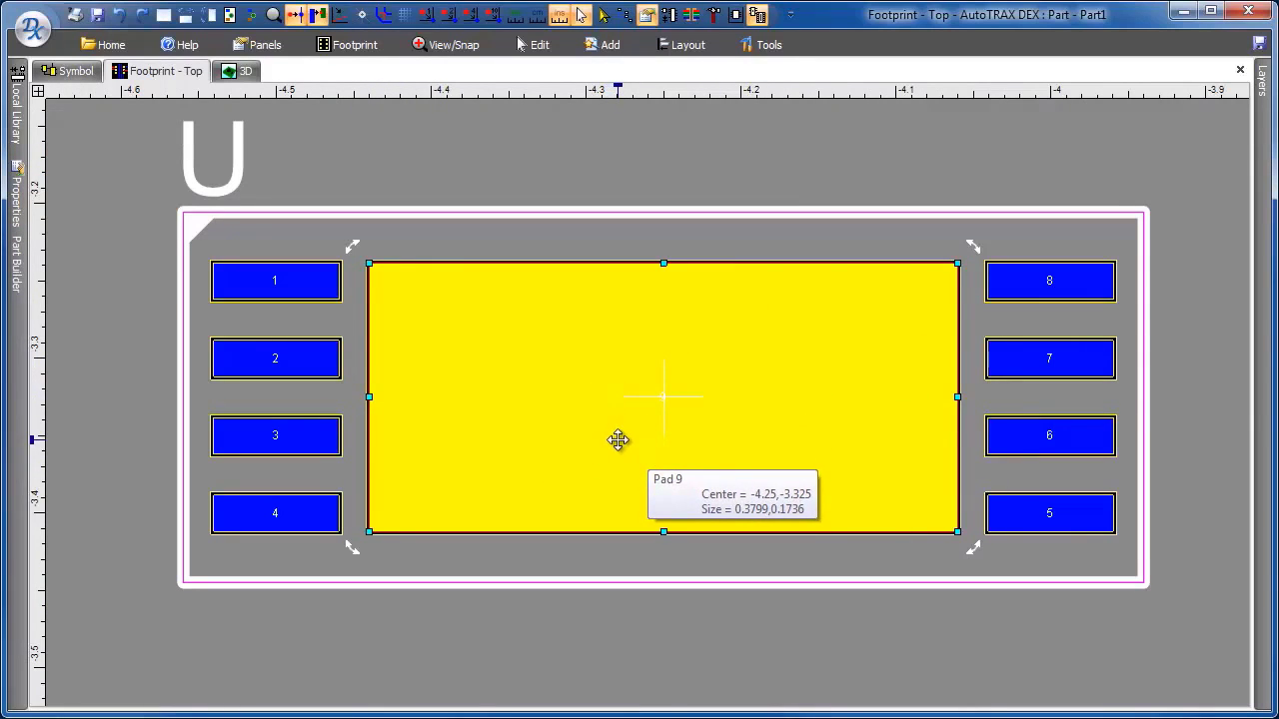
mouse_move(838, 453)
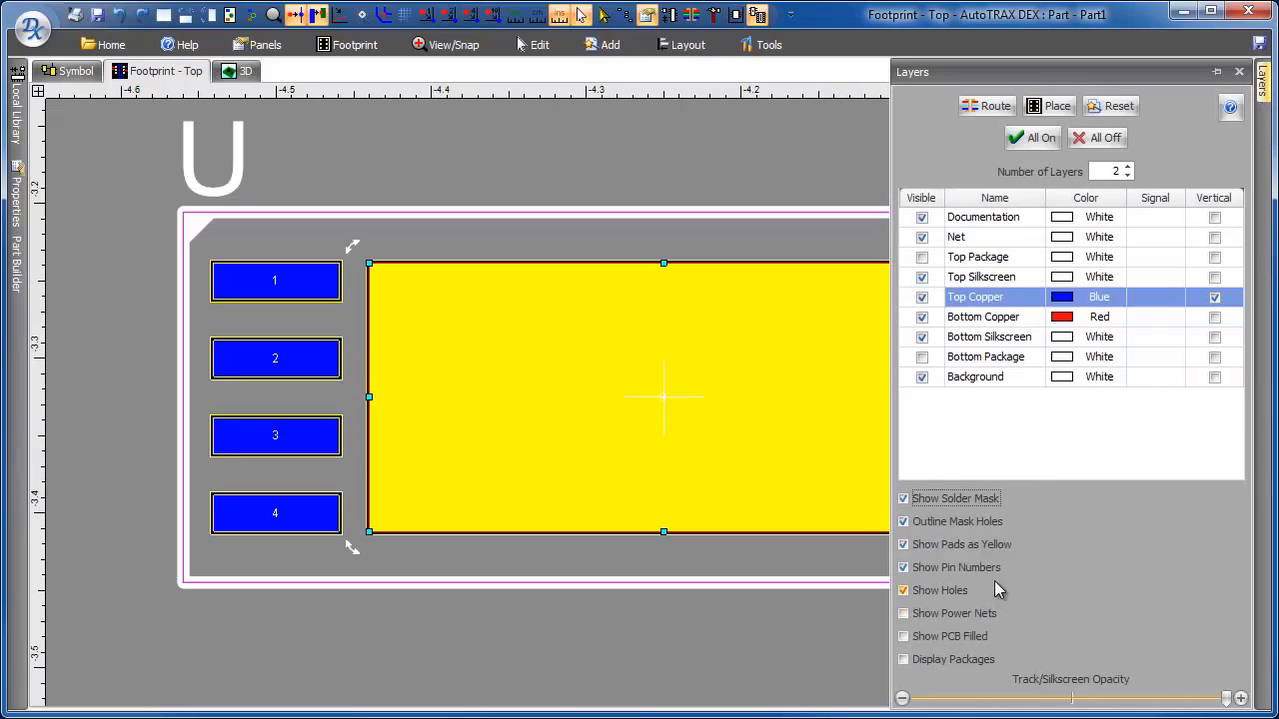
Change the pad display options so pad 9 shows as copper with its pin number.
left_click(903, 545)
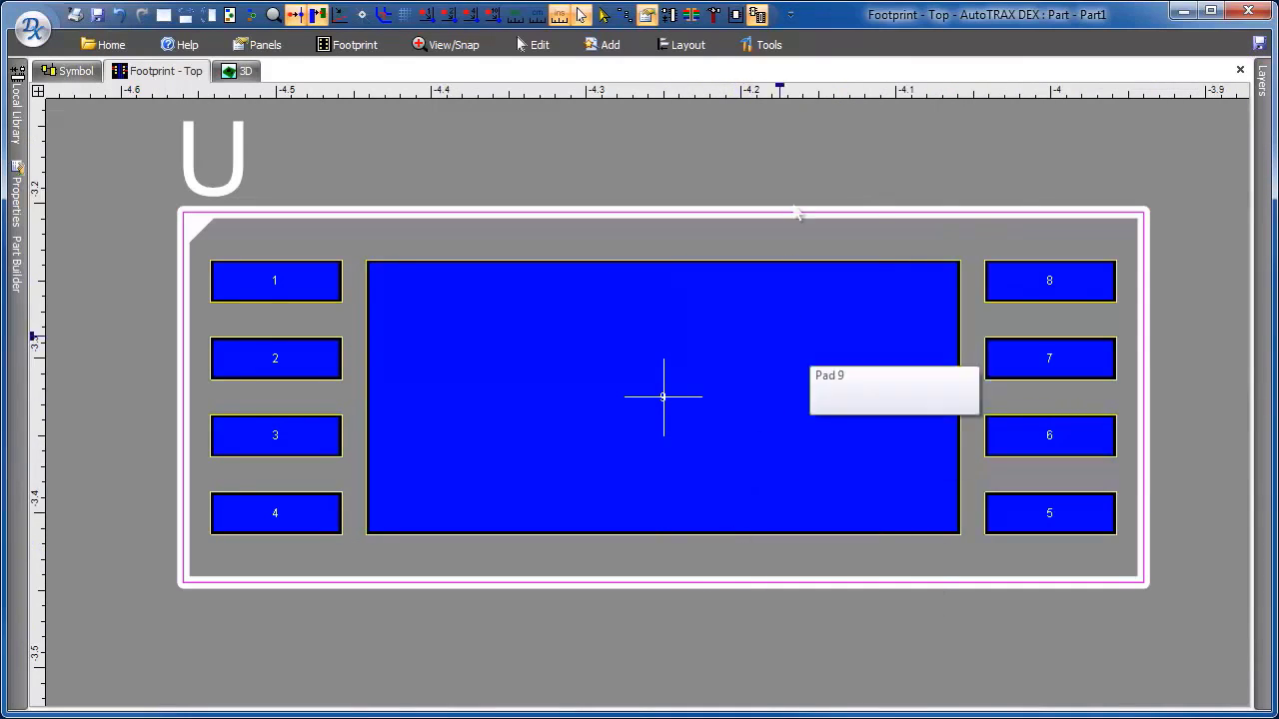
mouse_move(509, 391)
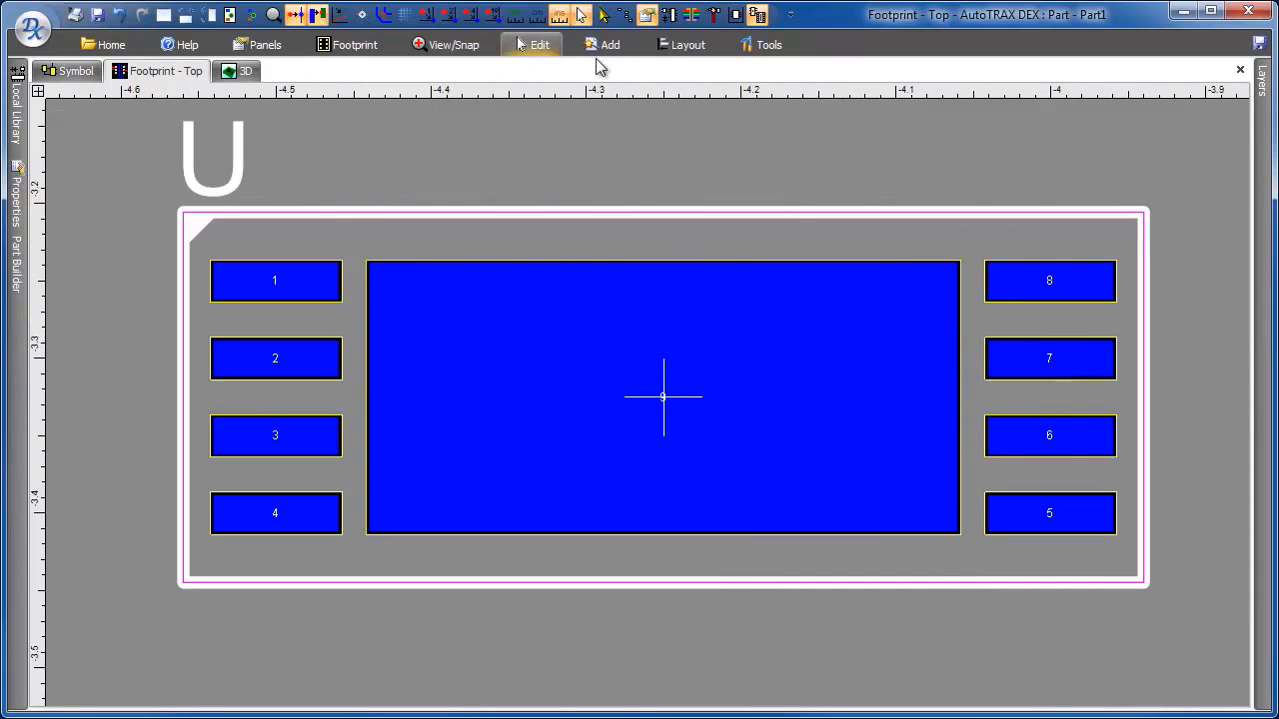
Place a via inside pad 9 near its upper-left corner.
left_click(609, 44)
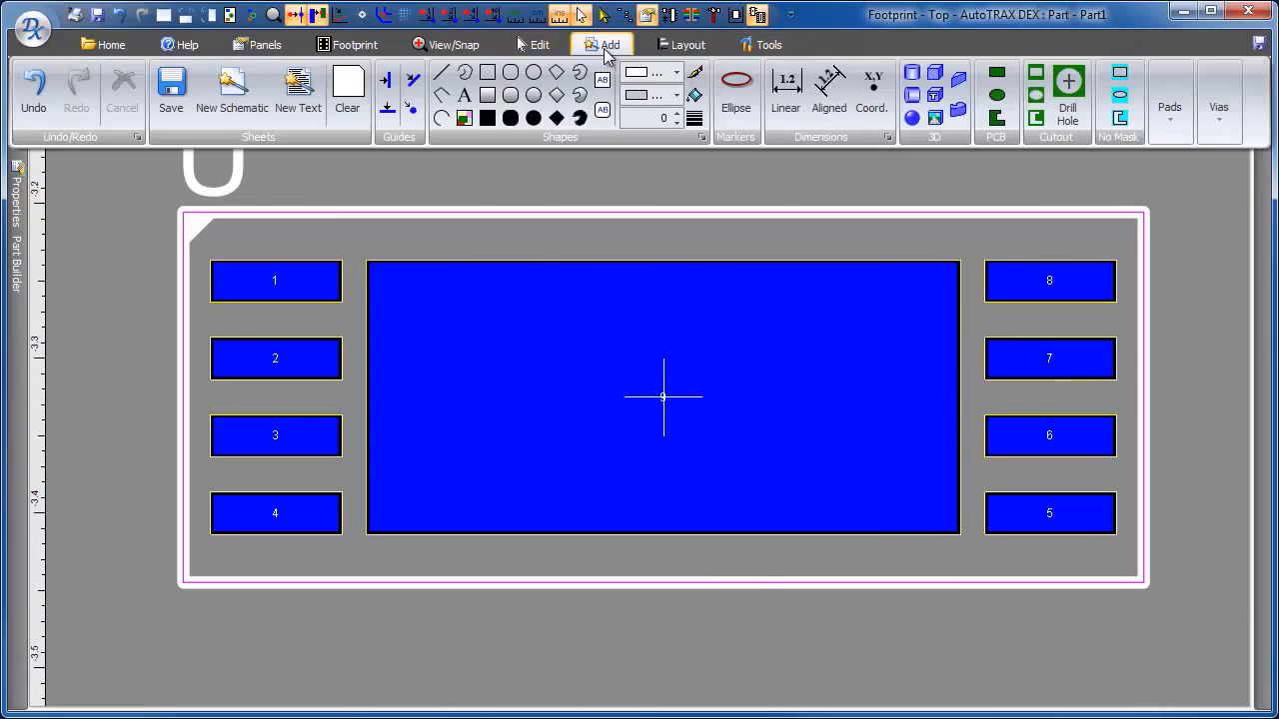
left_click(1218, 100)
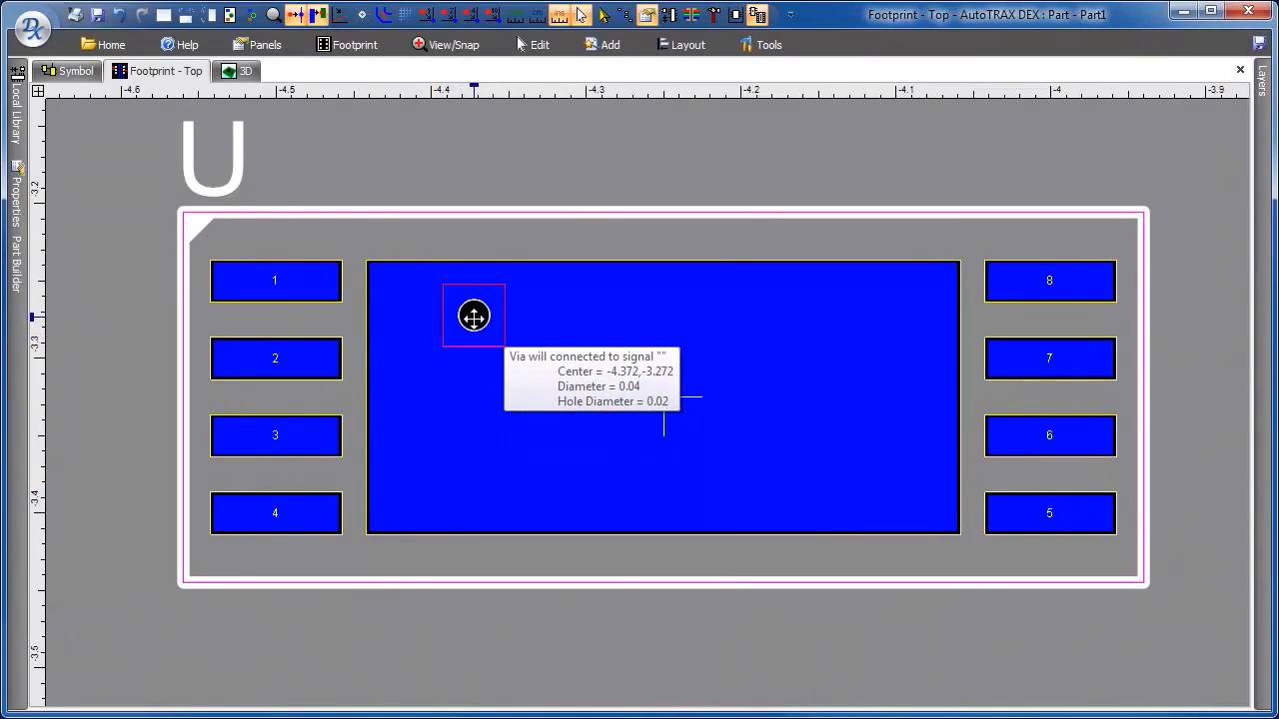
left_click(474, 316)
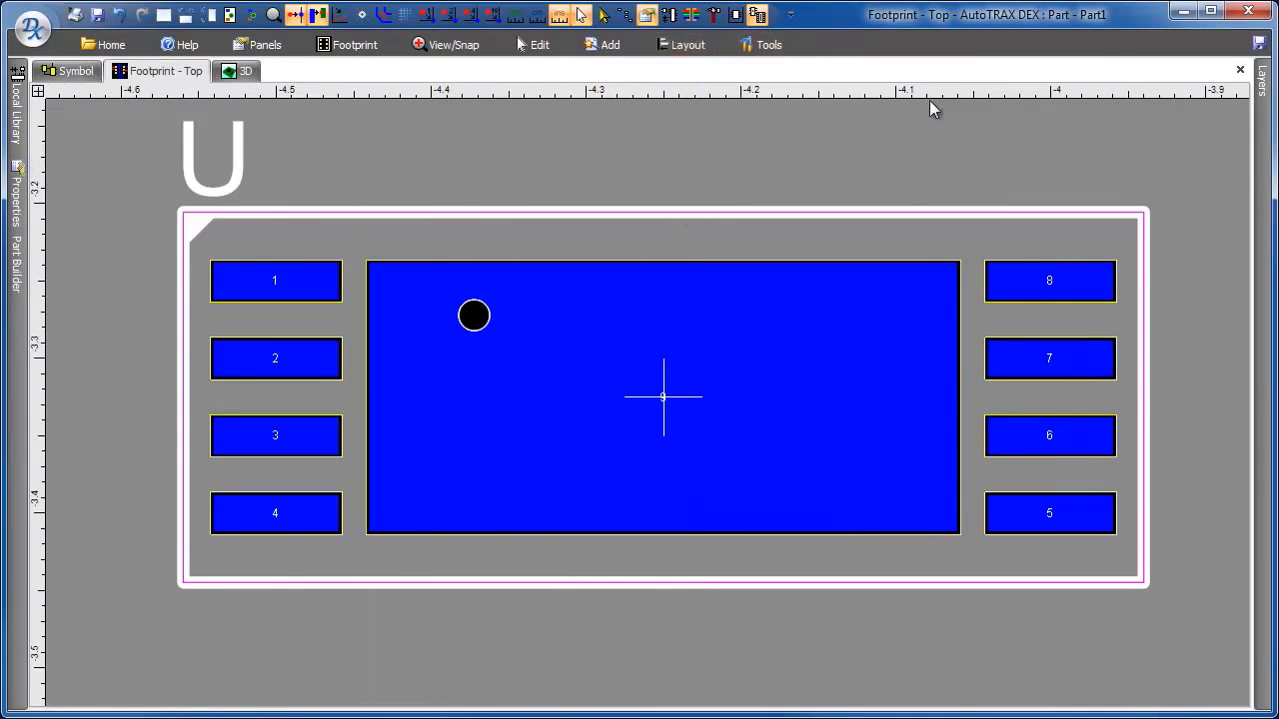
mouse_move(330, 68)
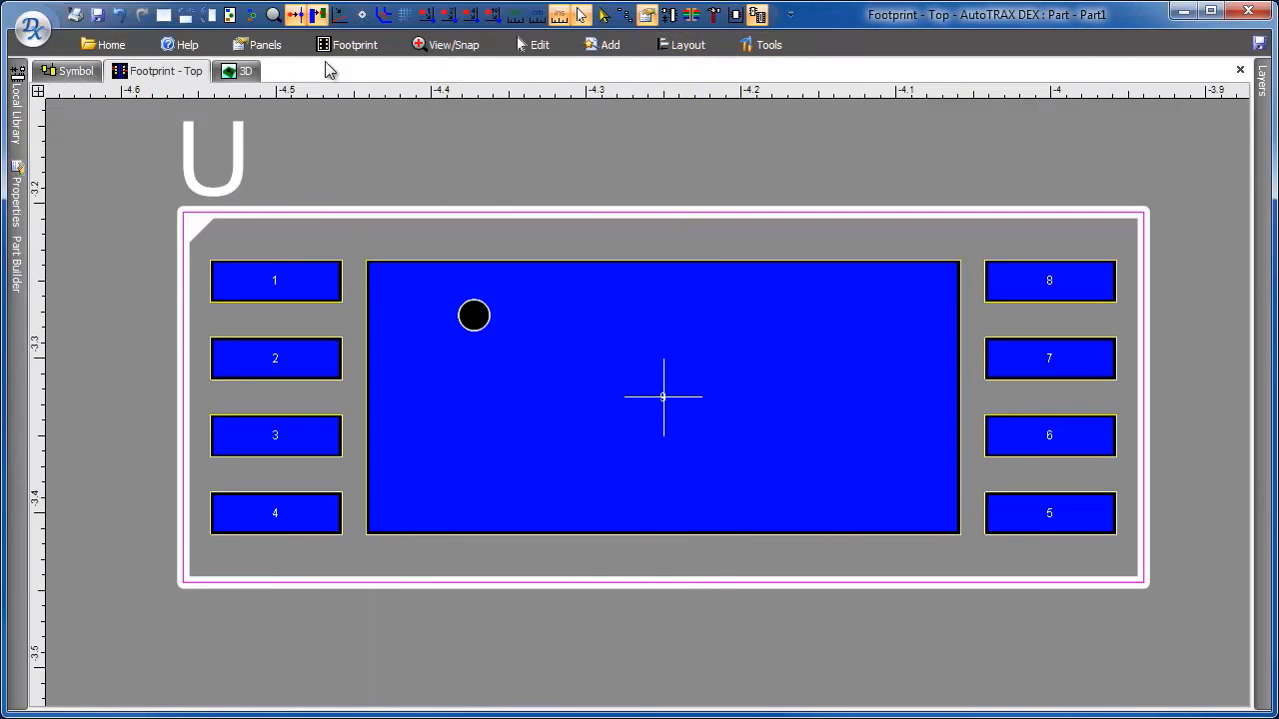
left_click(265, 44)
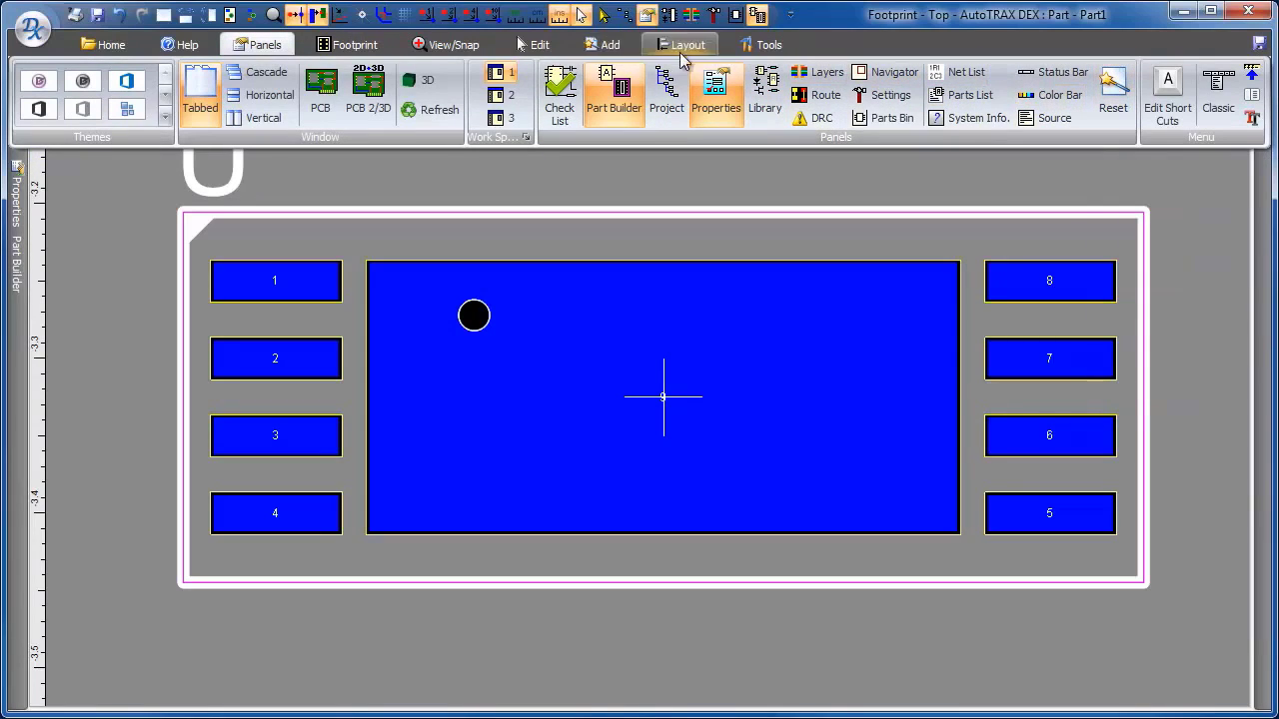
Select the via and interactively array it 3 rows by 4 columns across pad 9.
left_click(540, 44)
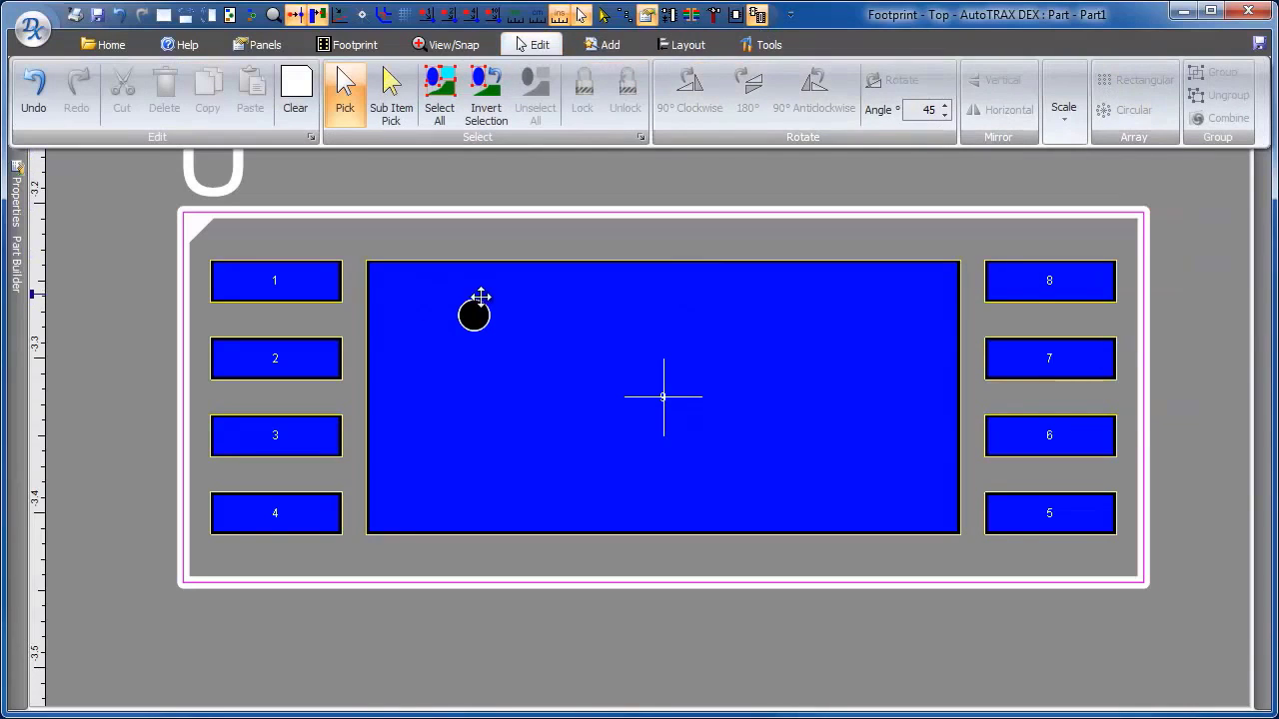
left_click(275, 279)
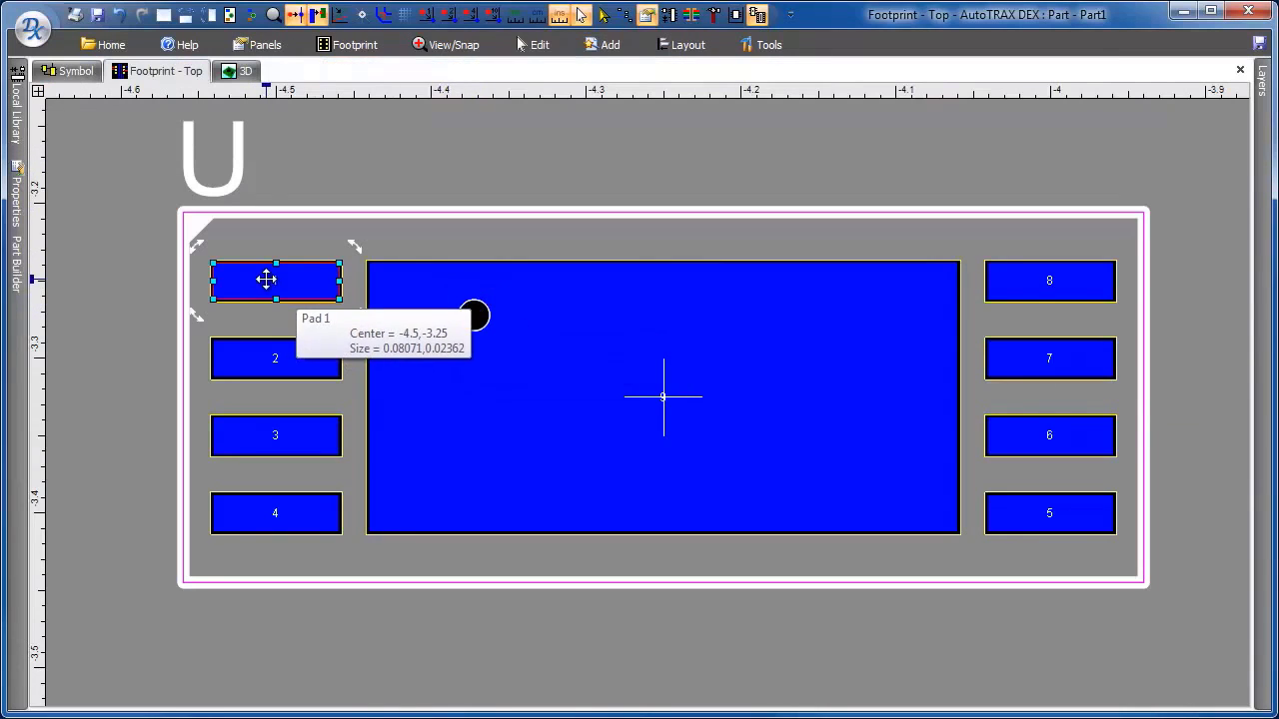
left_click(540, 44)
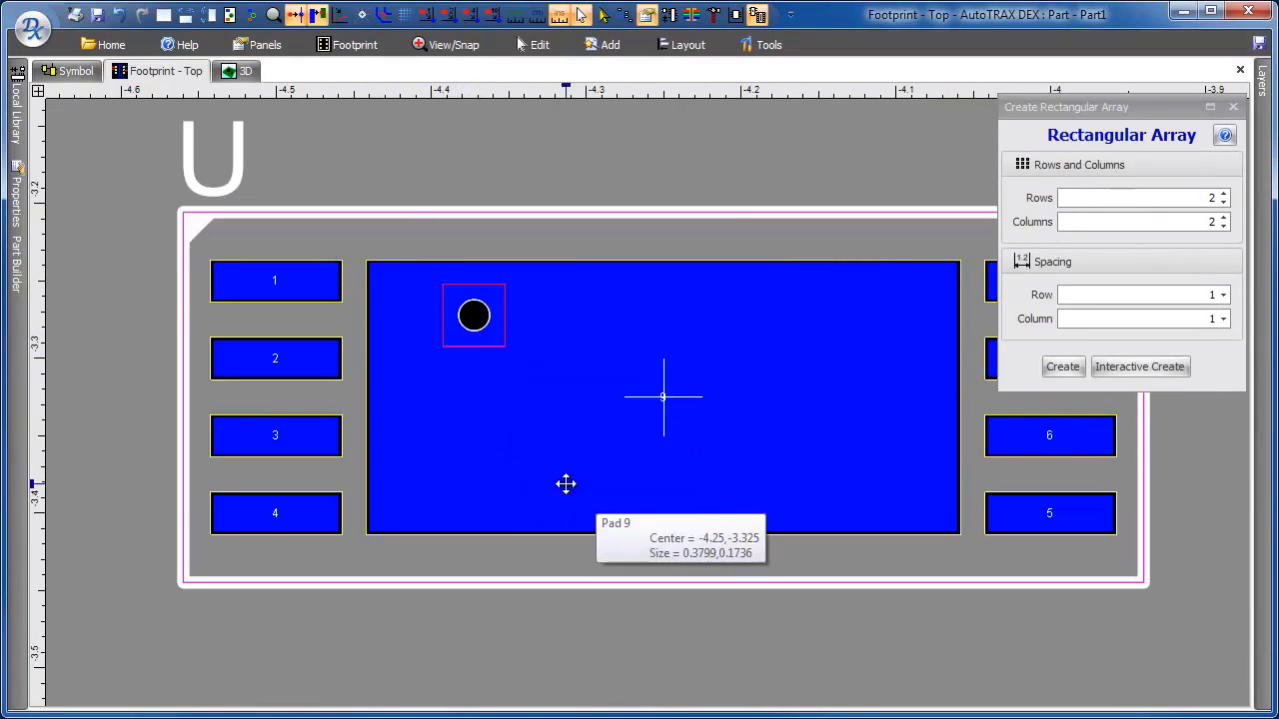
mouse_move(519, 315)
type("4")
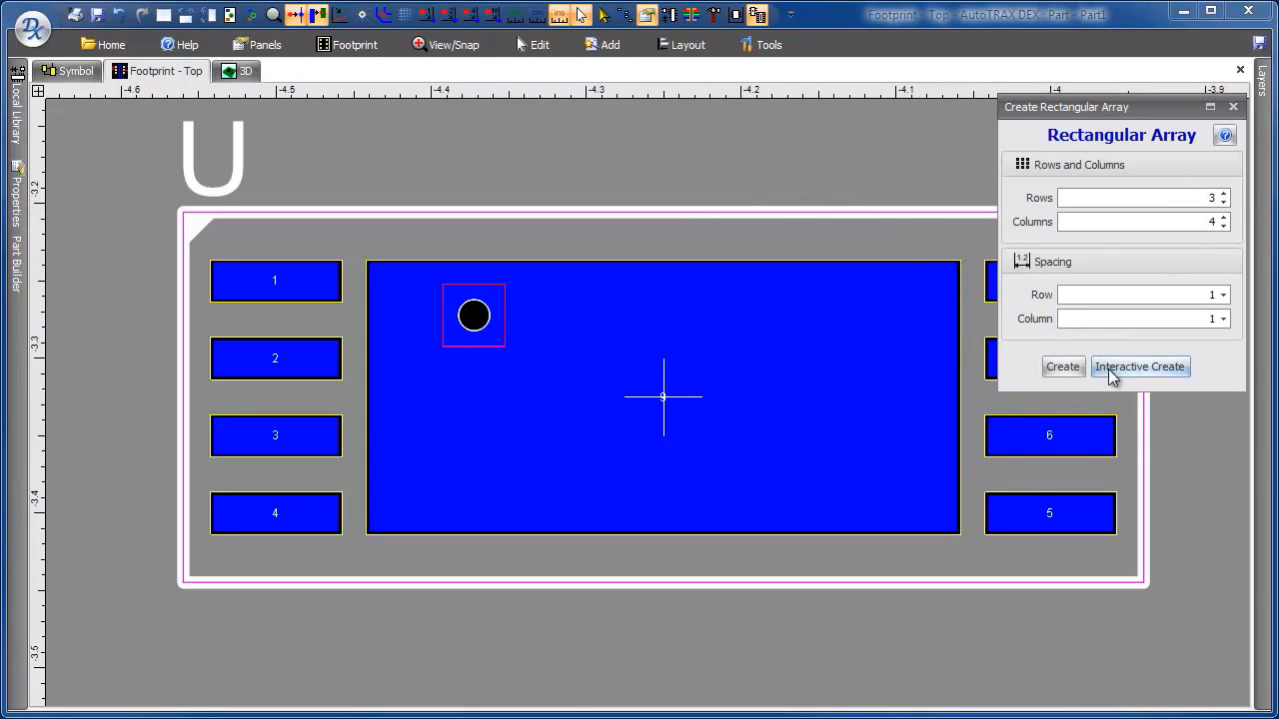
left_click(1139, 366)
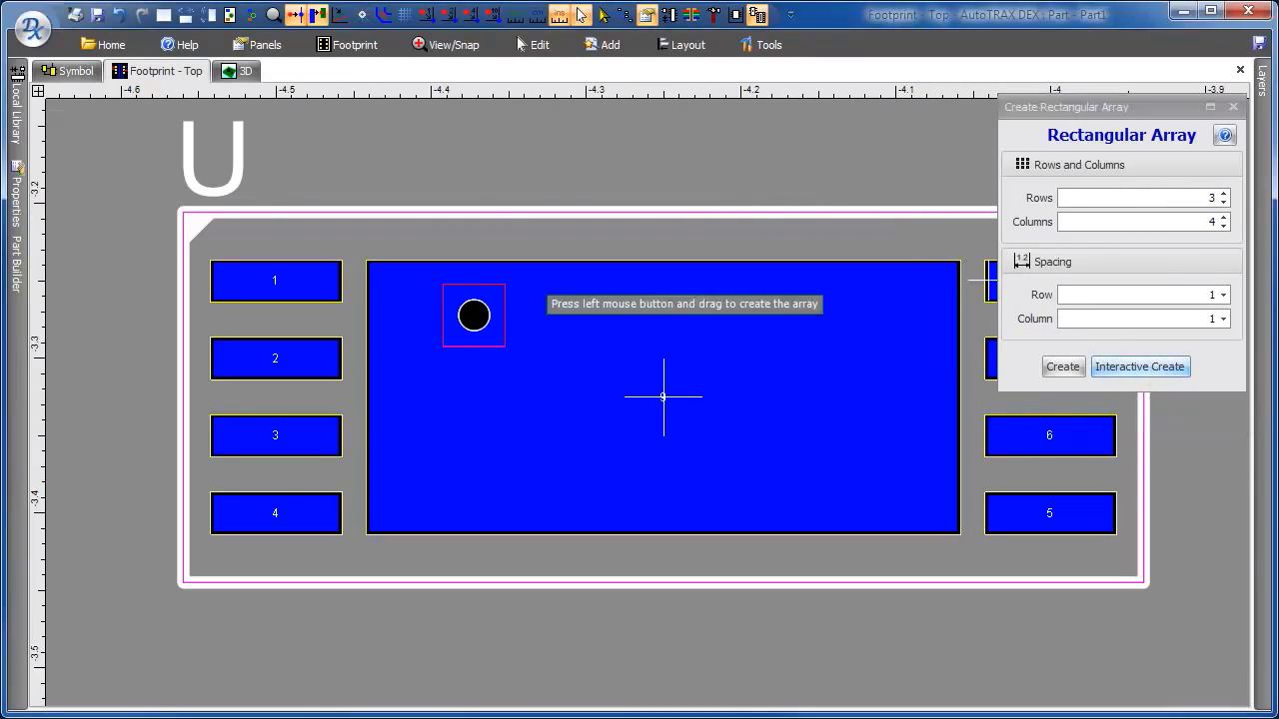
mouse_move(854, 460)
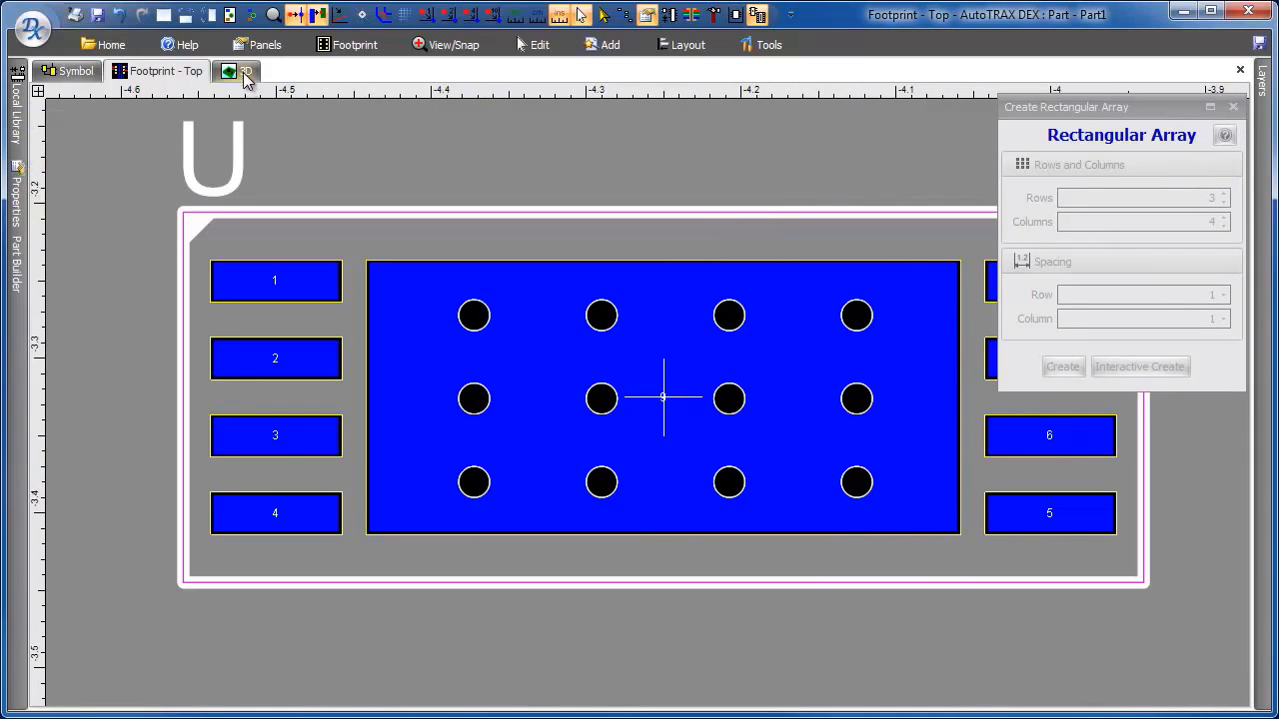
View the footprint as a rotated 3D model with the chip package hidden.
left_click(236, 71)
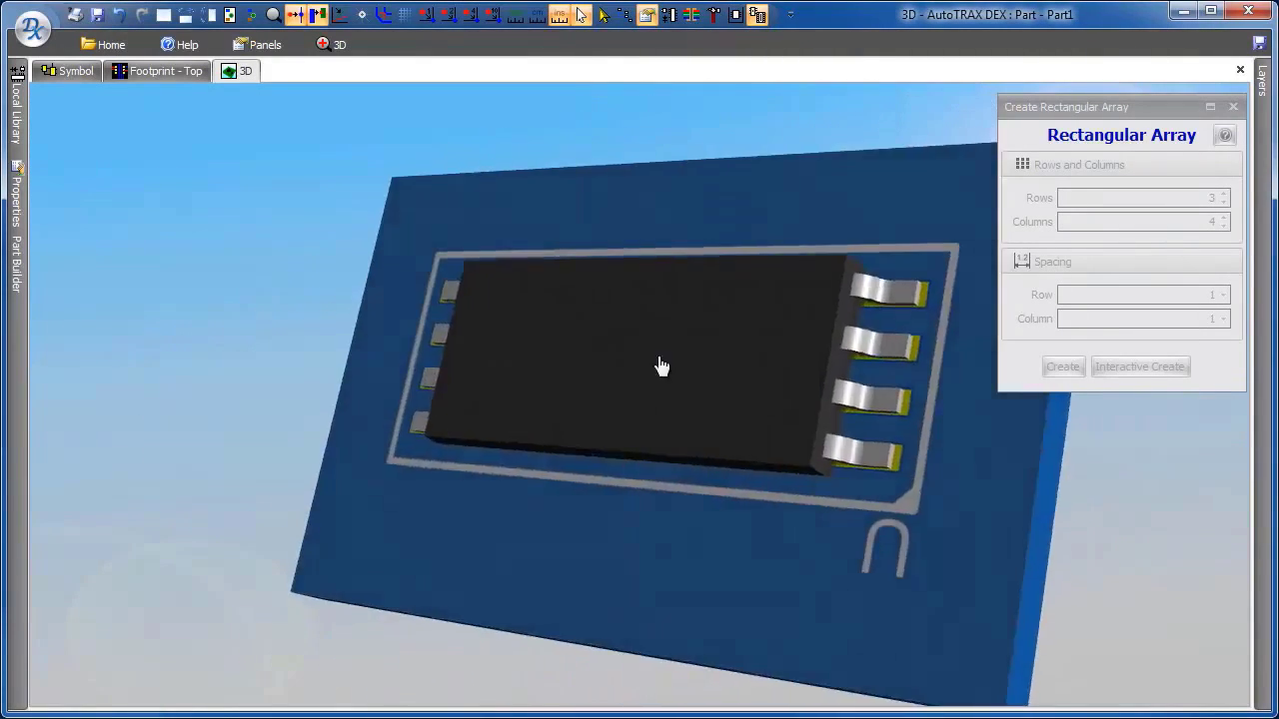
left_click_drag(662, 365, 460, 566)
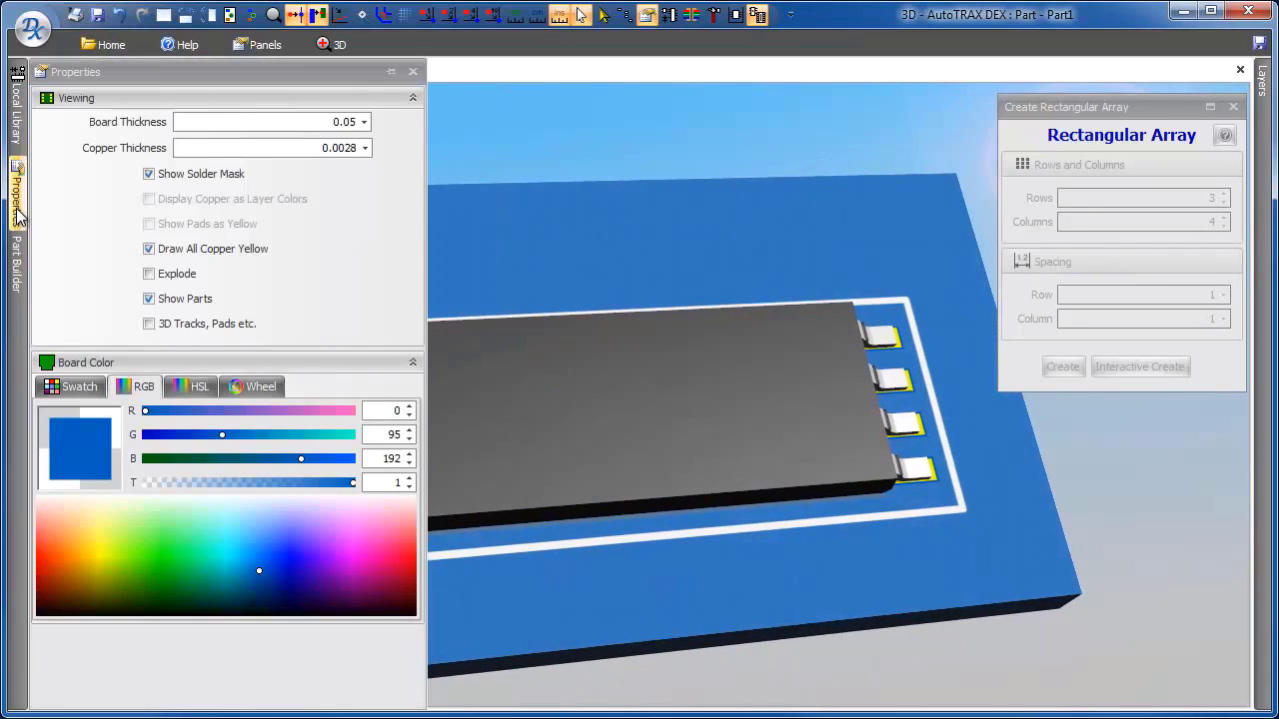
left_click(147, 298)
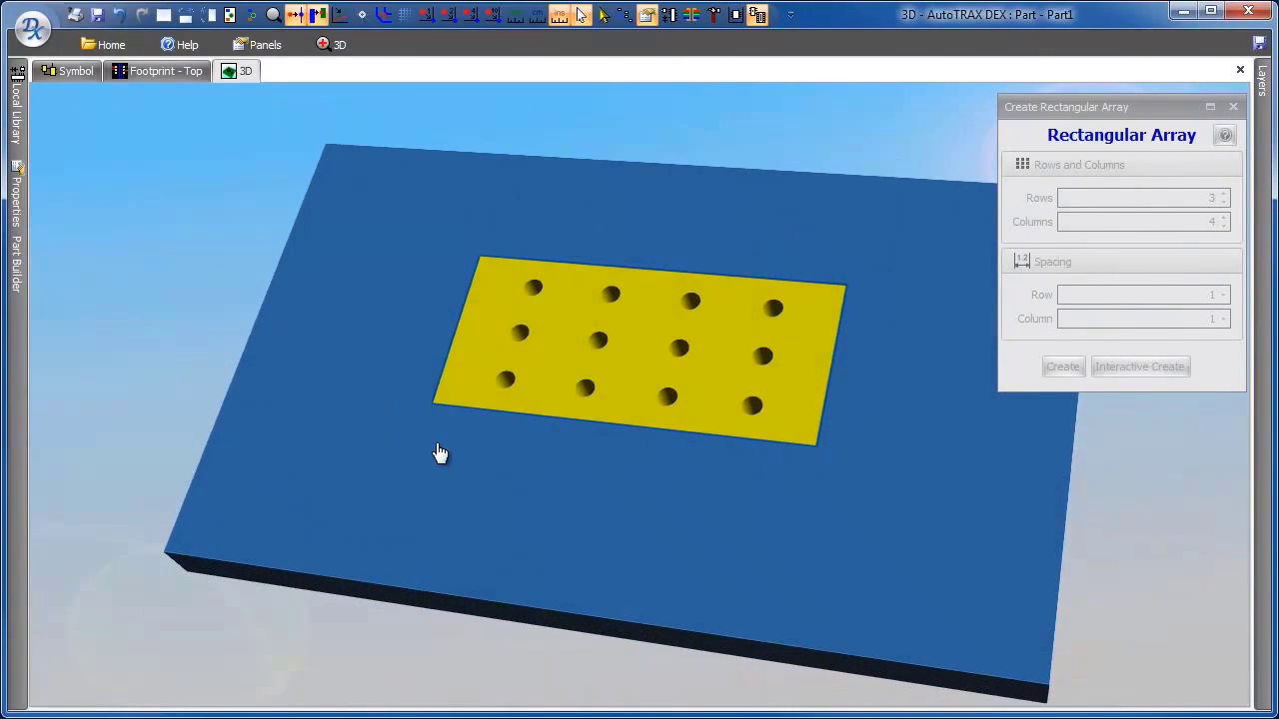
mouse_move(704, 363)
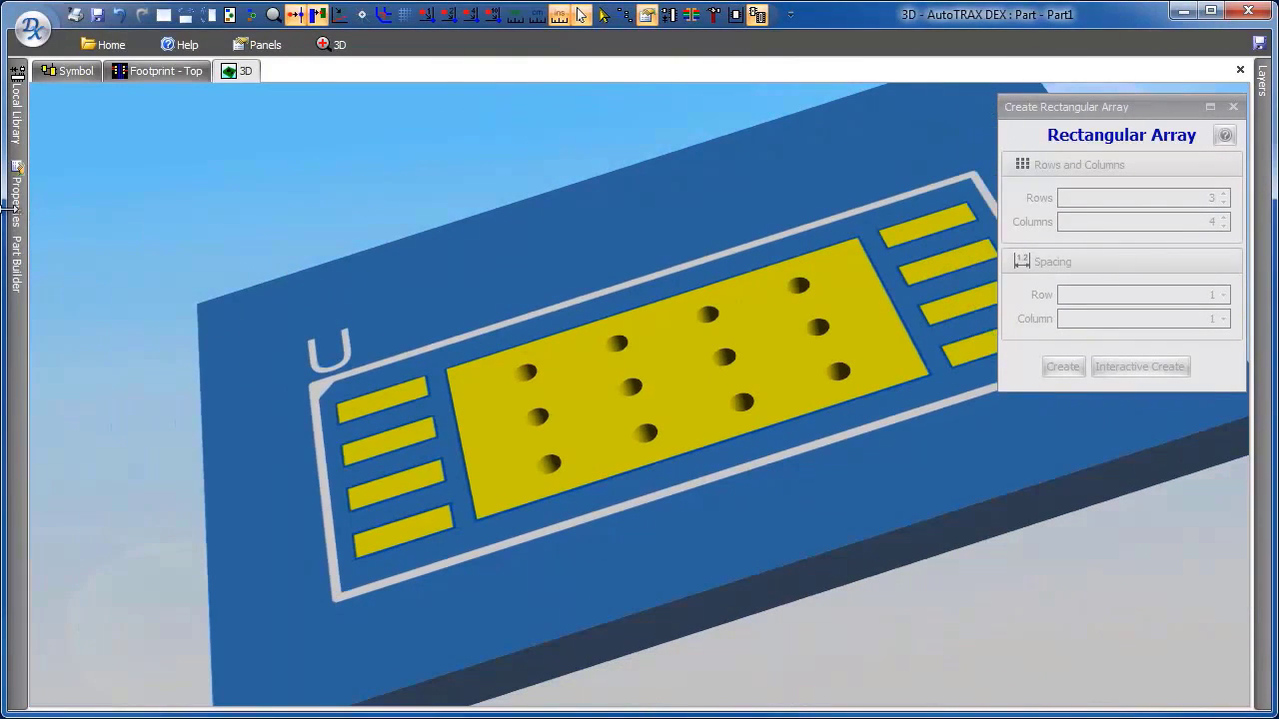
Explode the 3D layers and orbit to see the via barrels through pad 9.
left_click(16, 200)
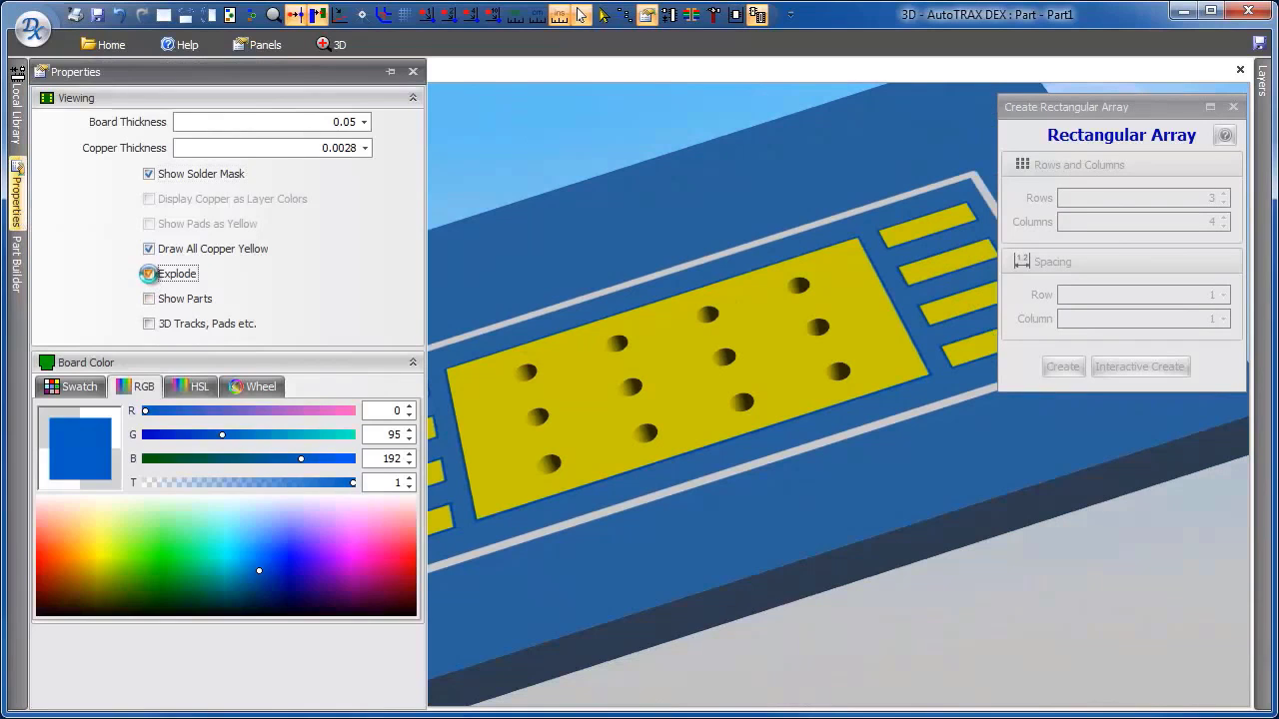
left_click(148, 274)
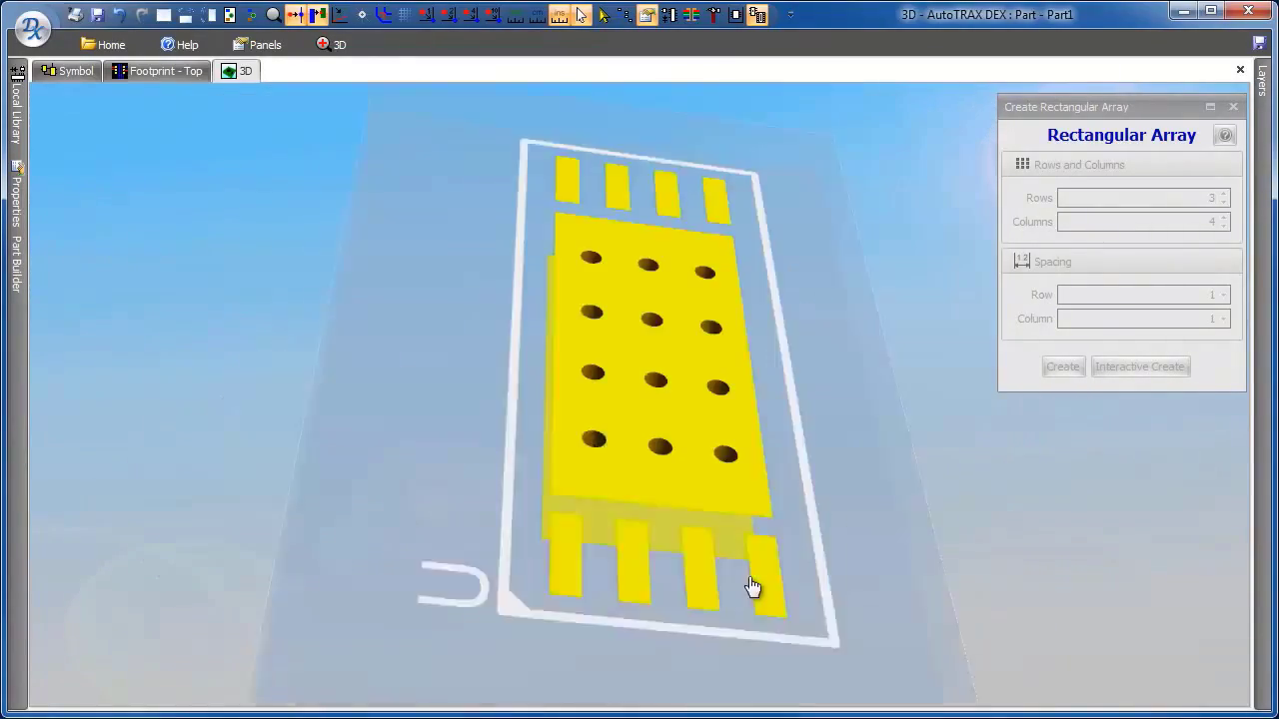
left_click_drag(752, 587, 383, 479)
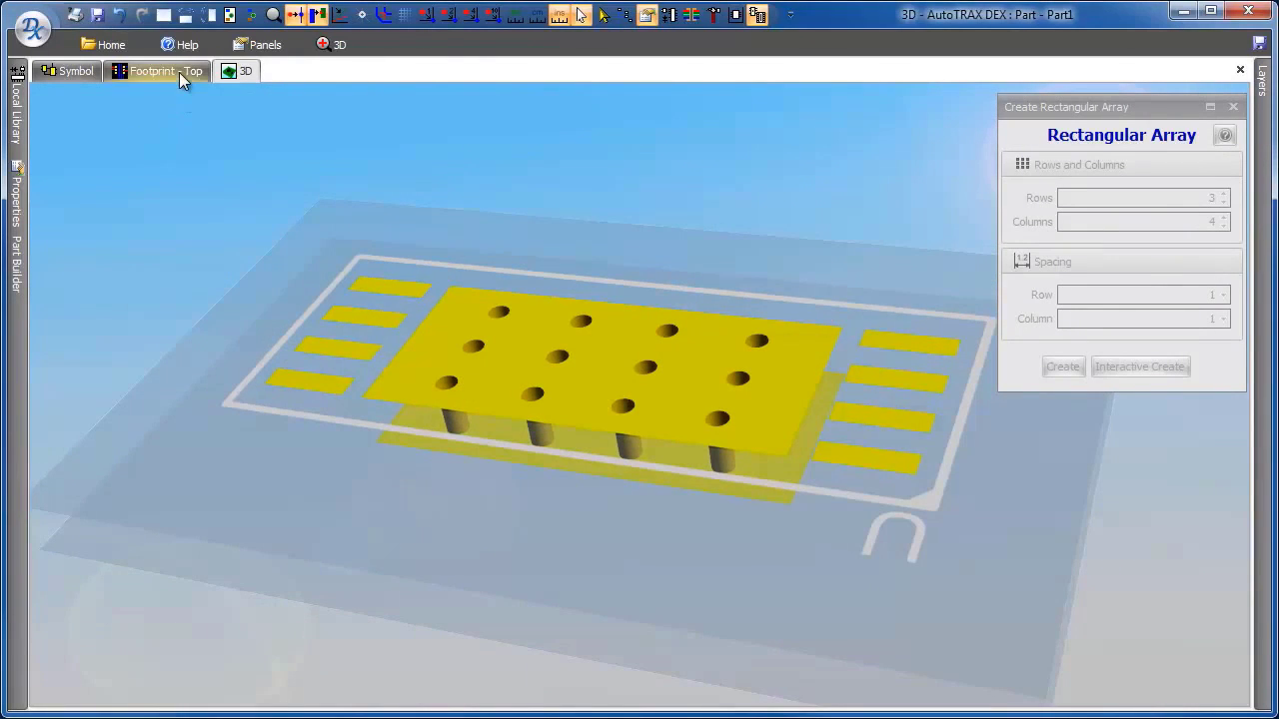
Compare the twelve-via array in Footprint - Top and 3D views, ending on Footprint - Top.
left_click(157, 71)
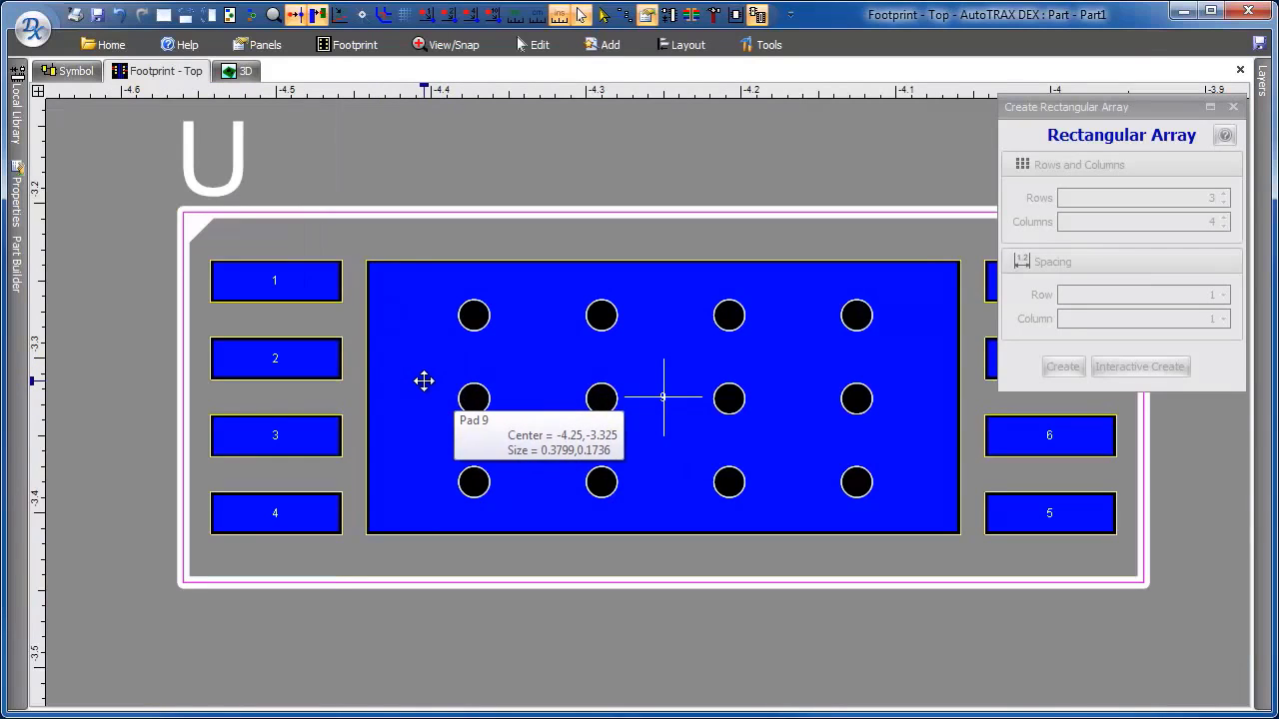
mouse_move(499, 328)
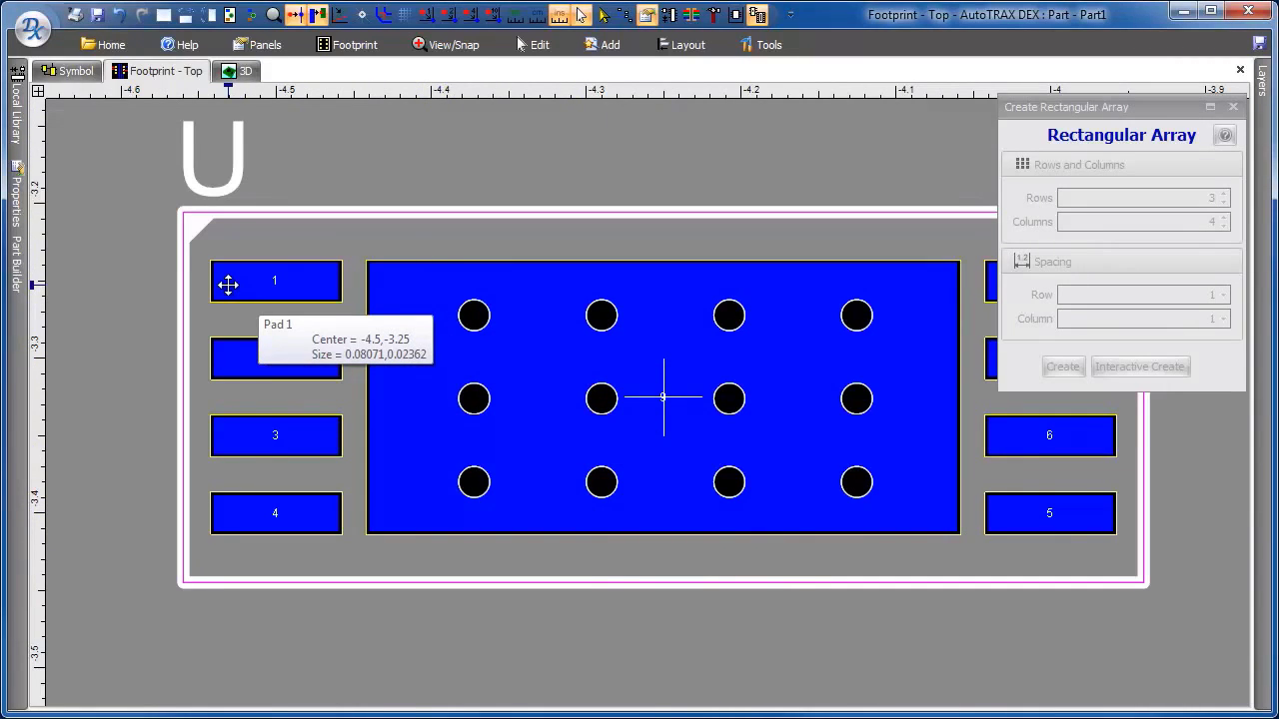
left_click(245, 71)
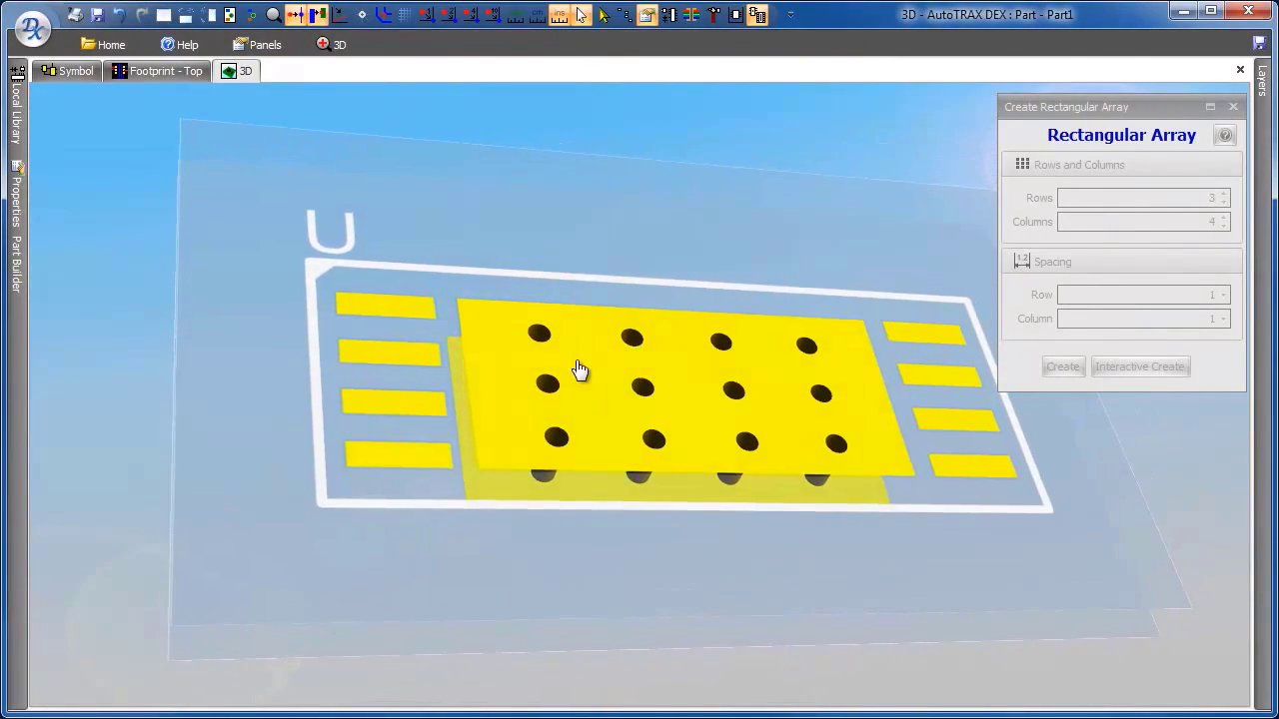
mouse_move(597, 489)
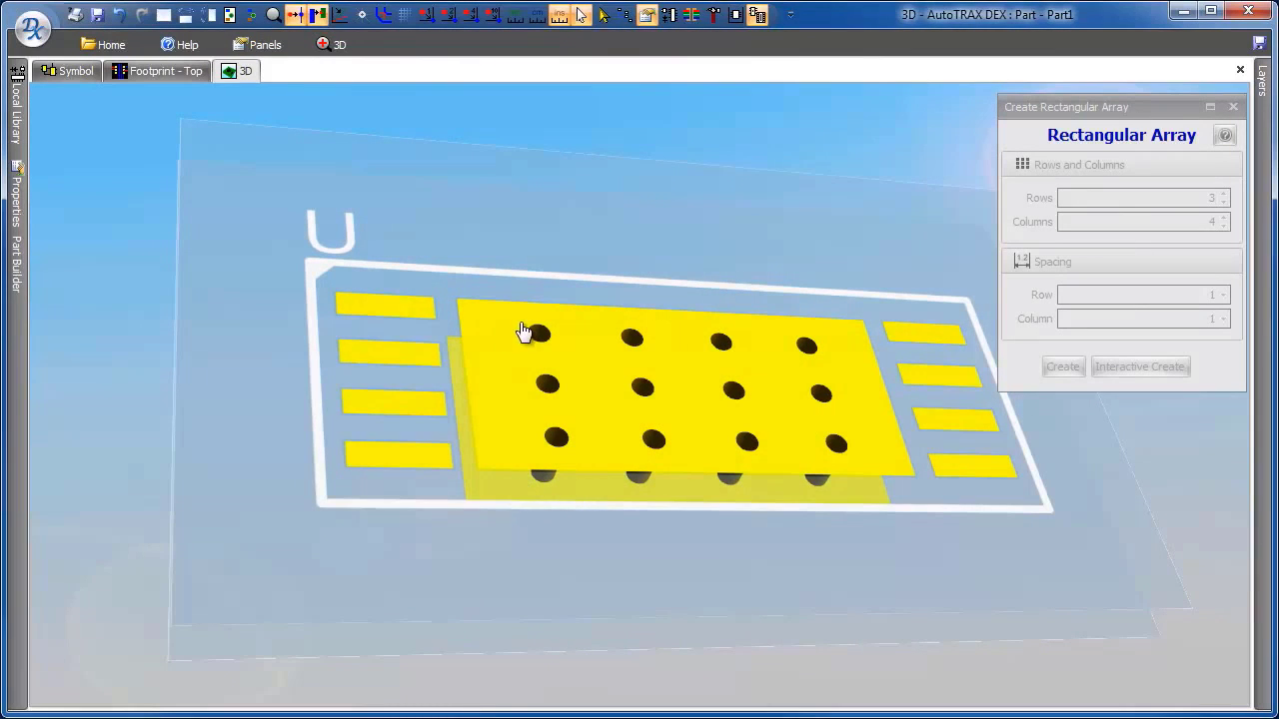
left_click(168, 70)
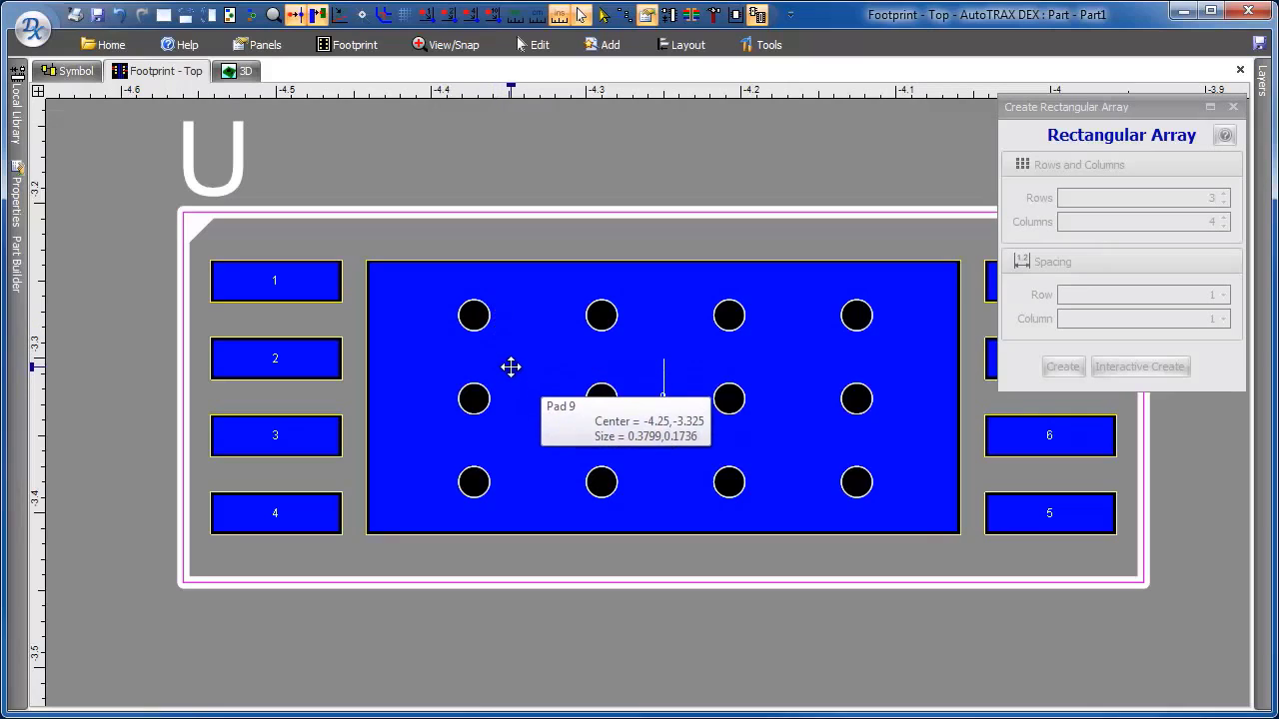
mouse_move(468, 328)
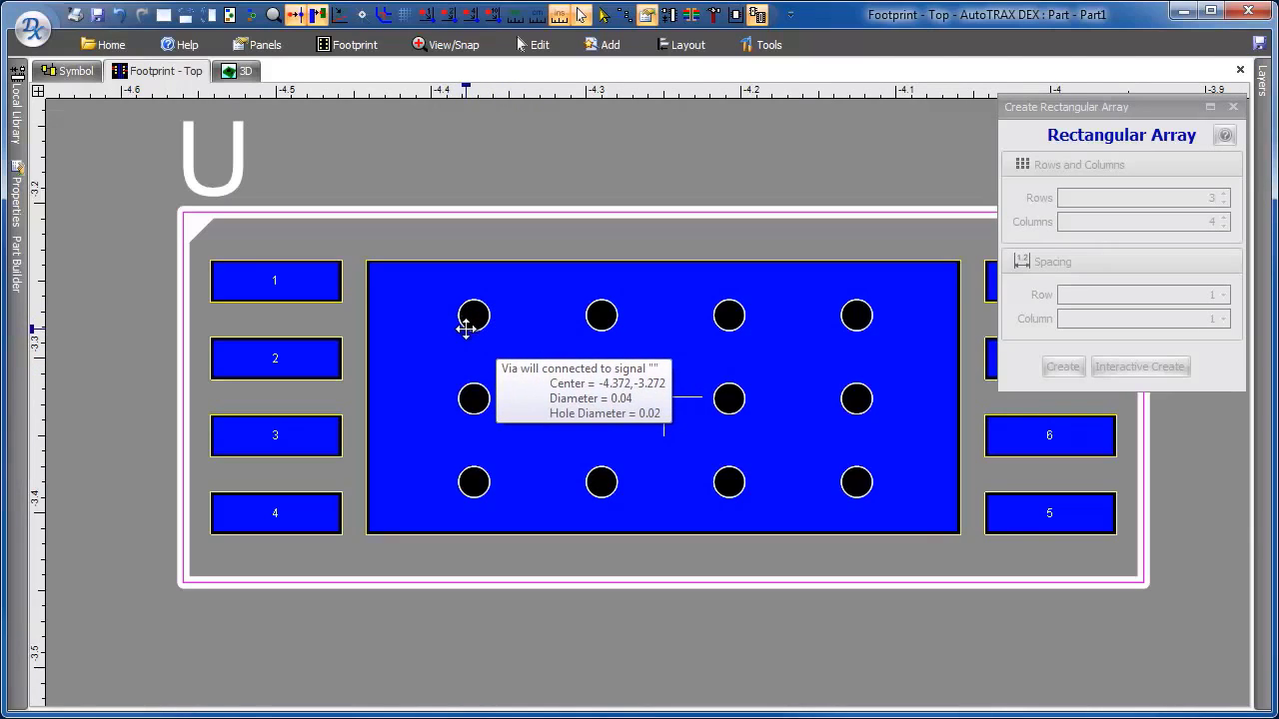
mouse_move(462, 355)
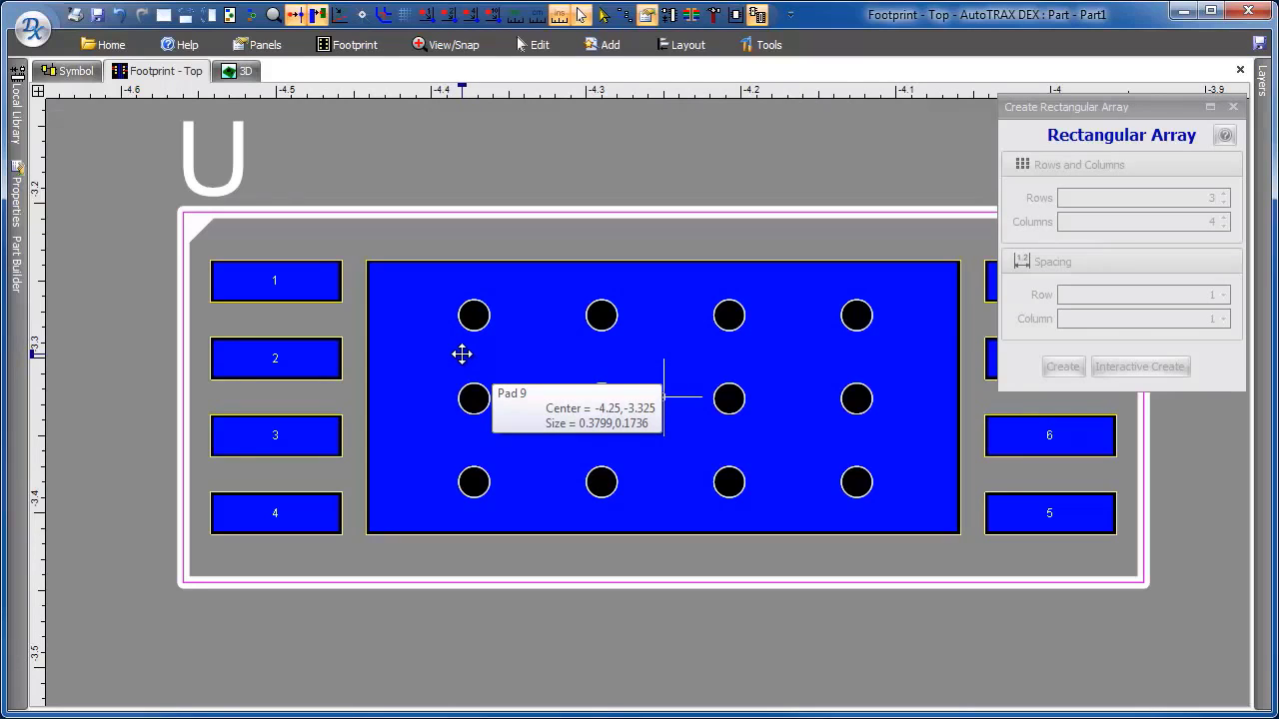
left_click(245, 71)
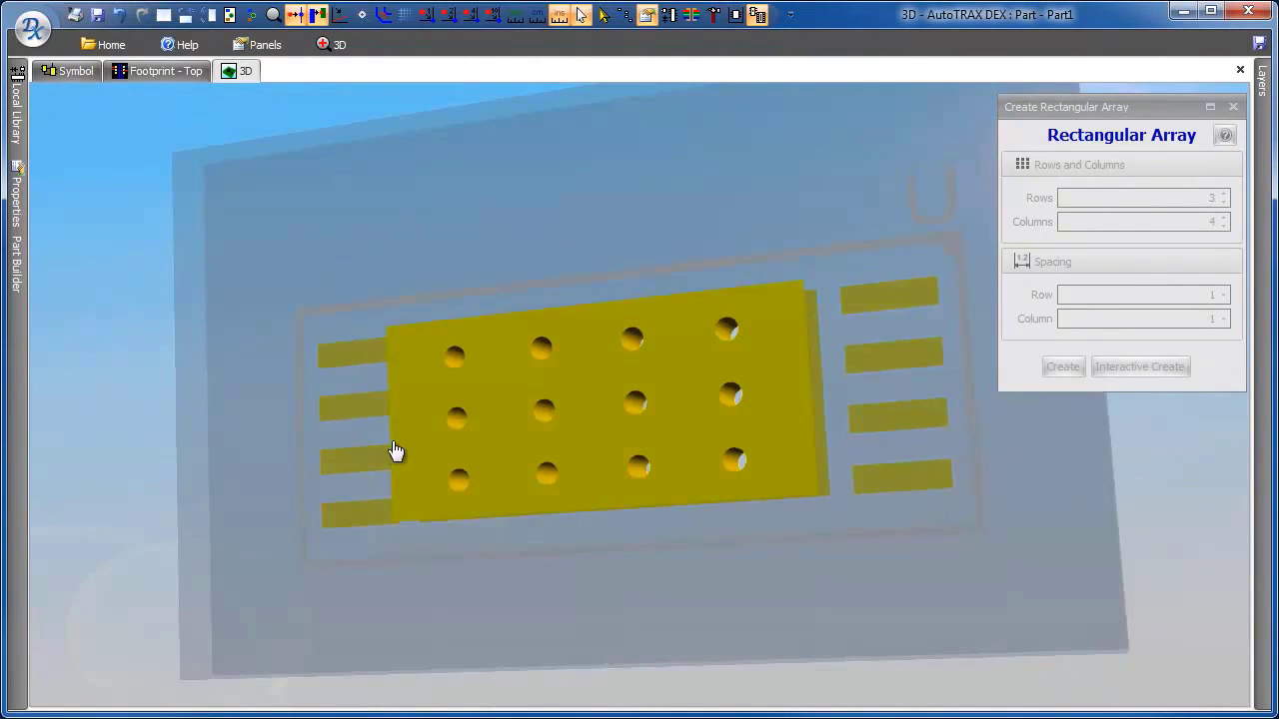
left_click(166, 70)
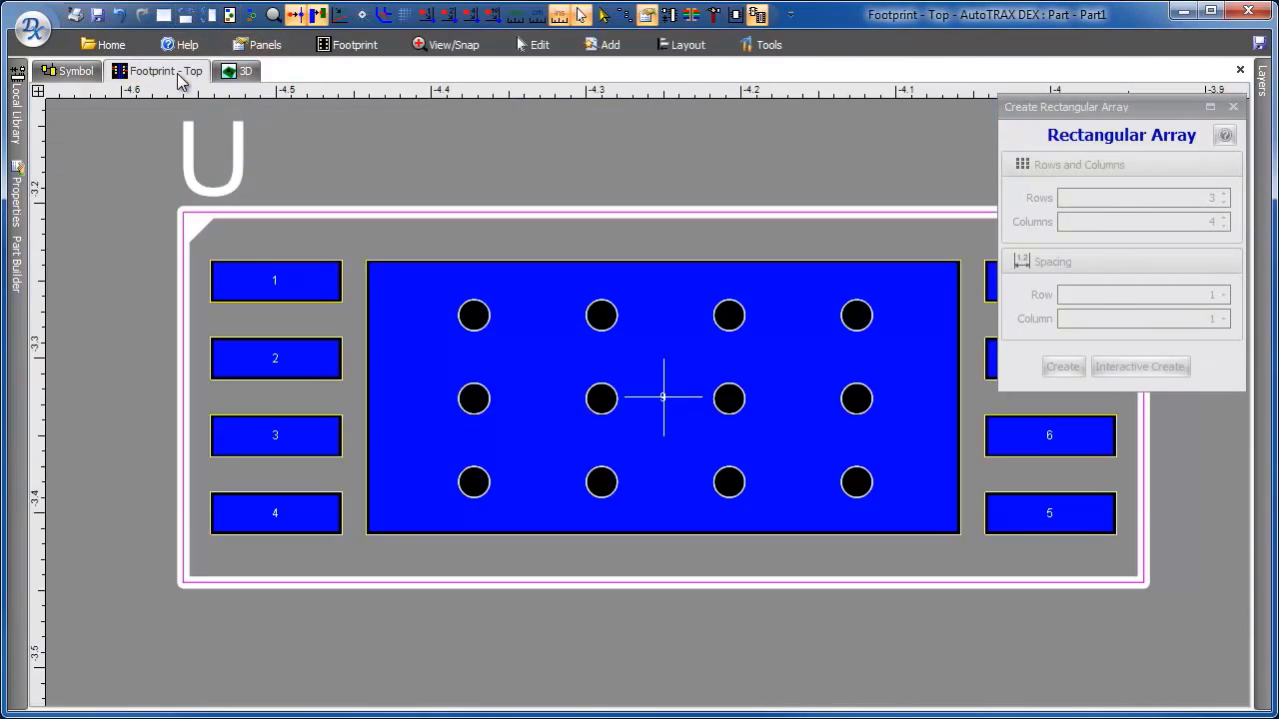
Display Part1's schematic symbol showing pins 1–9.
left_click(68, 71)
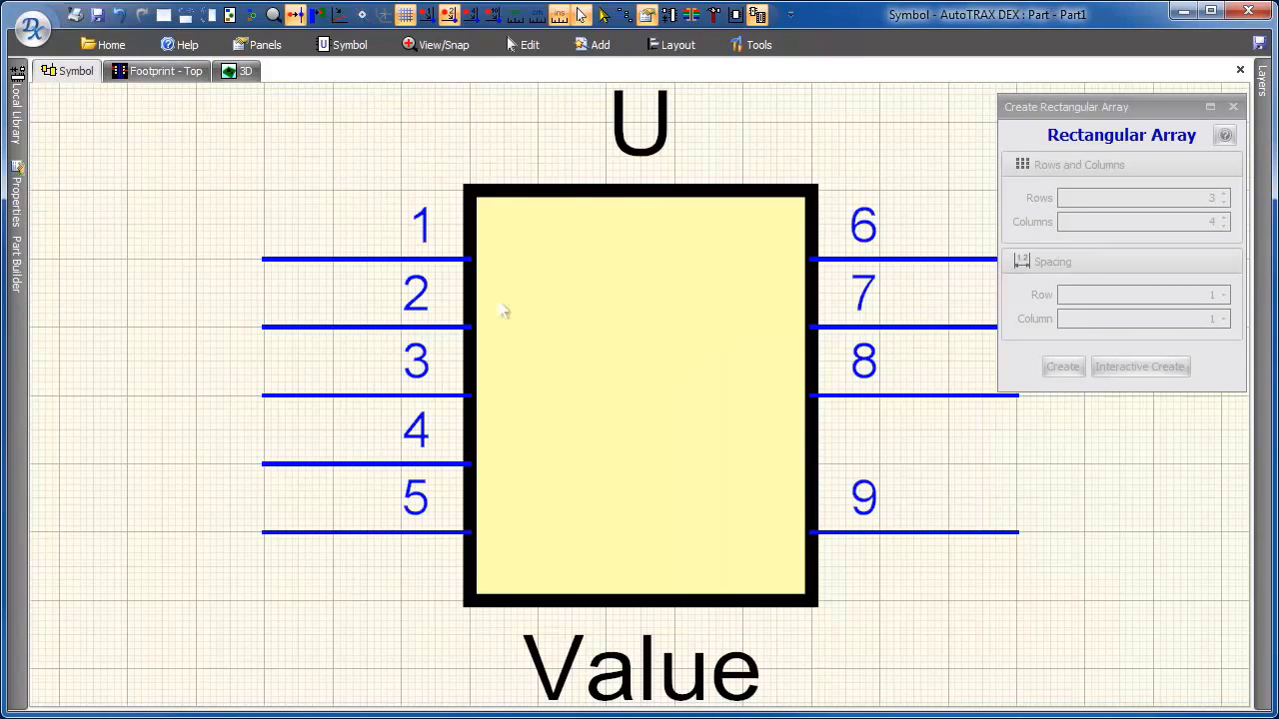
mouse_move(398, 262)
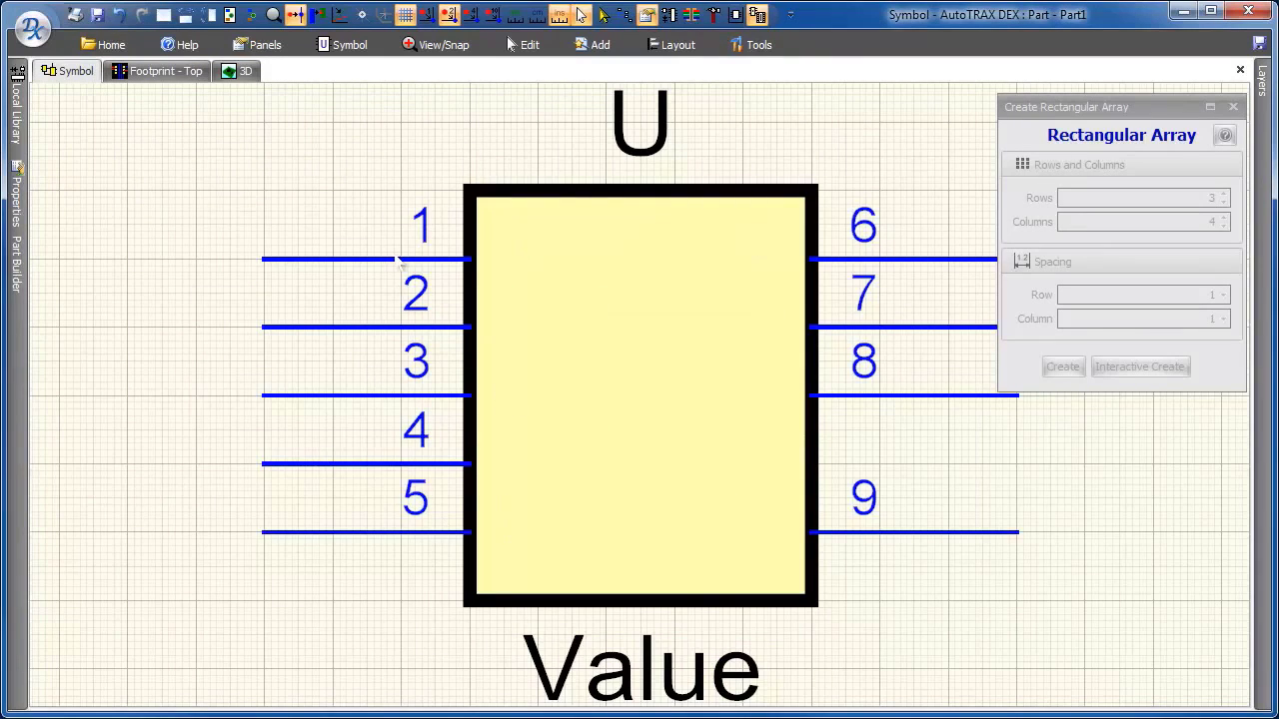
mouse_move(265, 160)
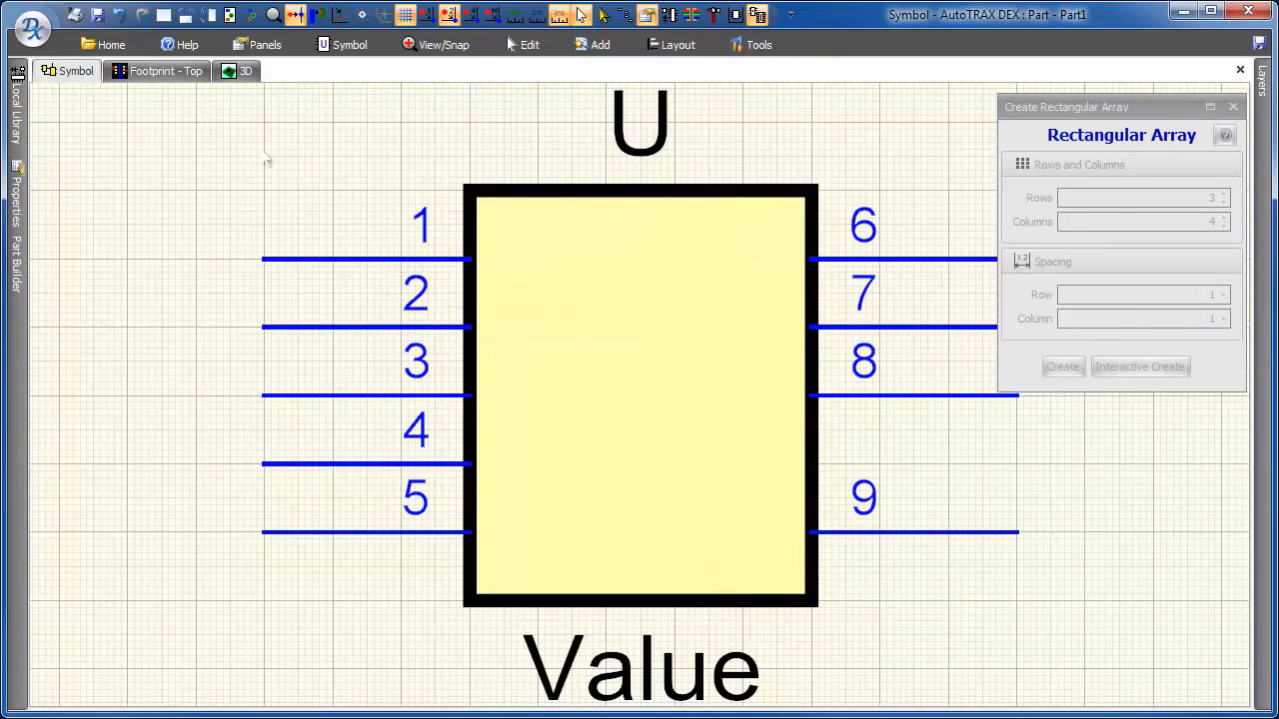
mouse_move(625, 671)
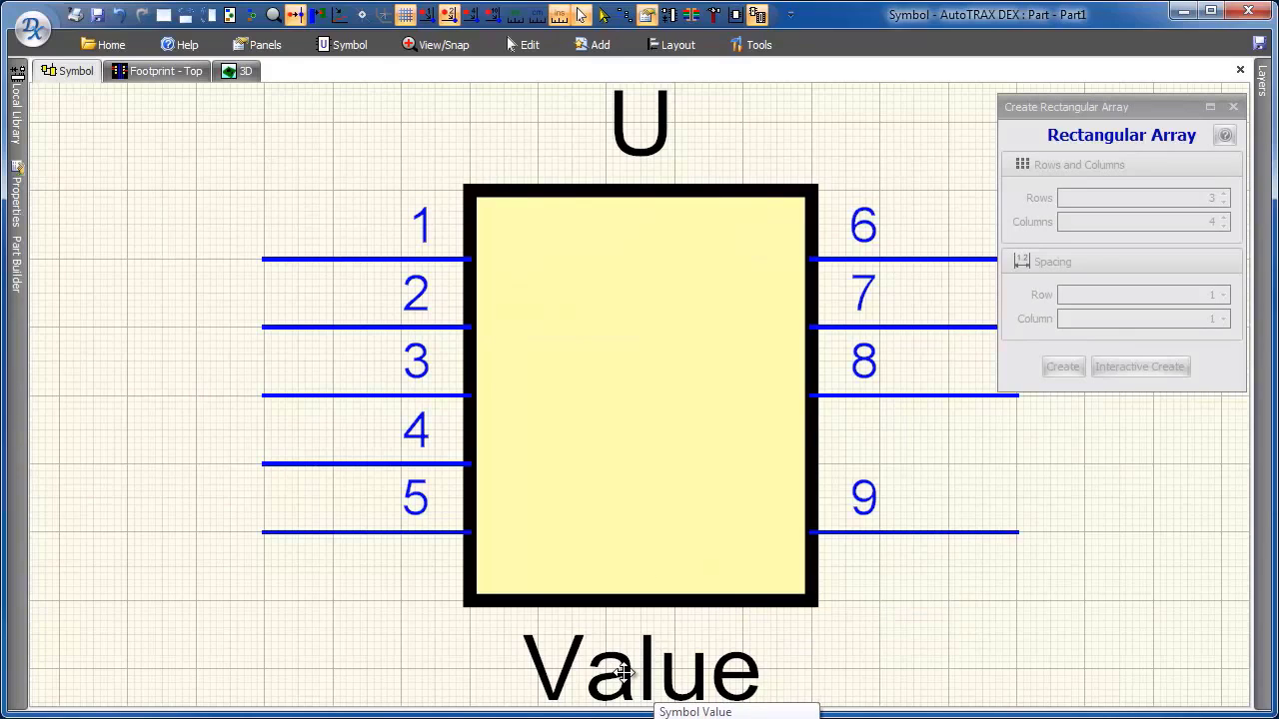
mouse_move(248, 144)
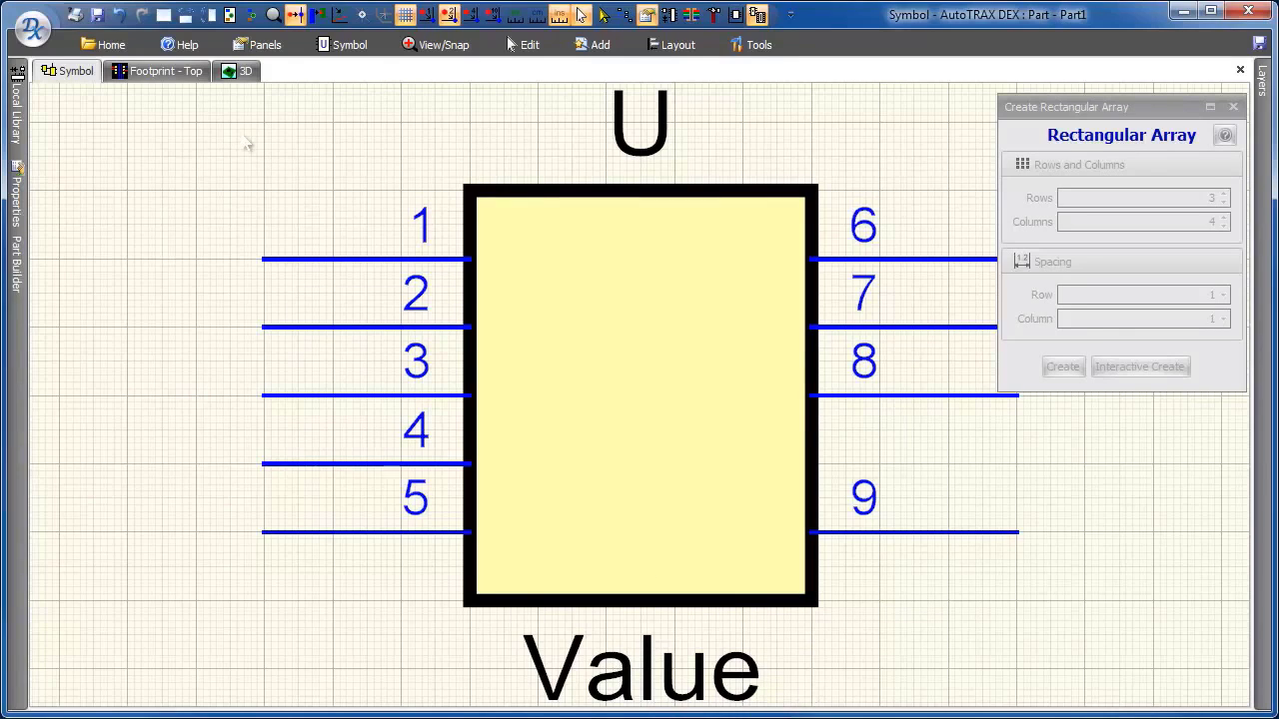